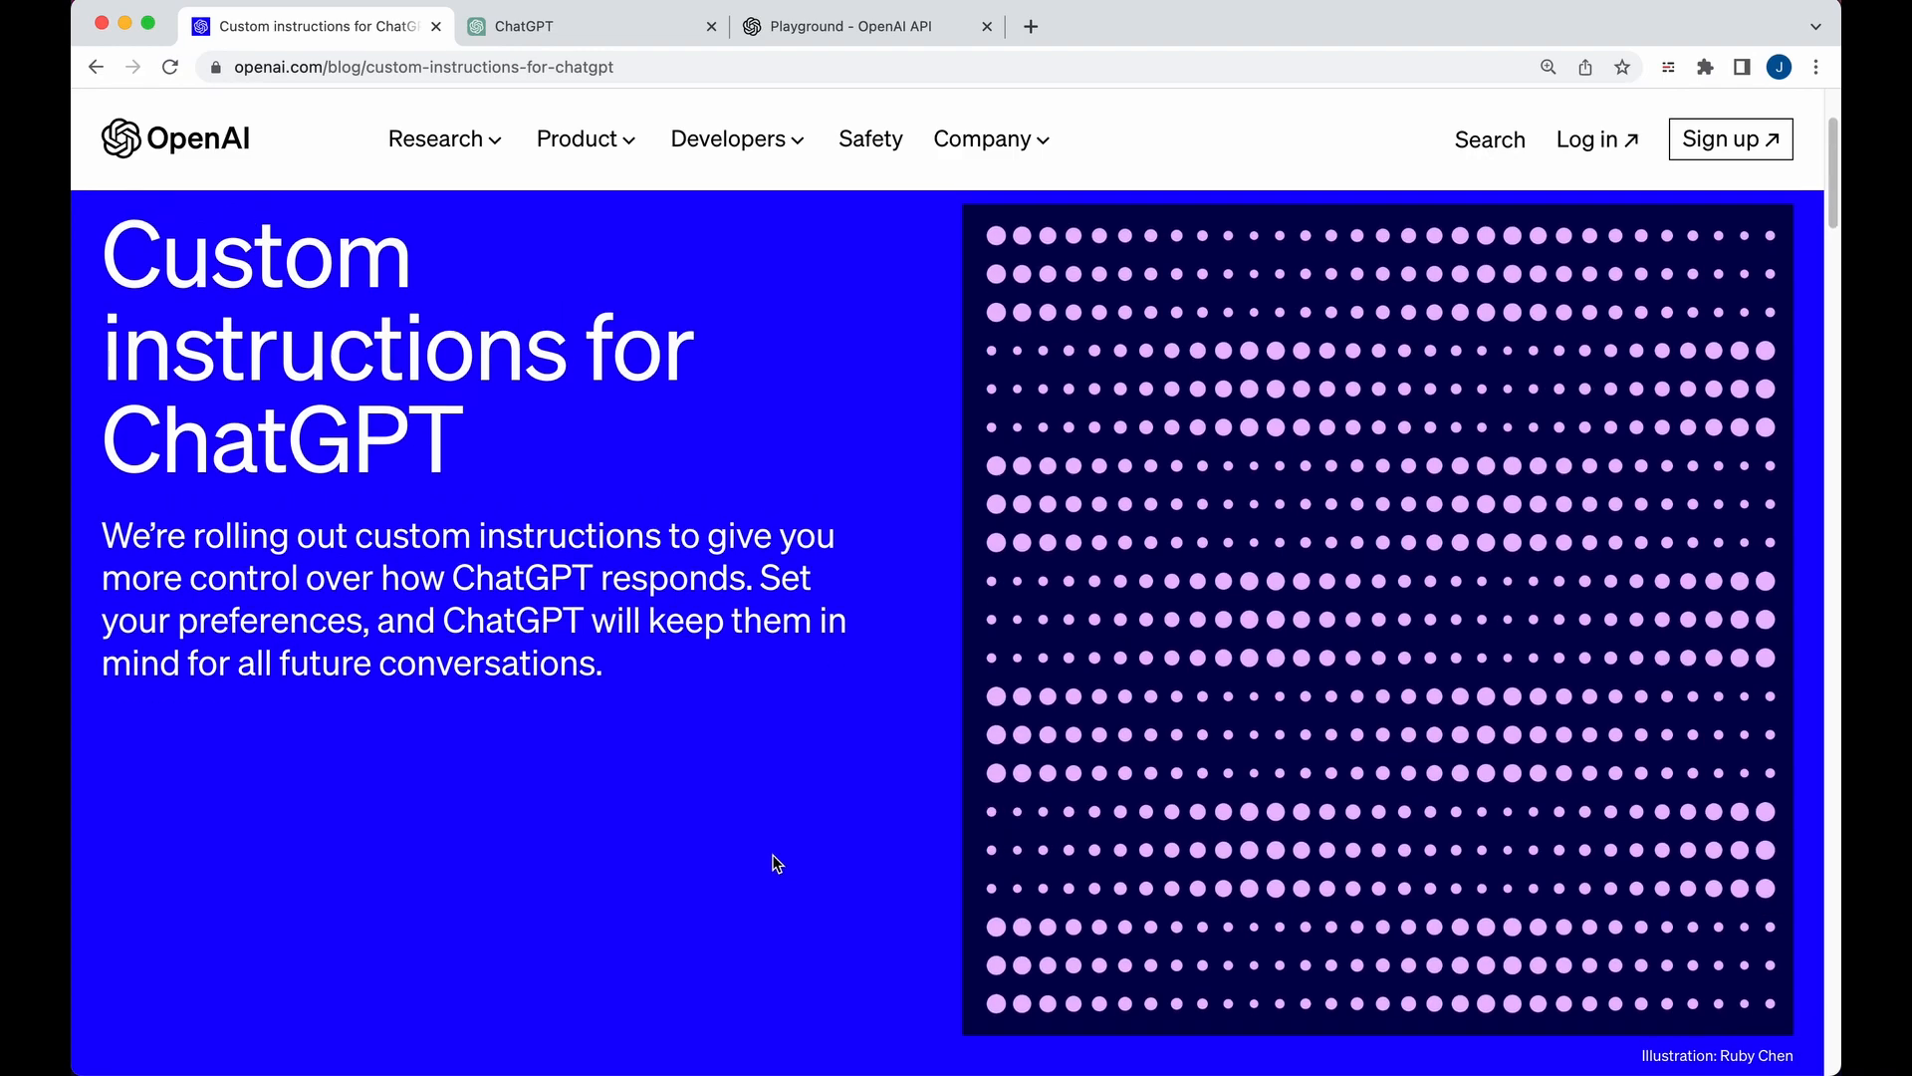
mouse_move(889, 628)
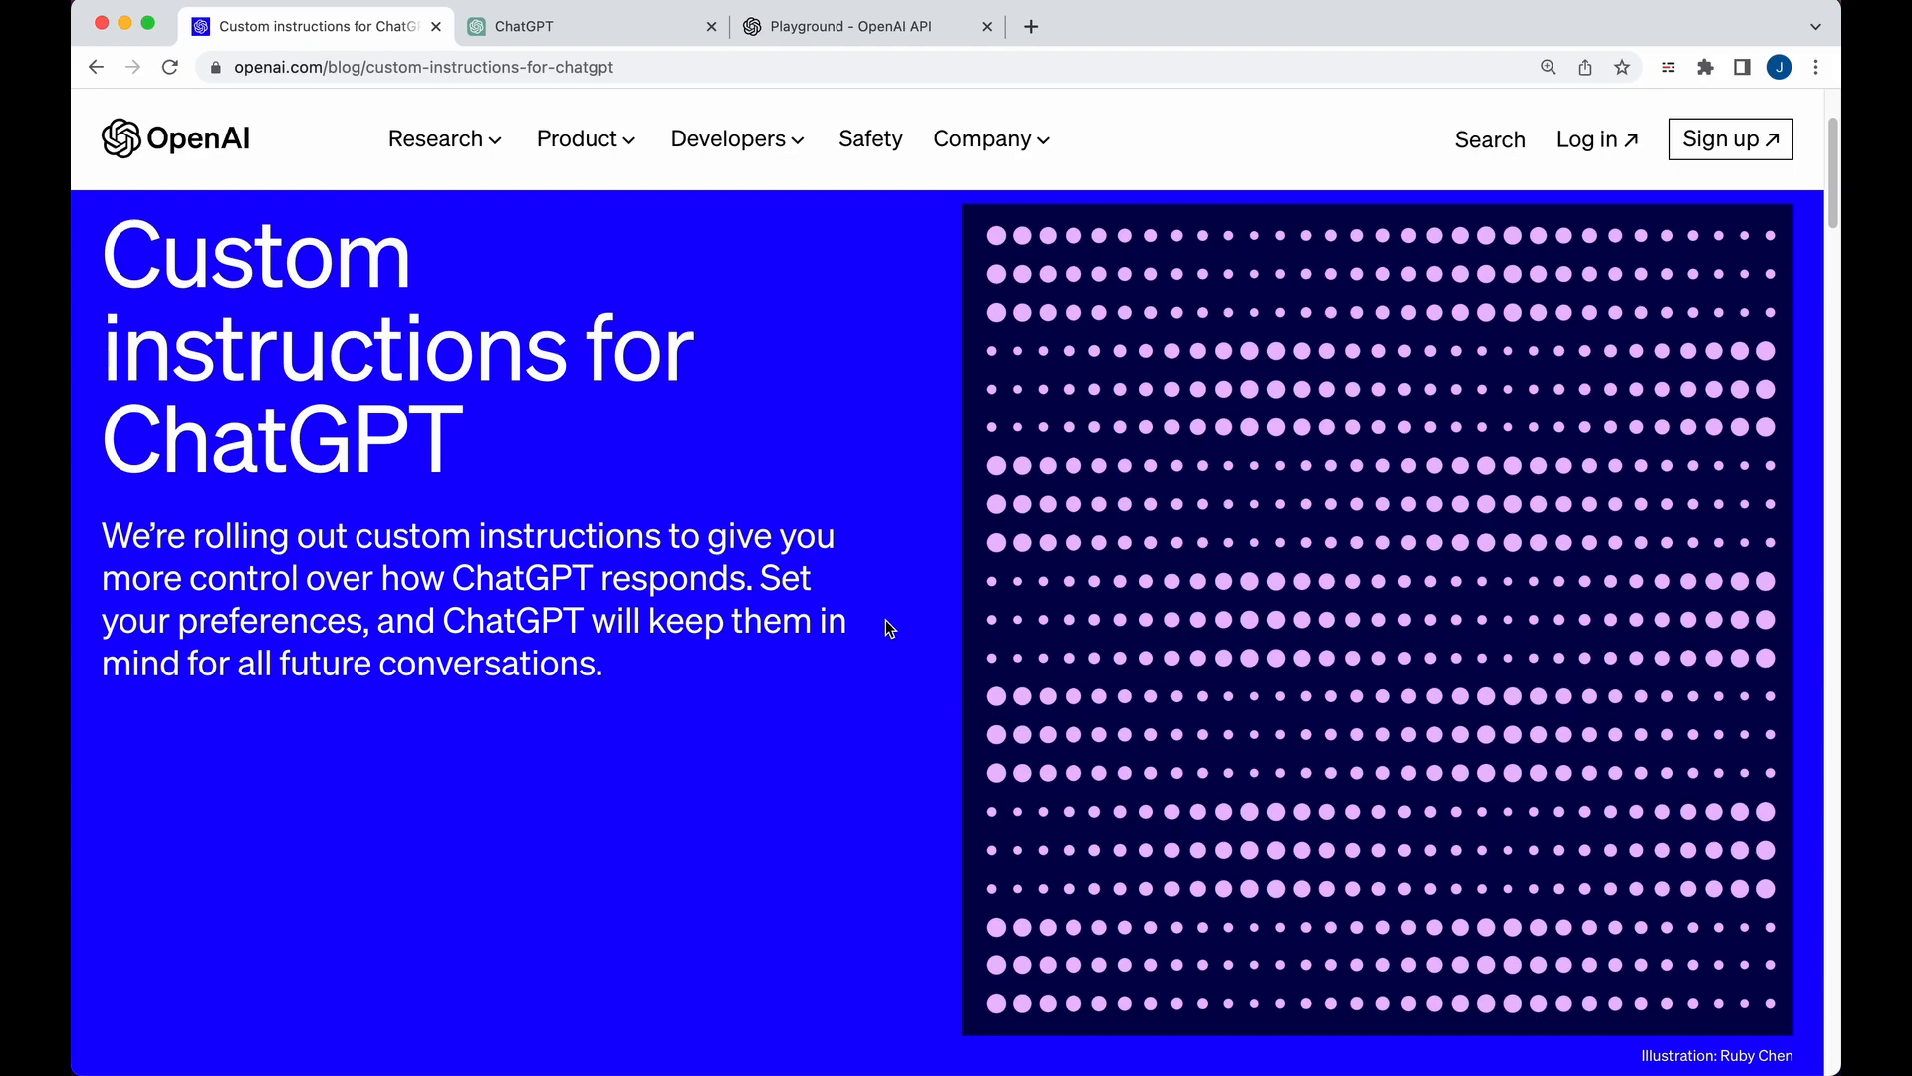
- Run the New York weather prompt through GPT-4 in the Playground and review its JSON reply and the Always return JSON system message
click(867, 26)
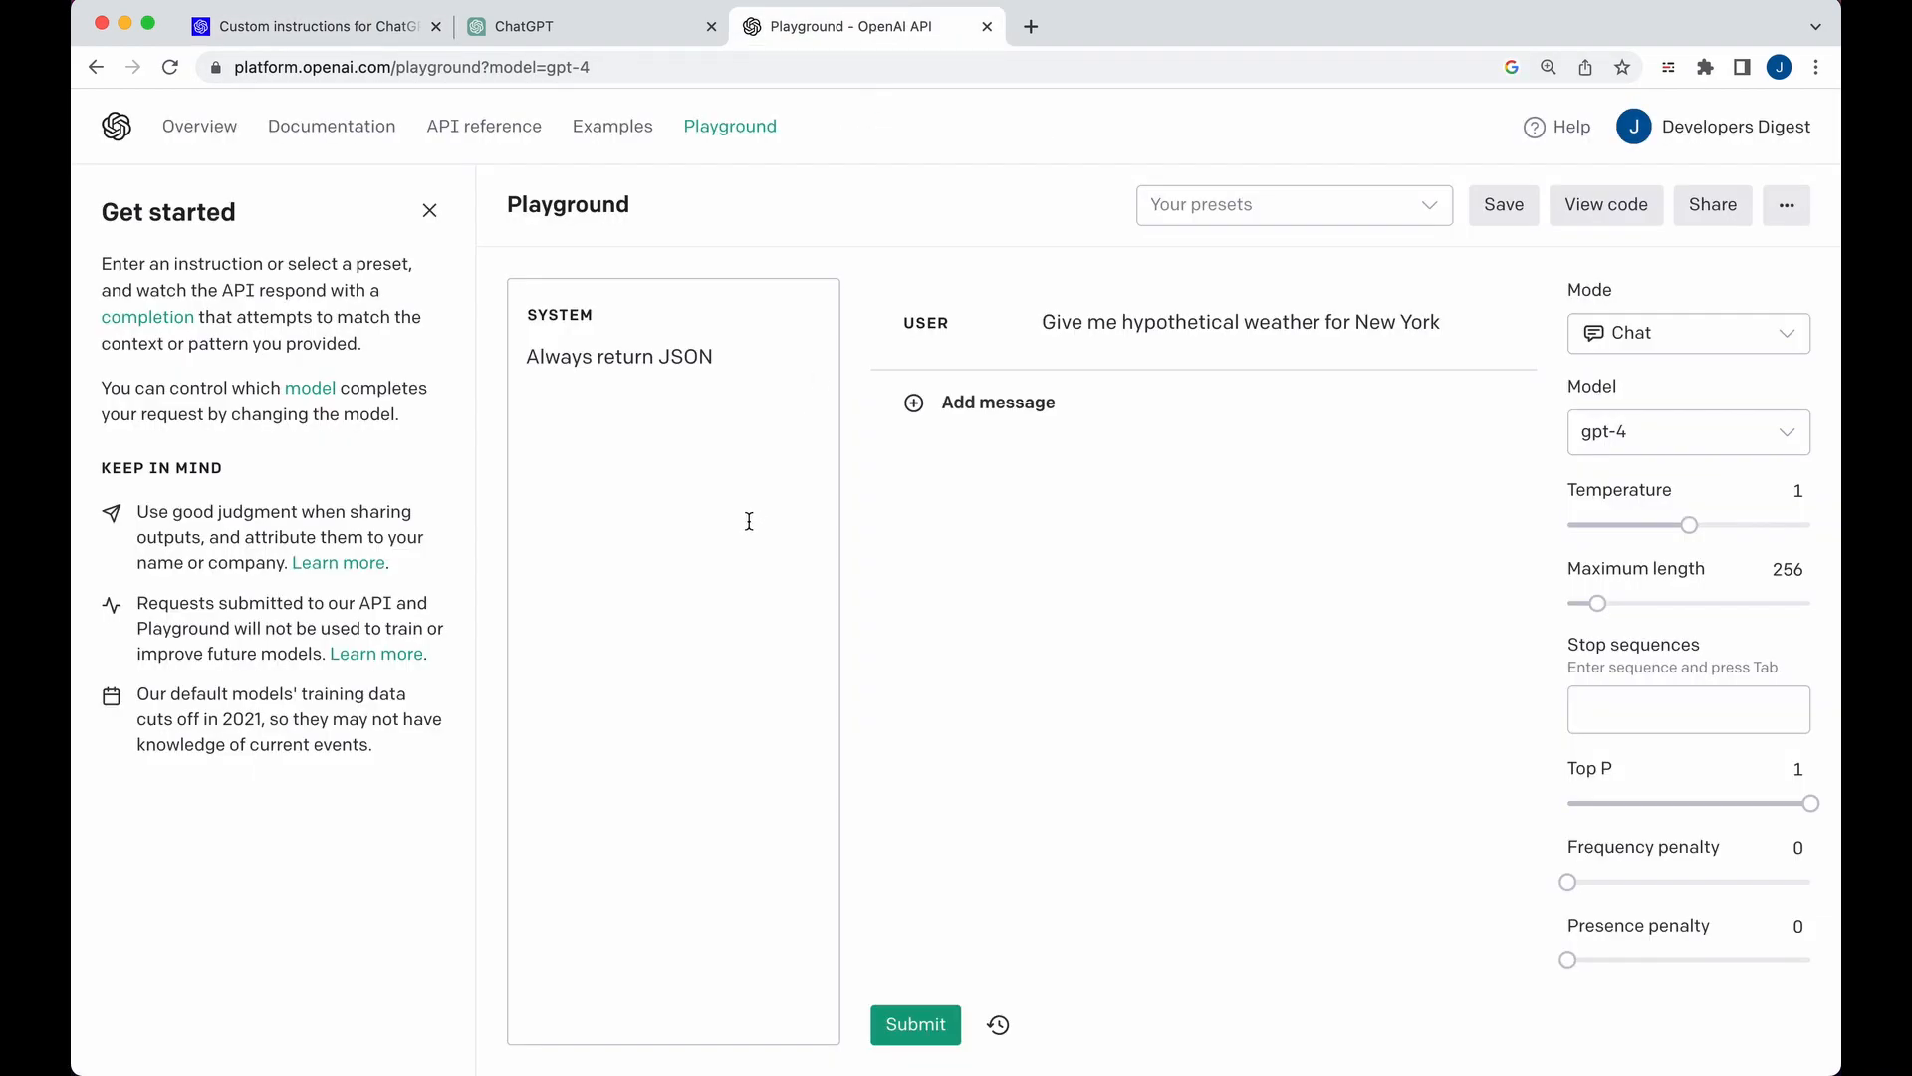
mouse_move(1030, 566)
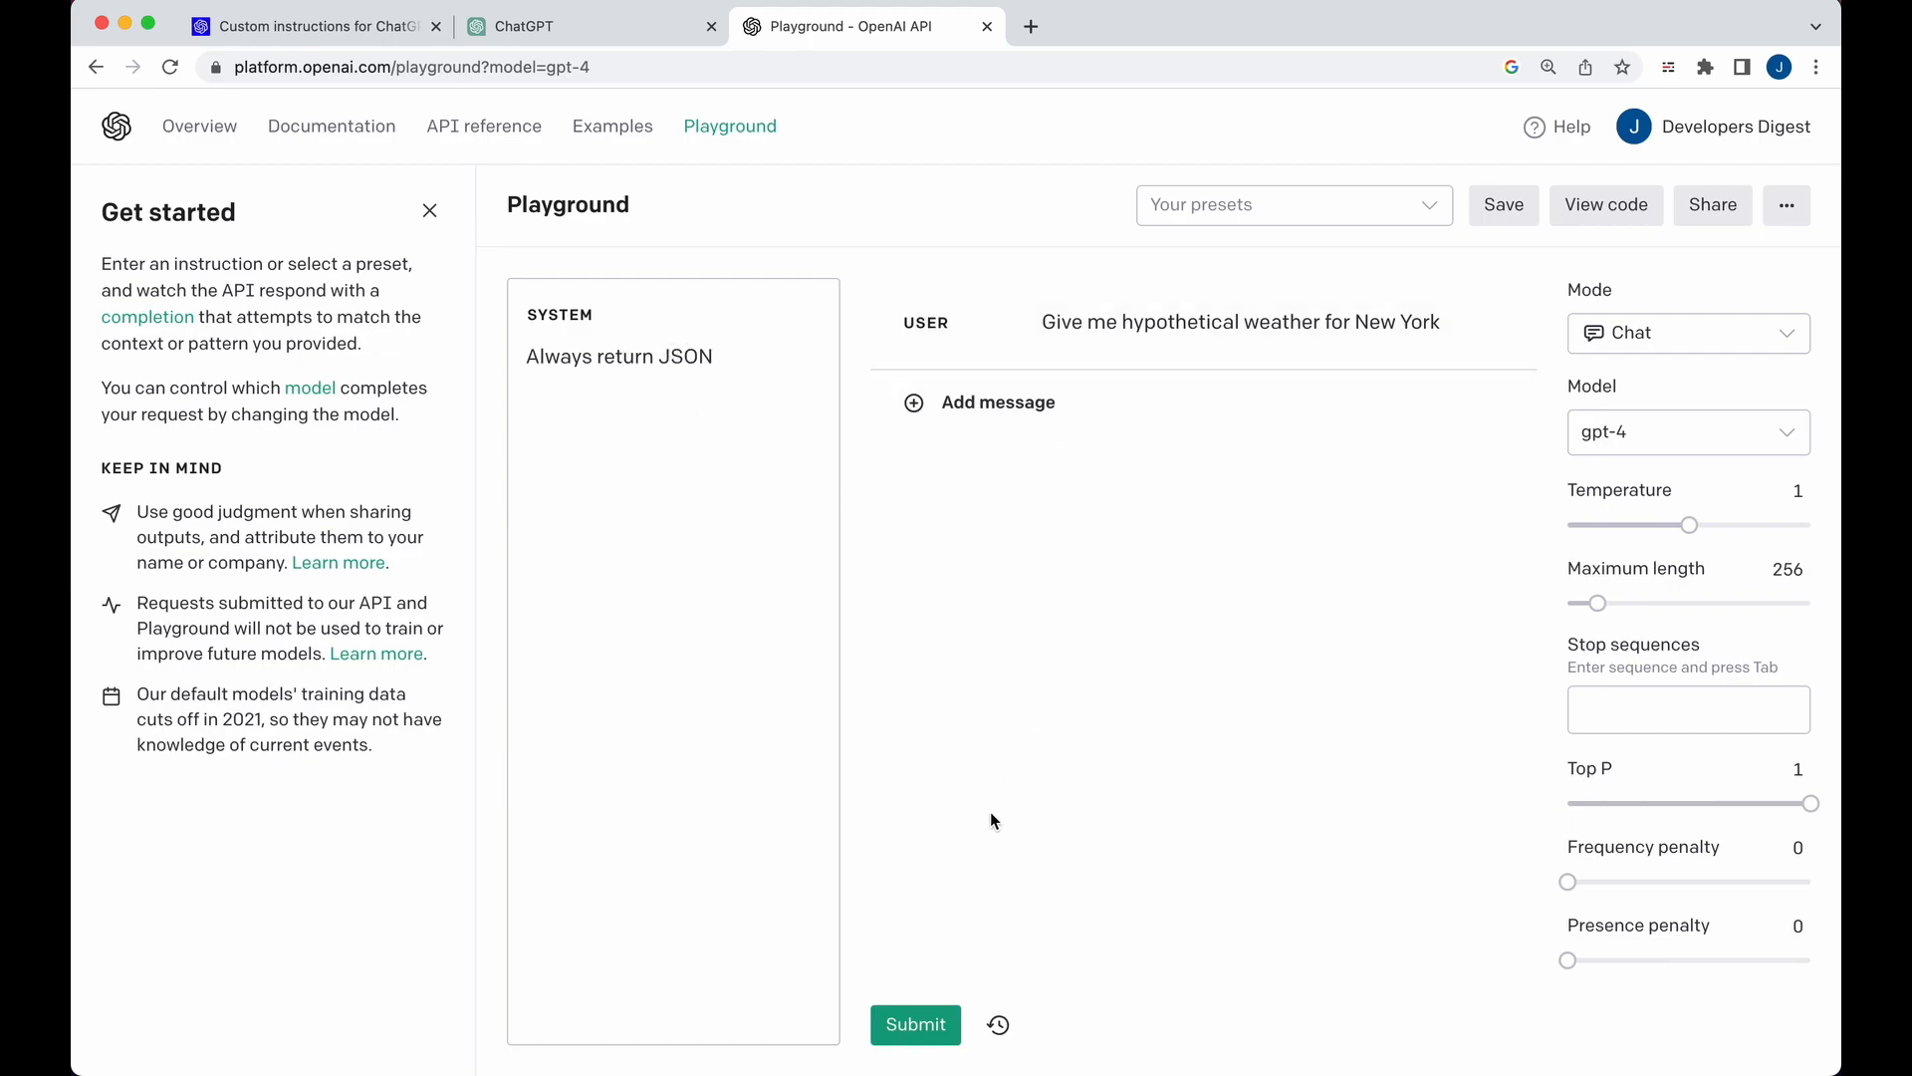
mouse_move(1004, 835)
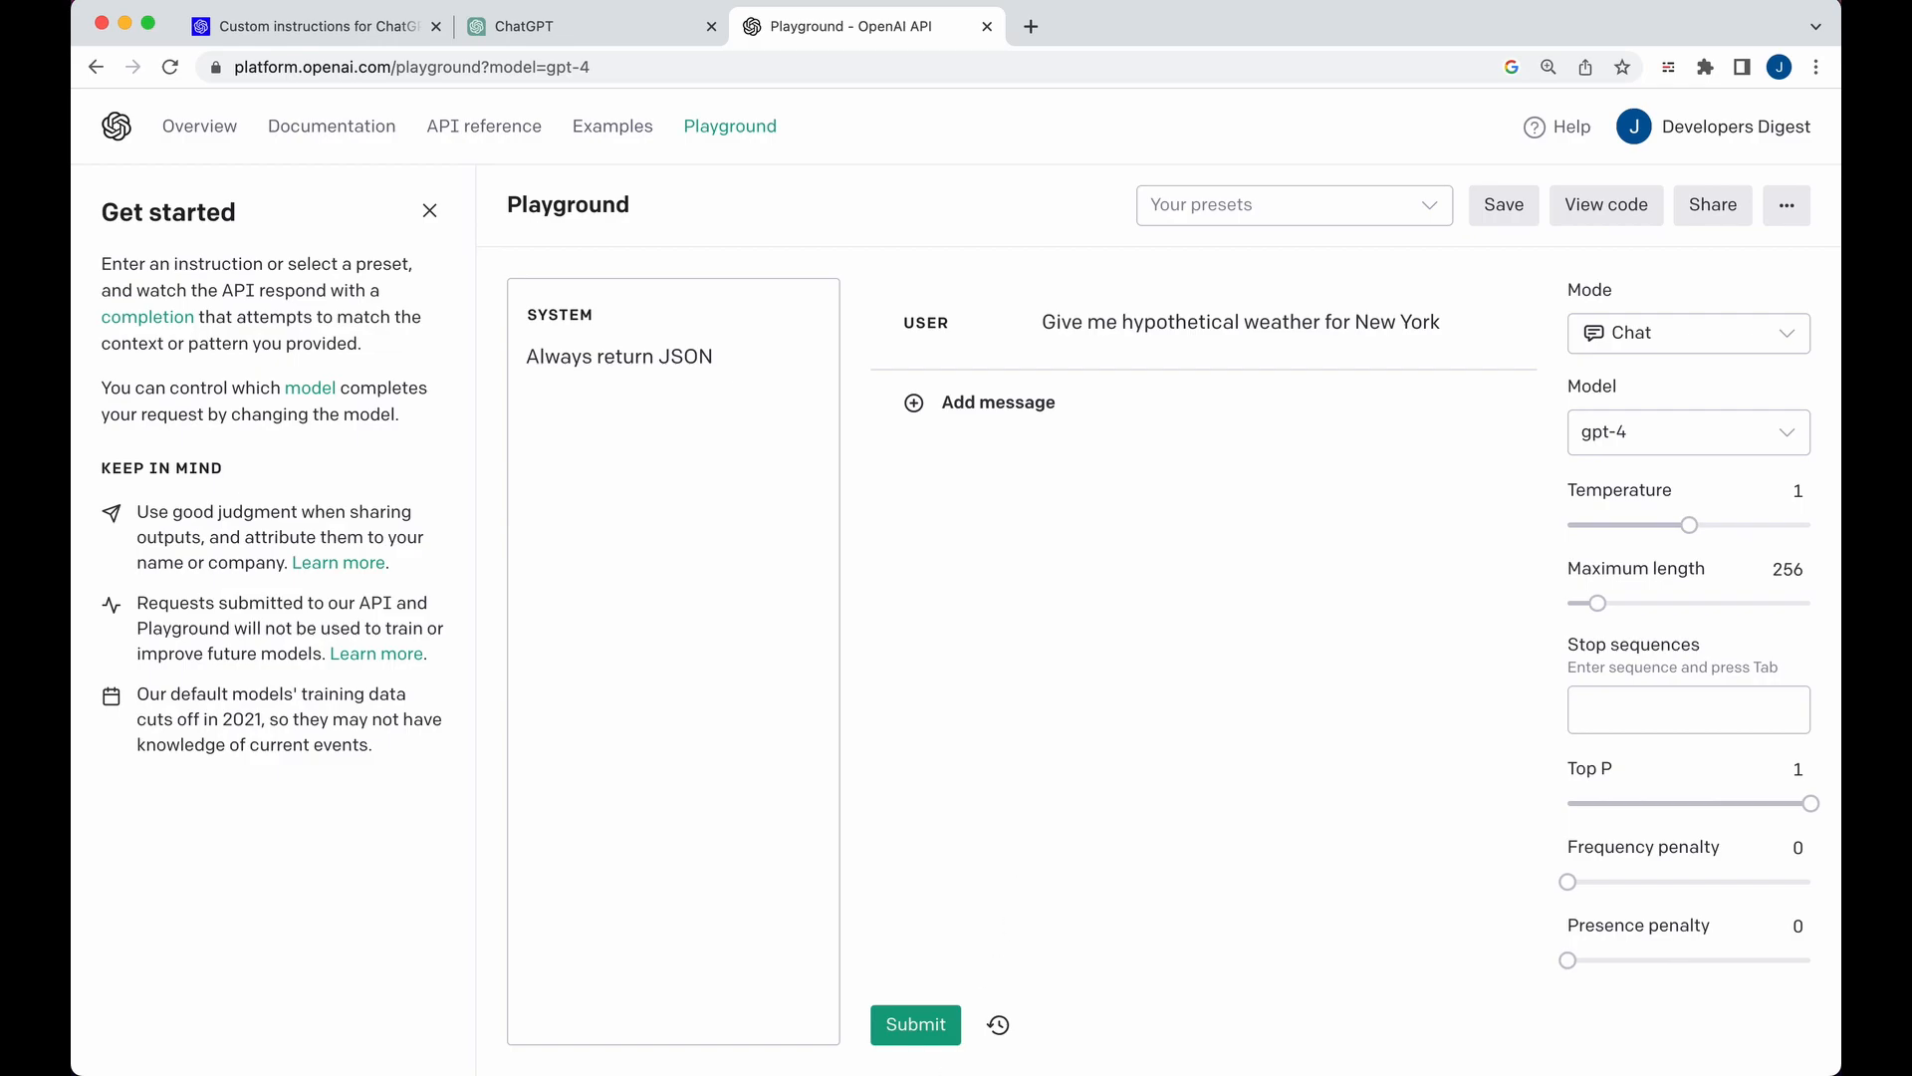
click(915, 1024)
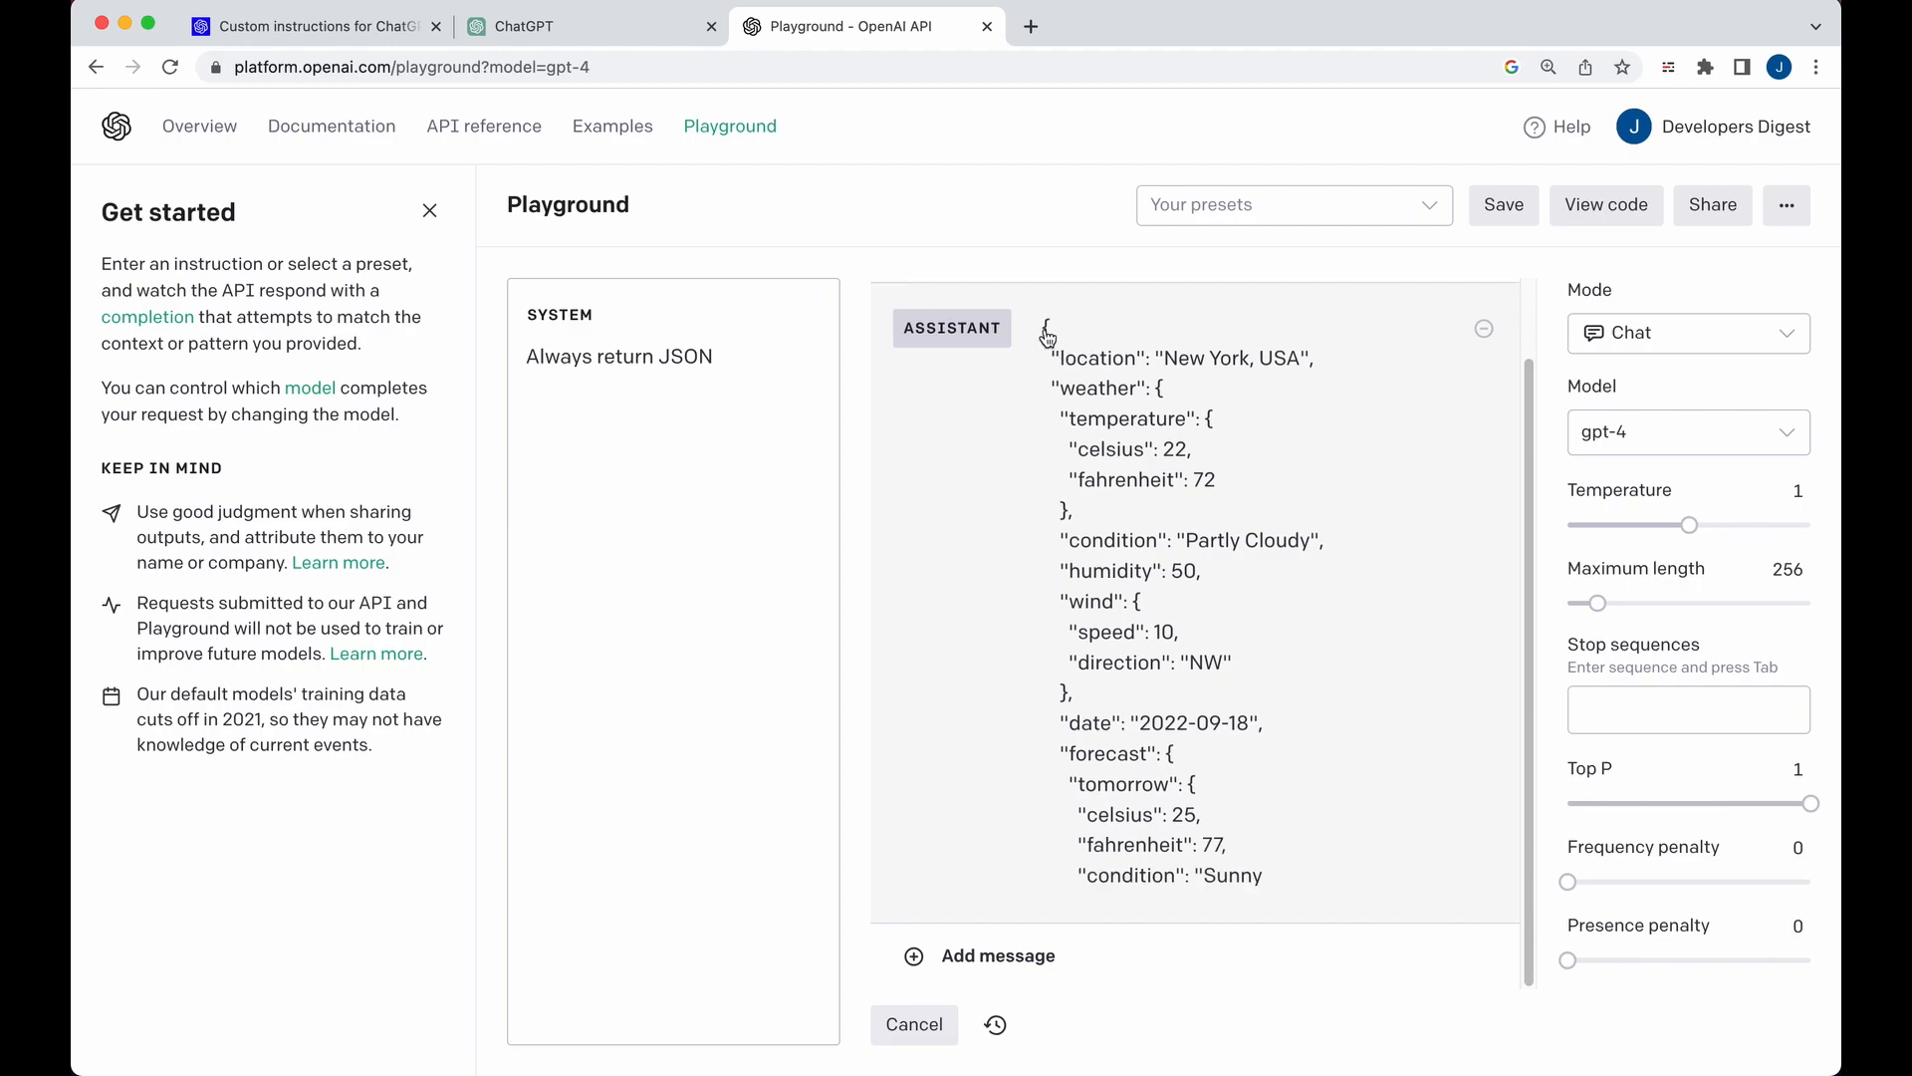
scroll(down, 3)
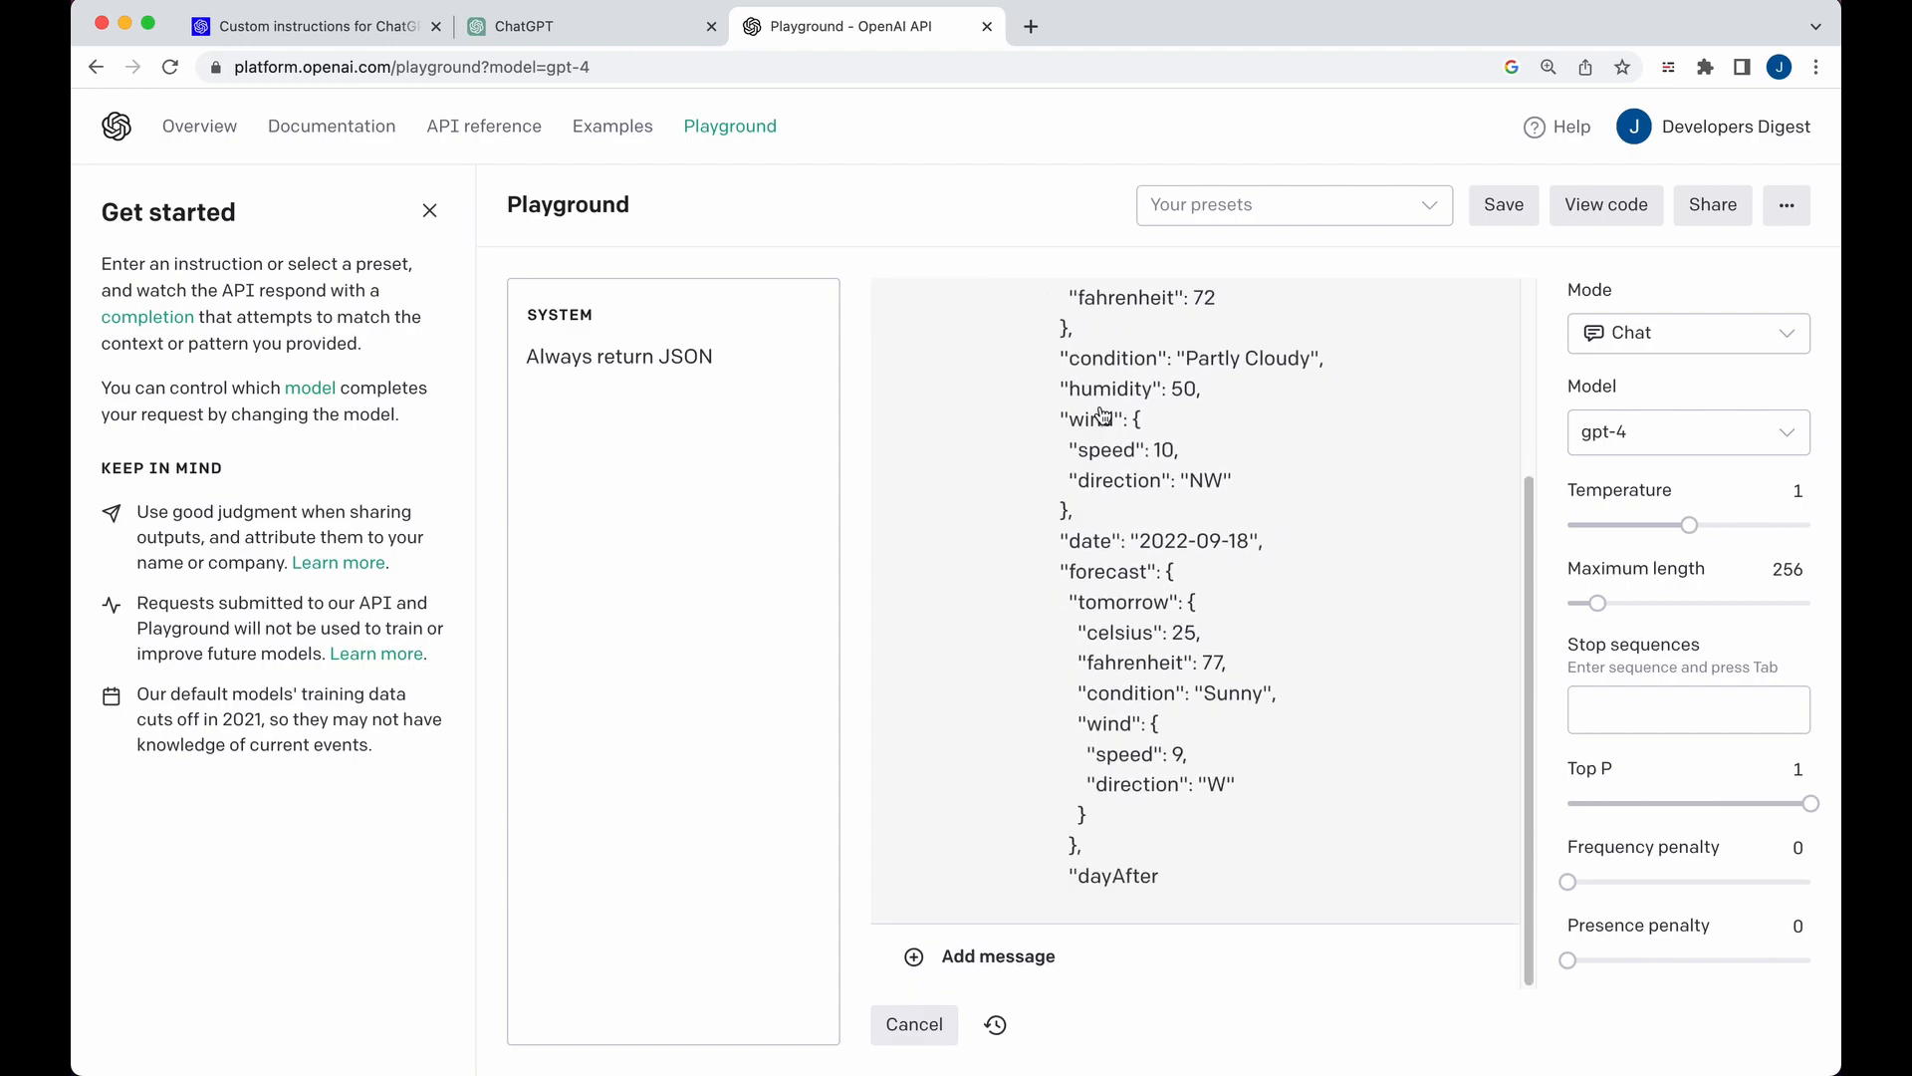
scroll(down, 3)
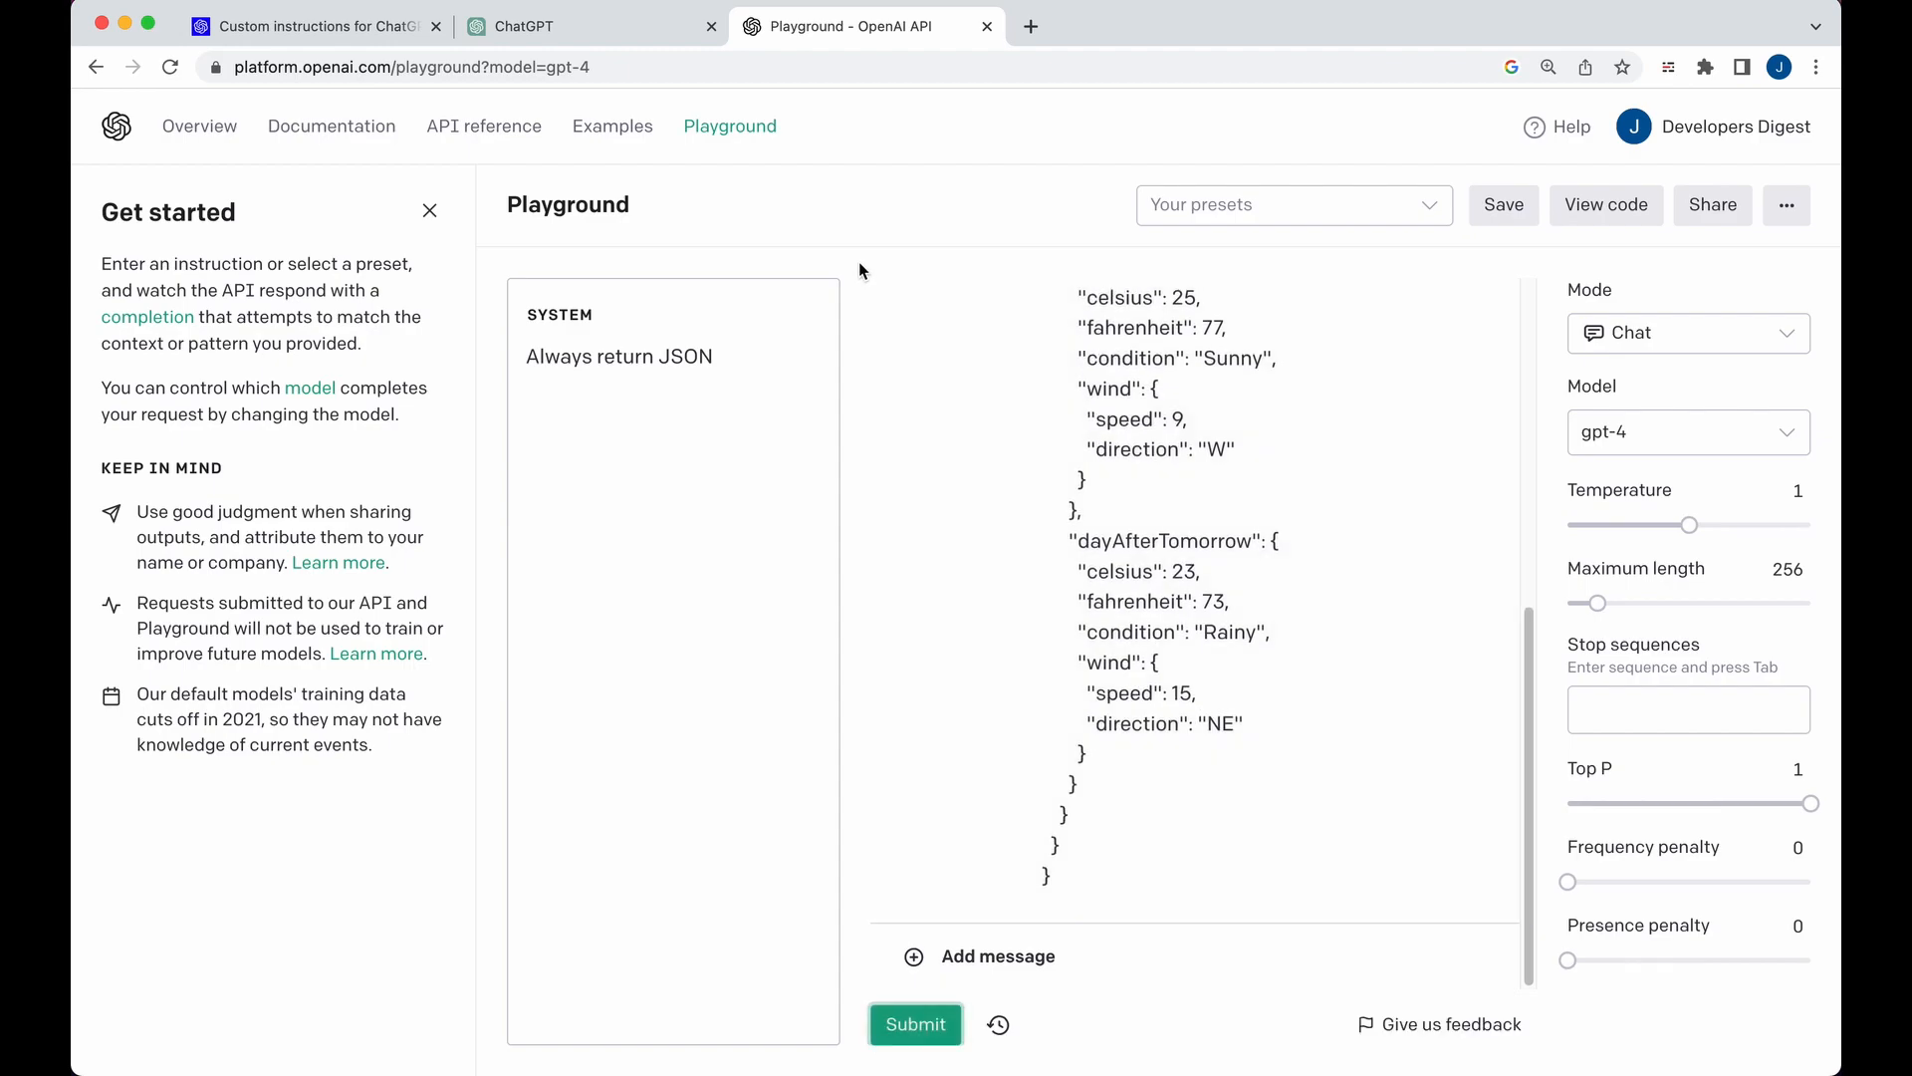
double_click(617, 357)
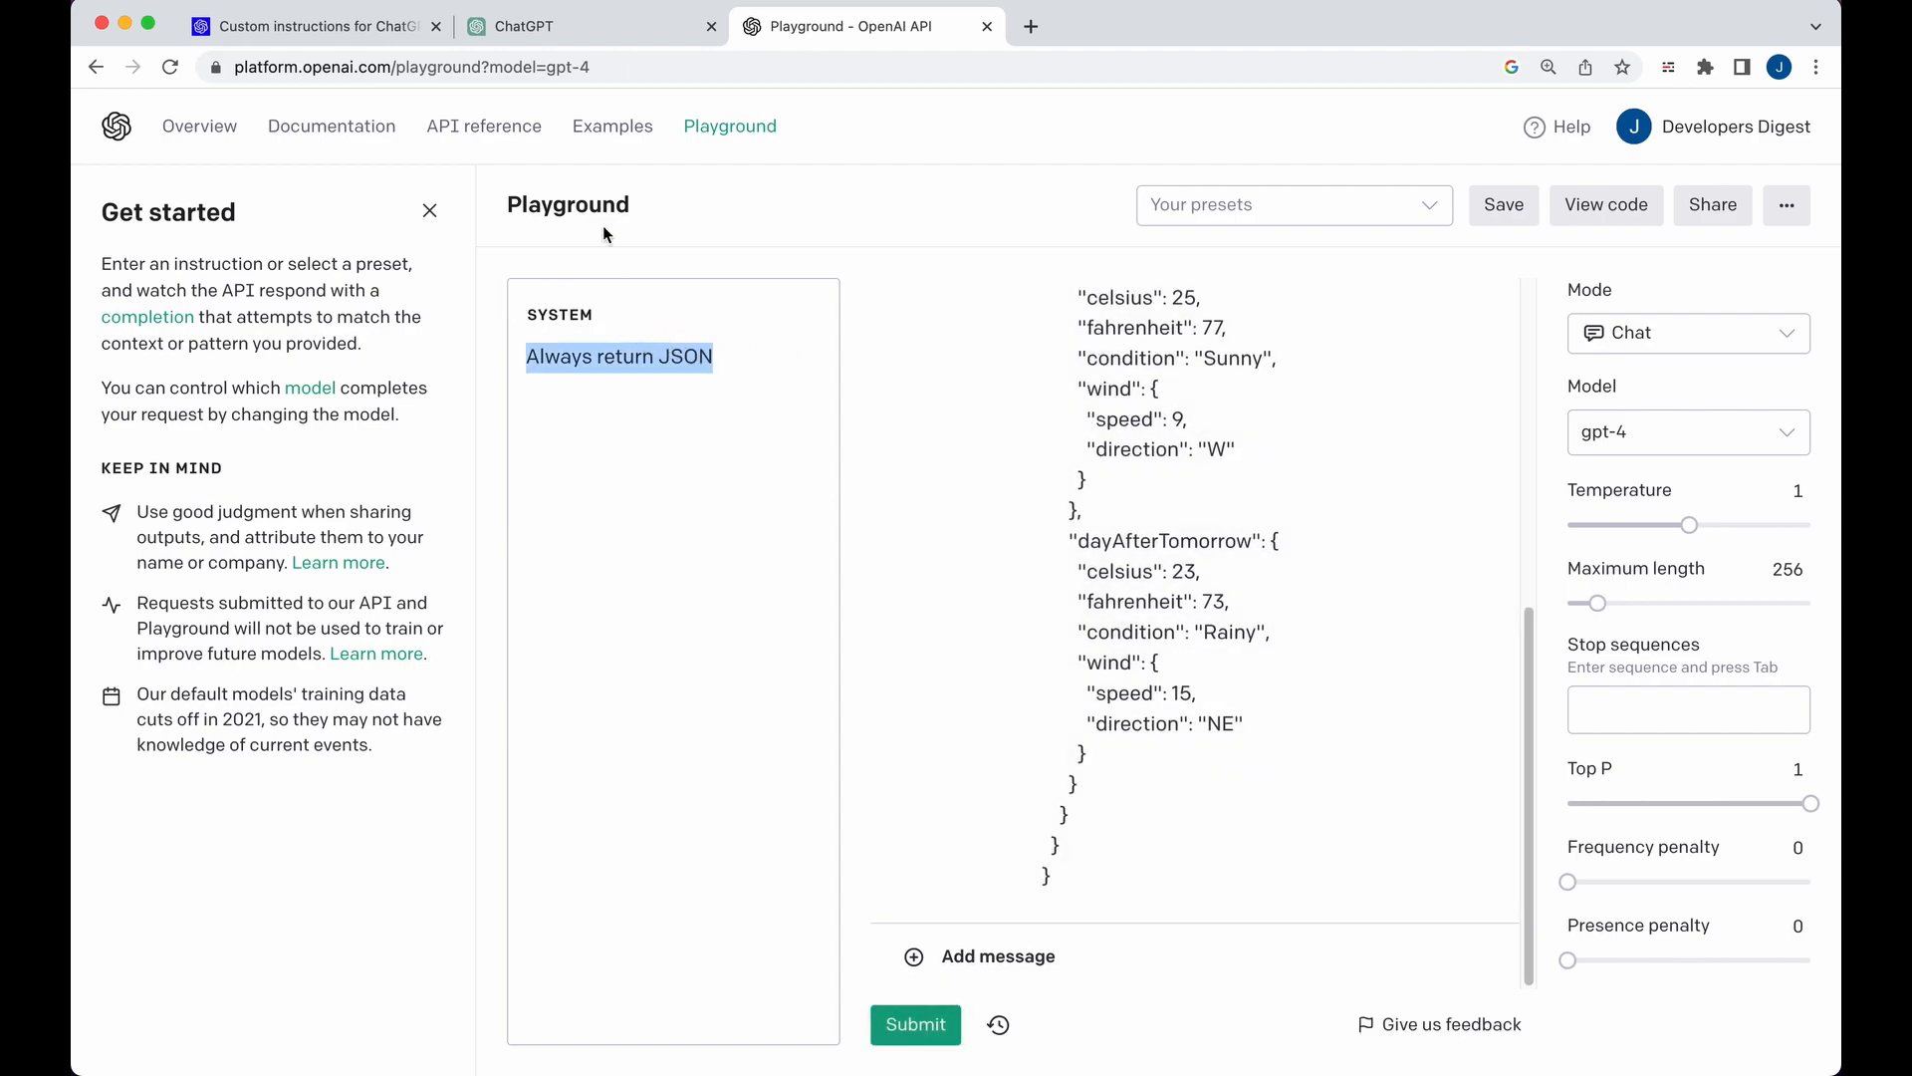
- Return to the custom instructions blog post and scroll to the golang code generation example
click(315, 26)
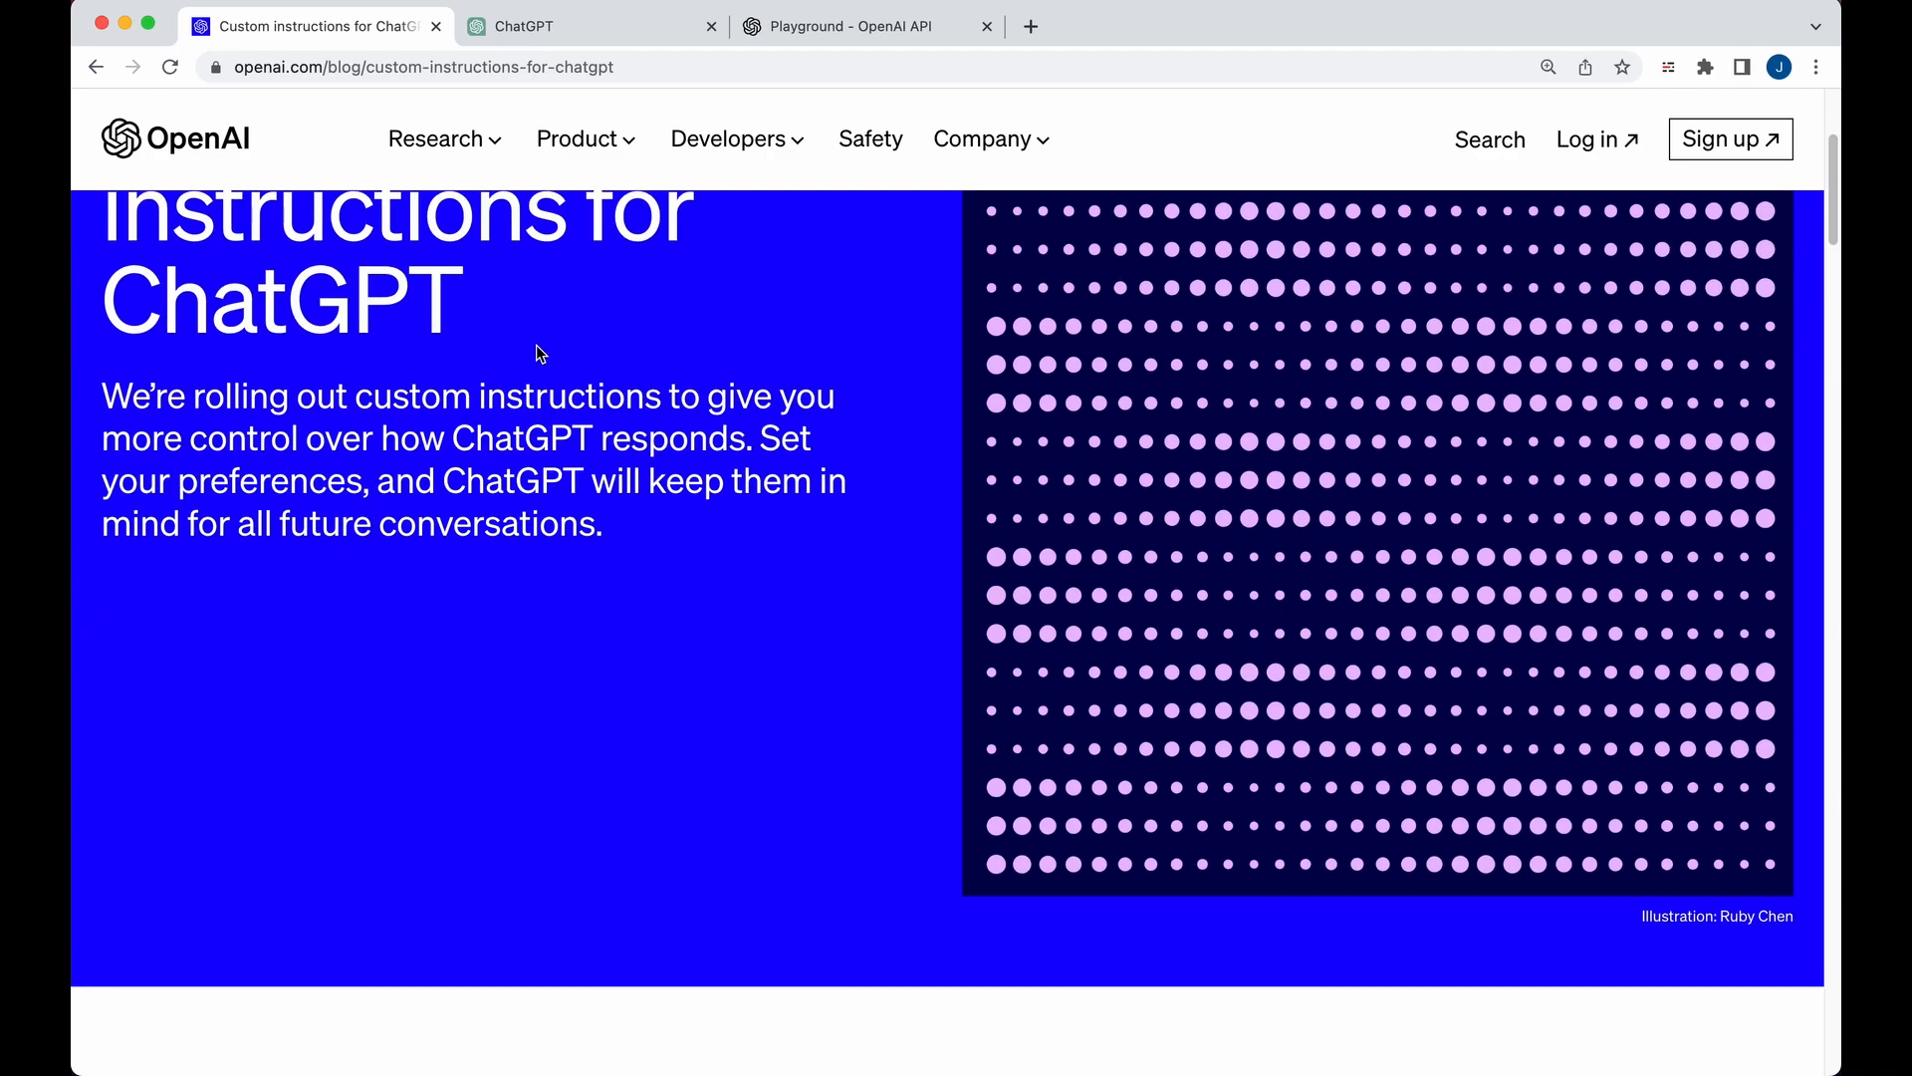
scroll(down, 3)
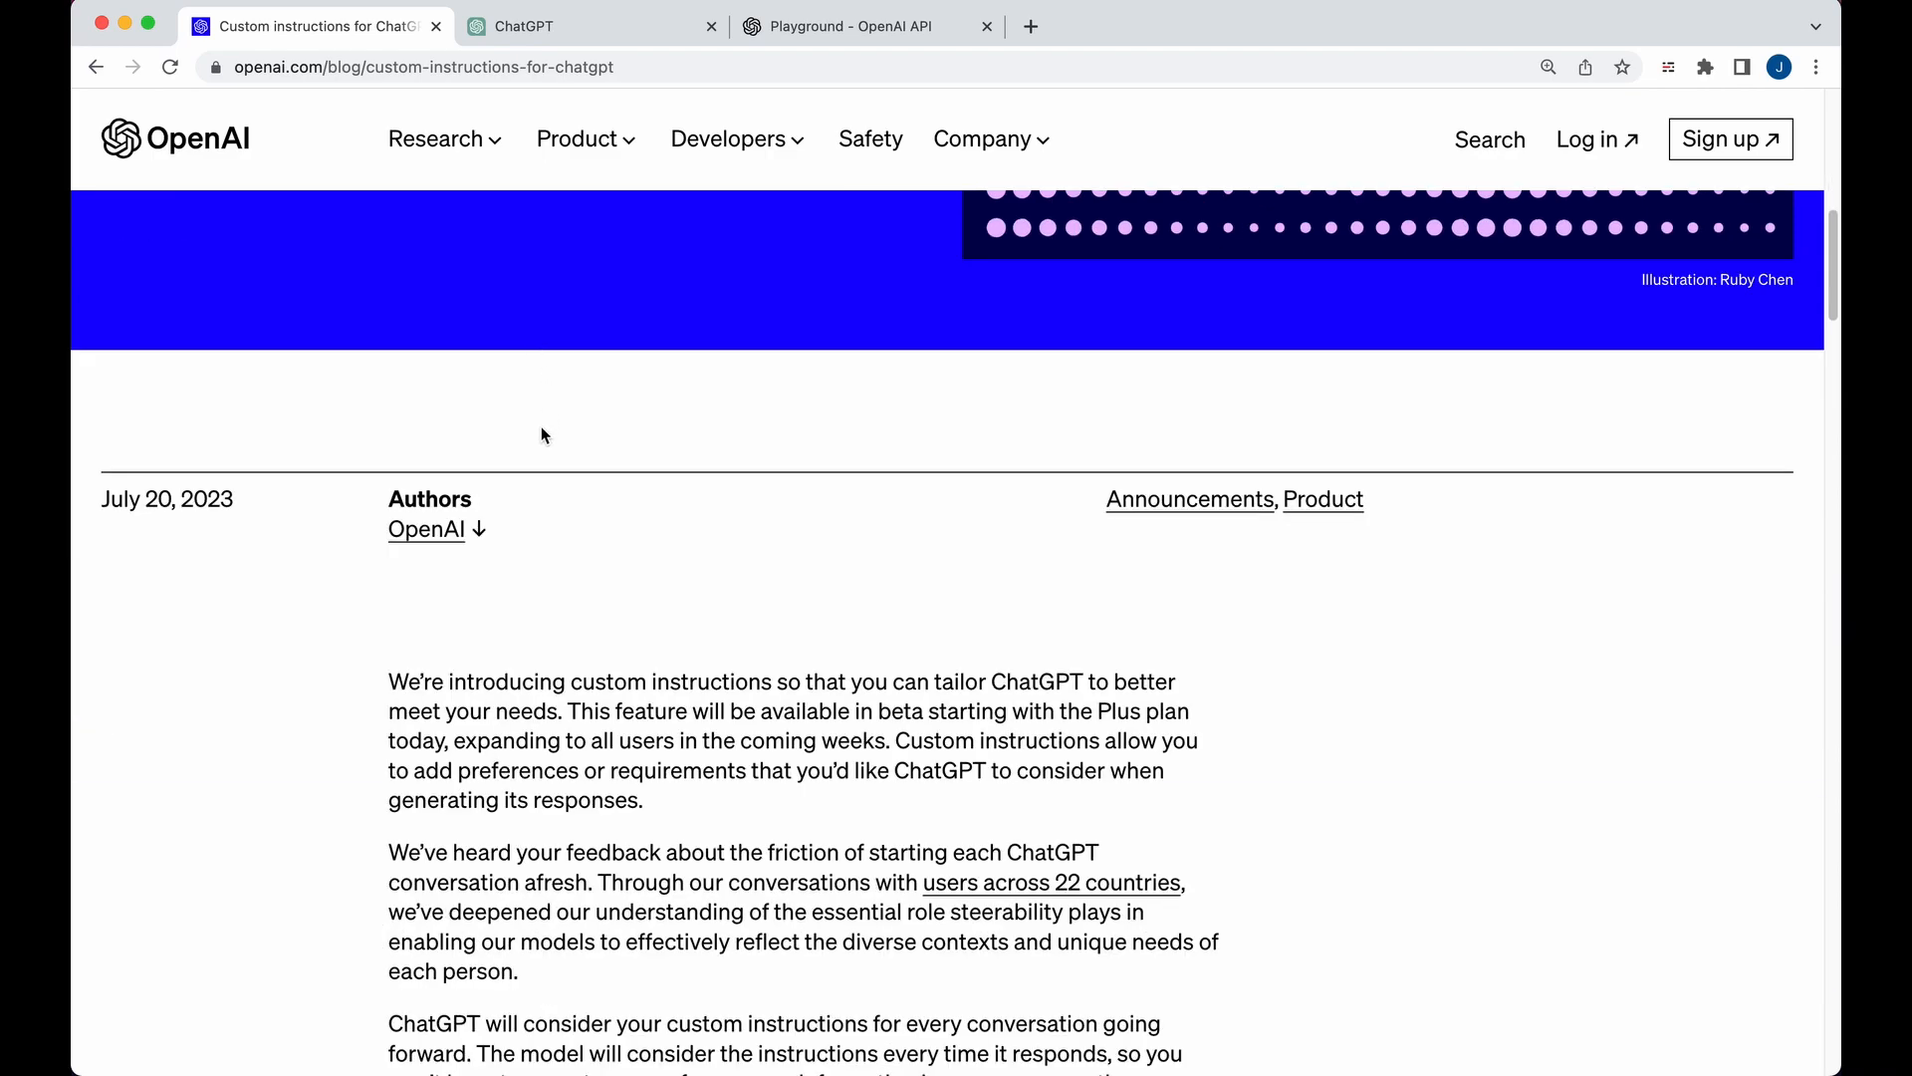
scroll(down, 3)
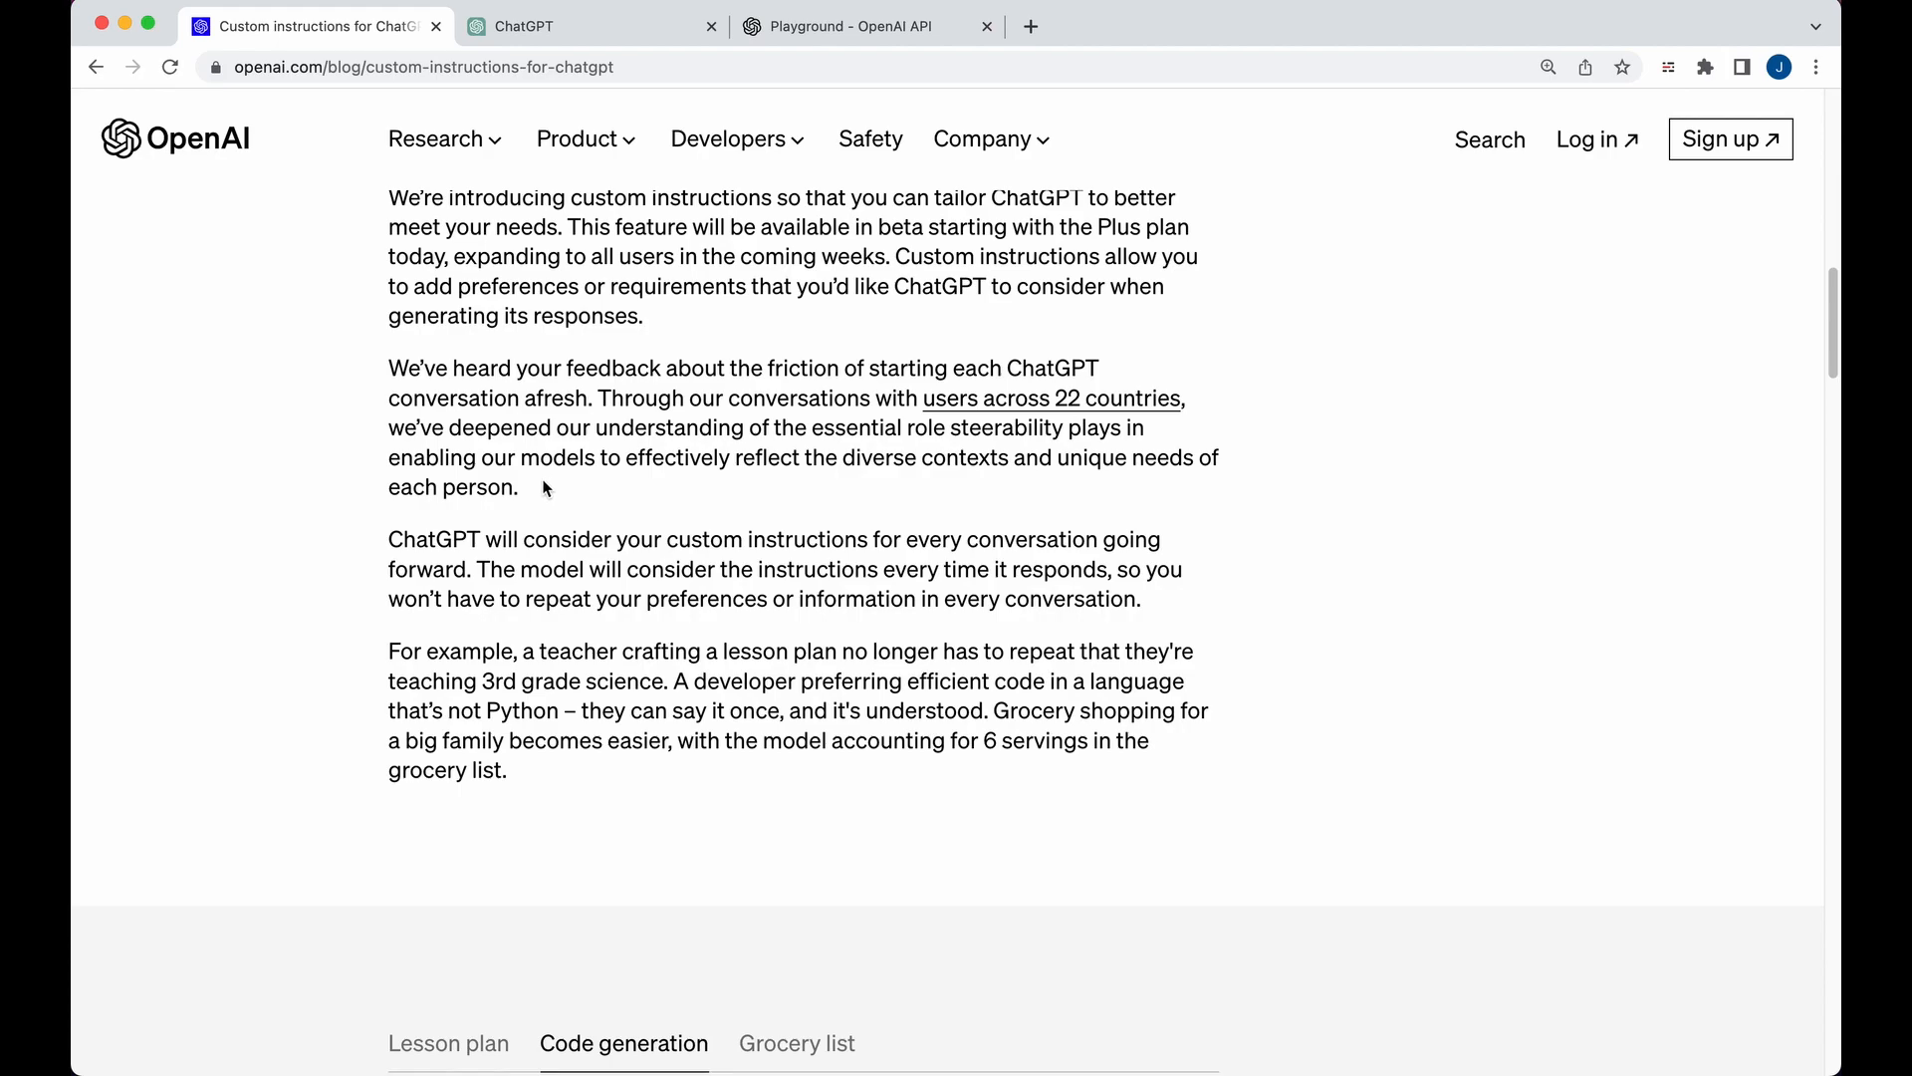
scroll(down, 3)
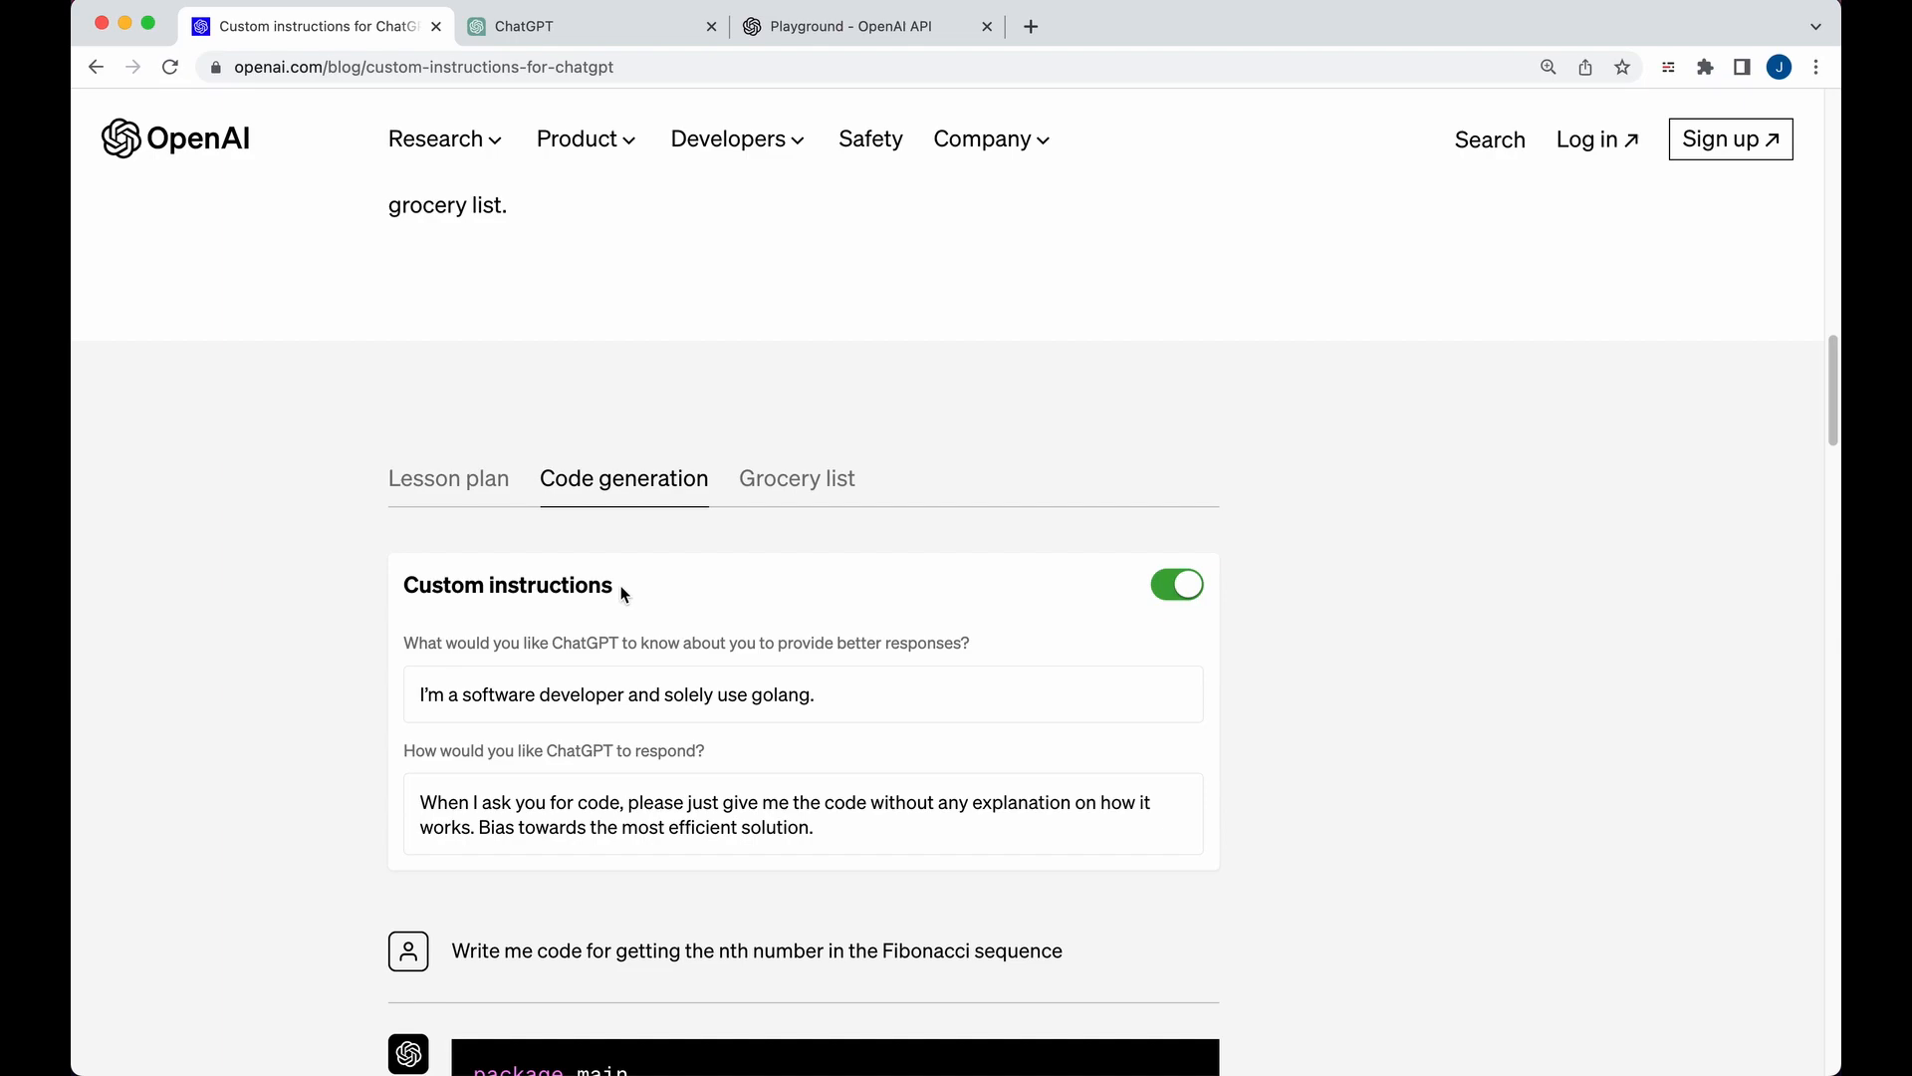
mouse_move(945, 794)
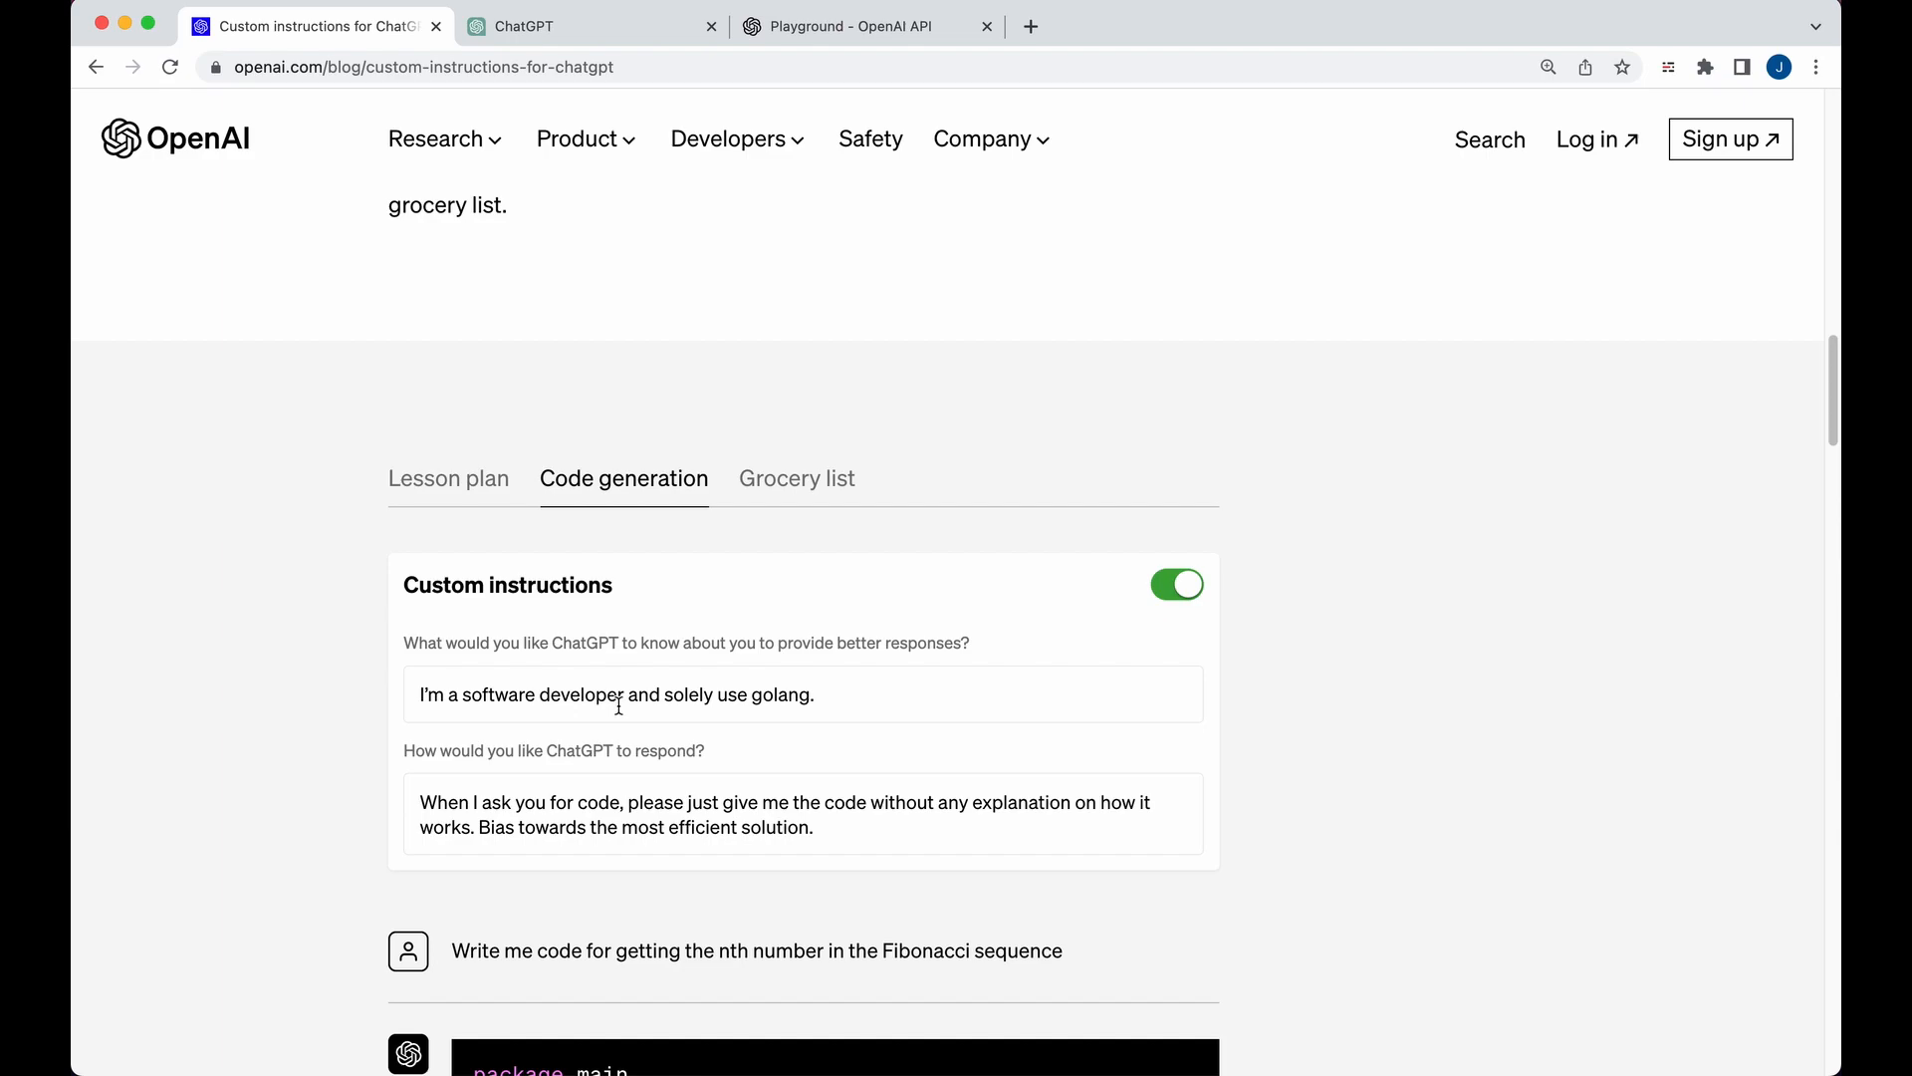
mouse_move(618, 715)
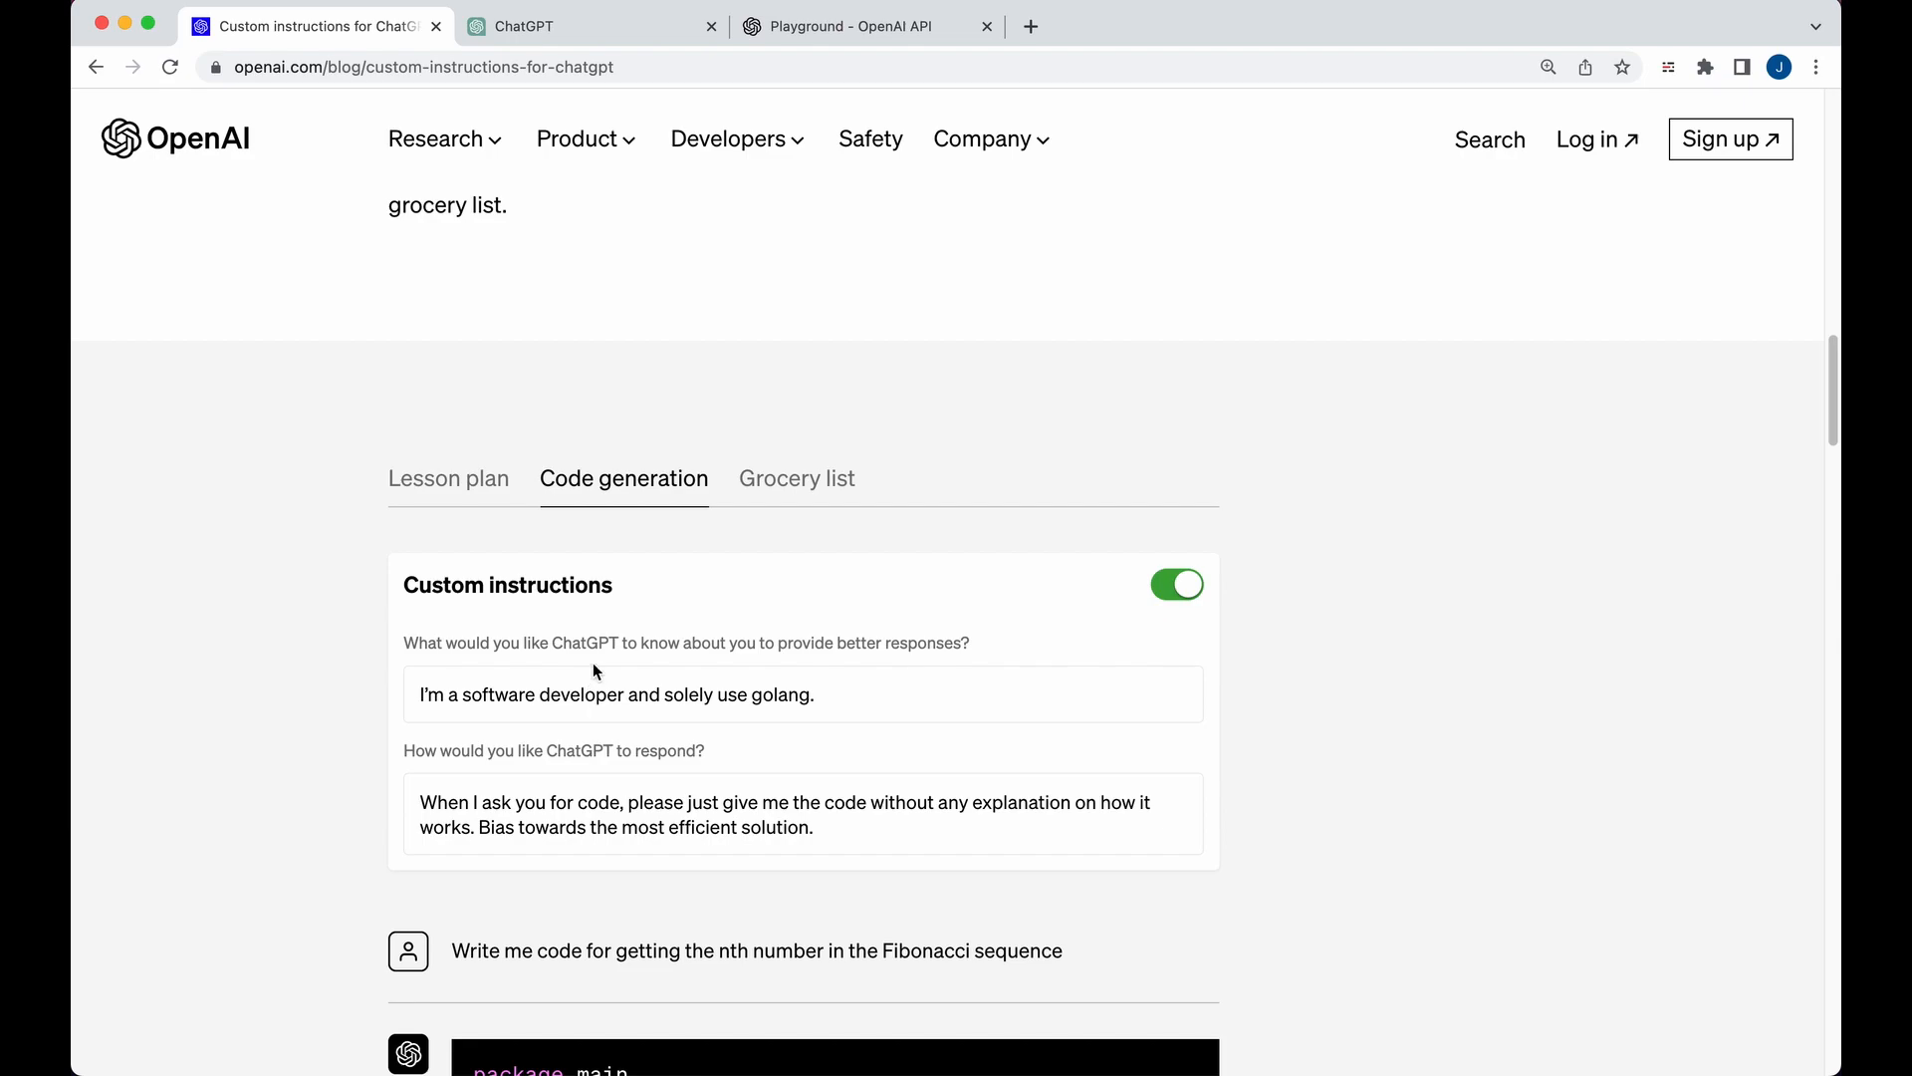
mouse_move(594, 685)
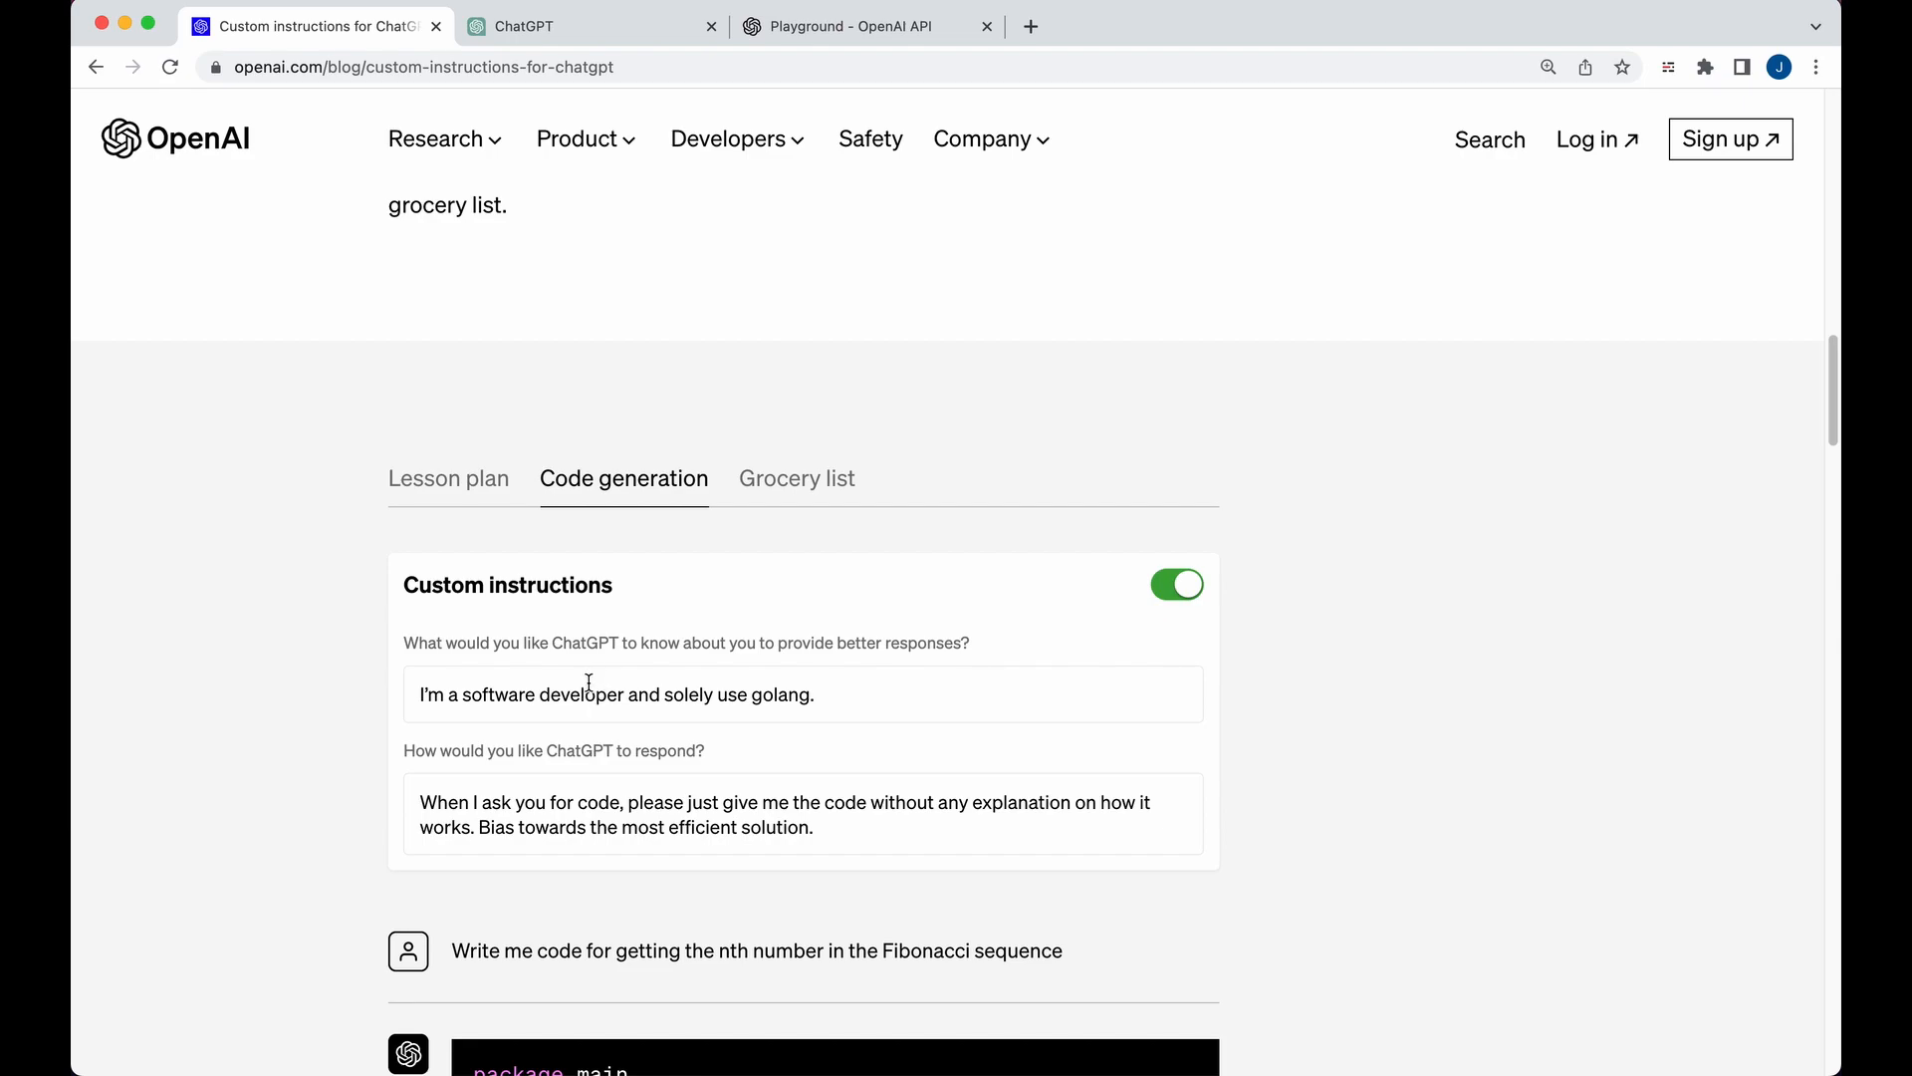
mouse_move(597, 783)
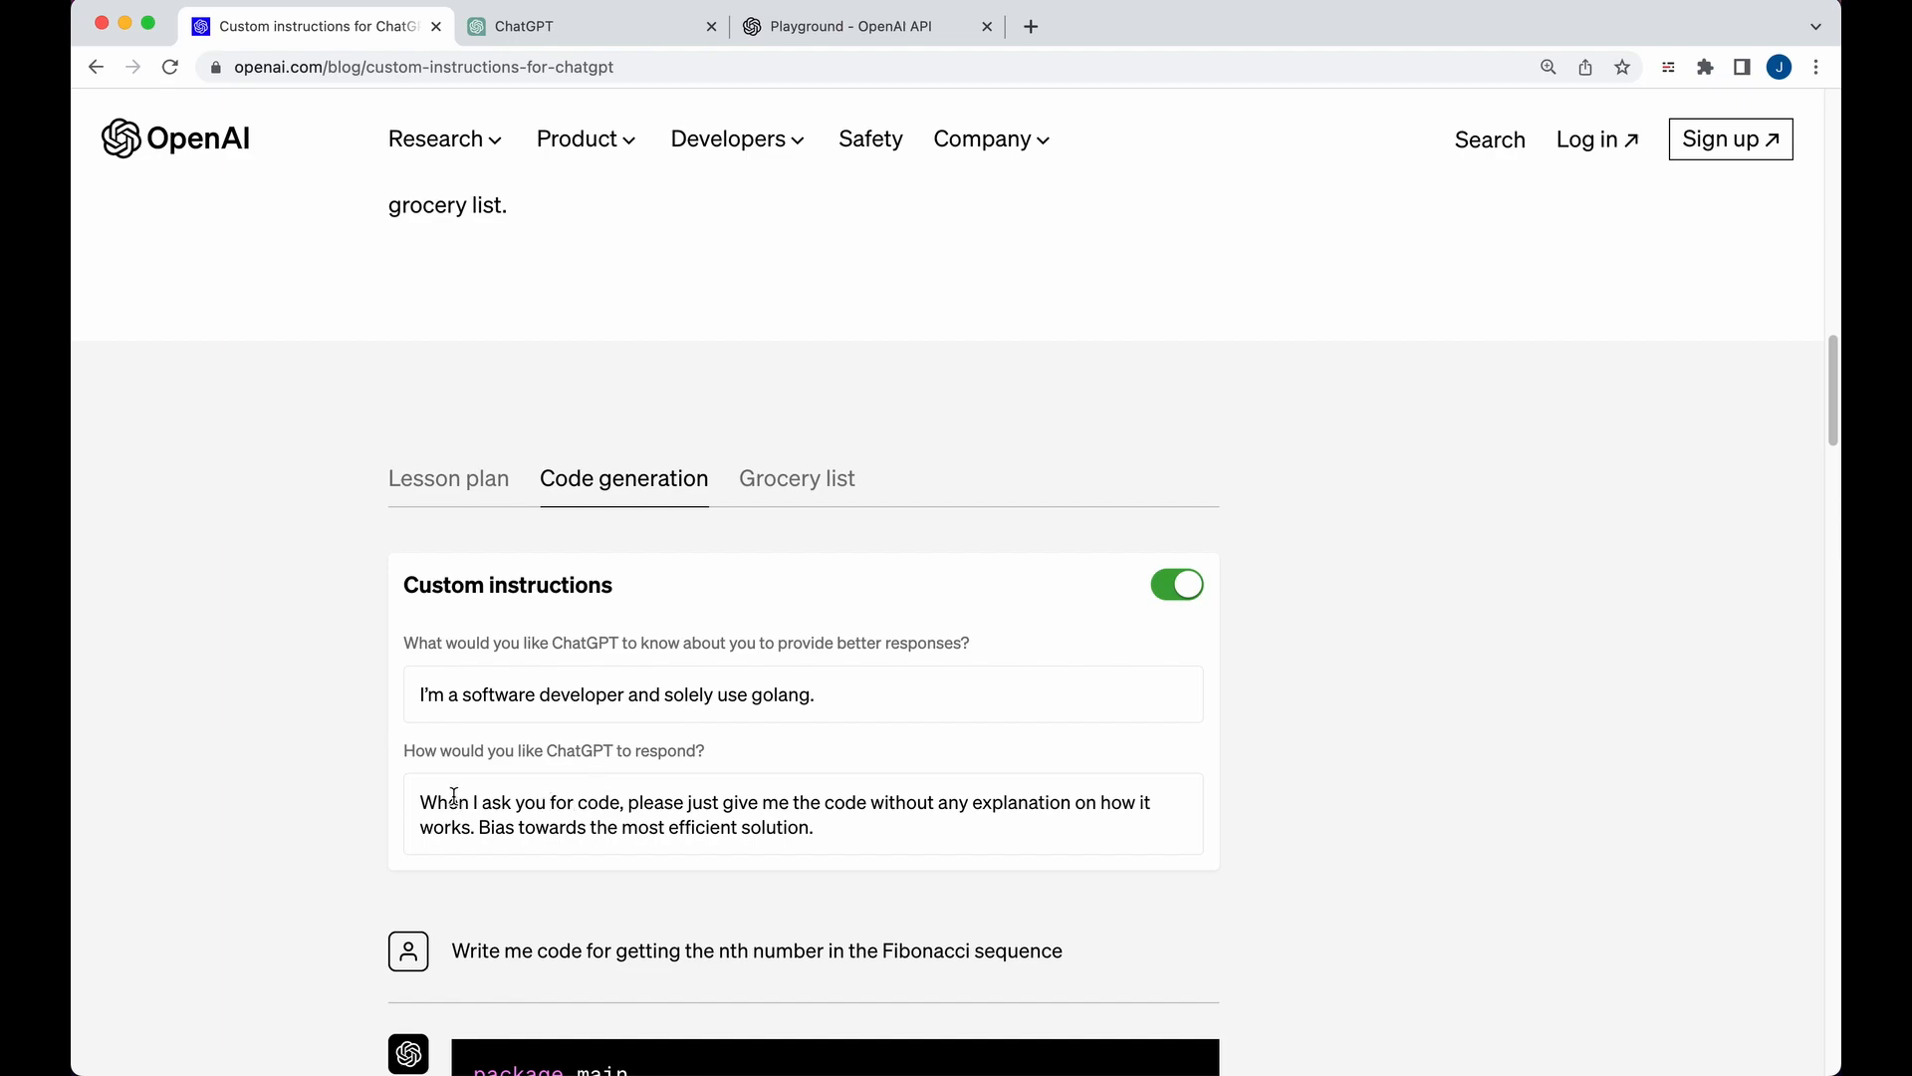
- View the grocery list and lesson plan examples, reading through the moon pros-and-cons table
click(797, 478)
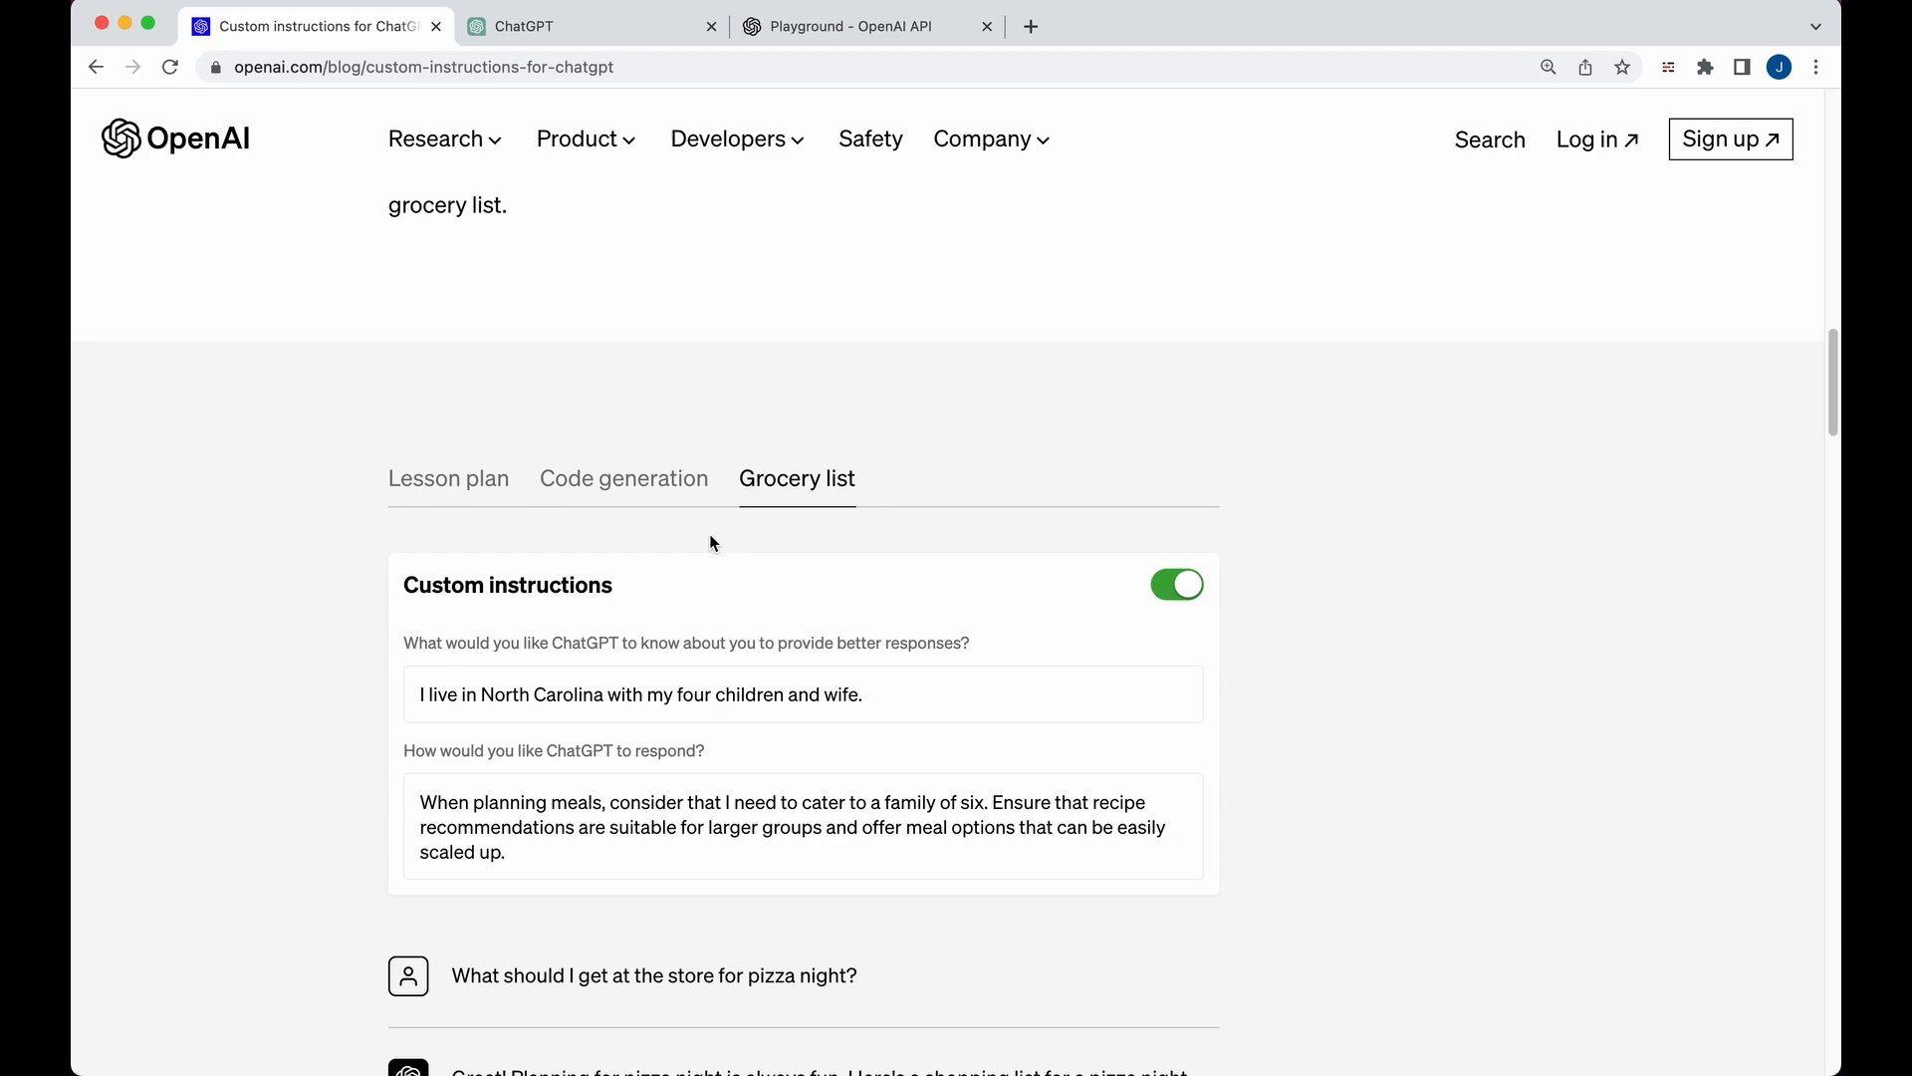
mouse_move(621, 470)
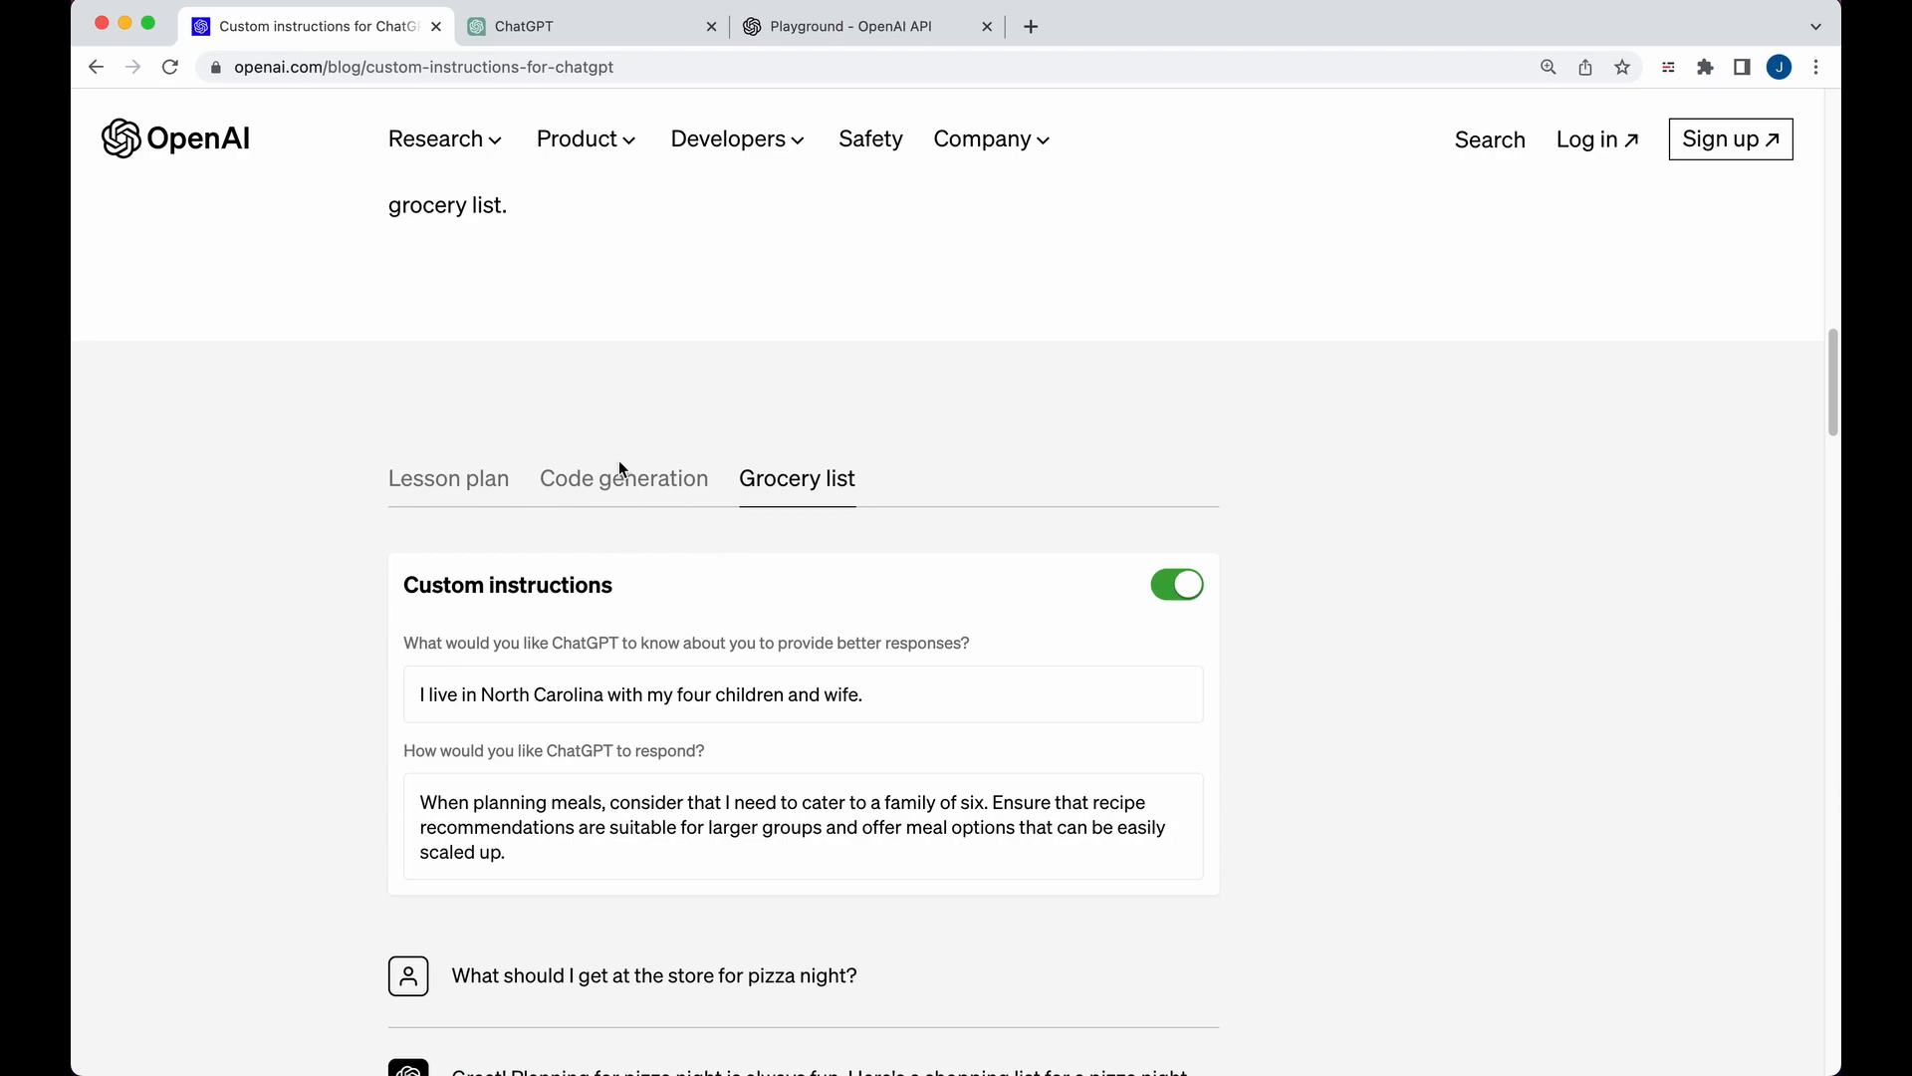
click(448, 478)
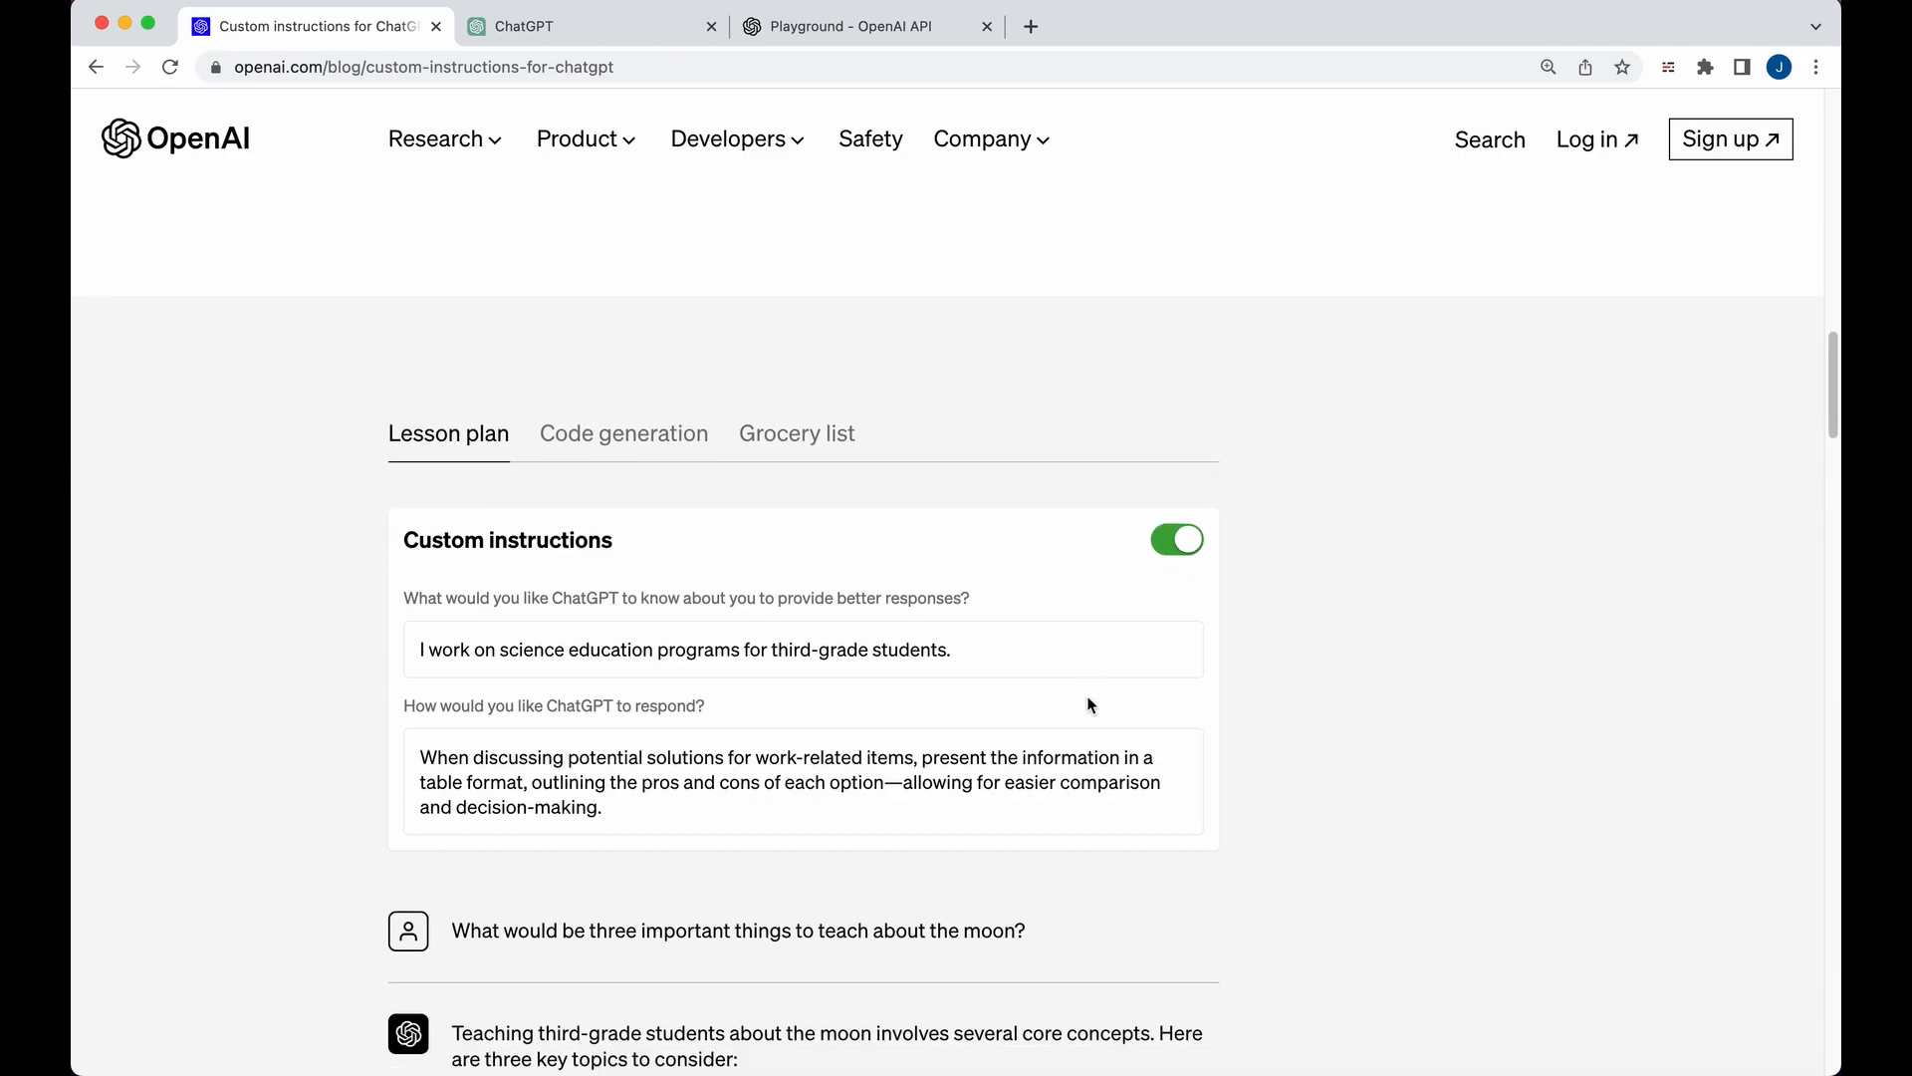
mouse_move(1068, 692)
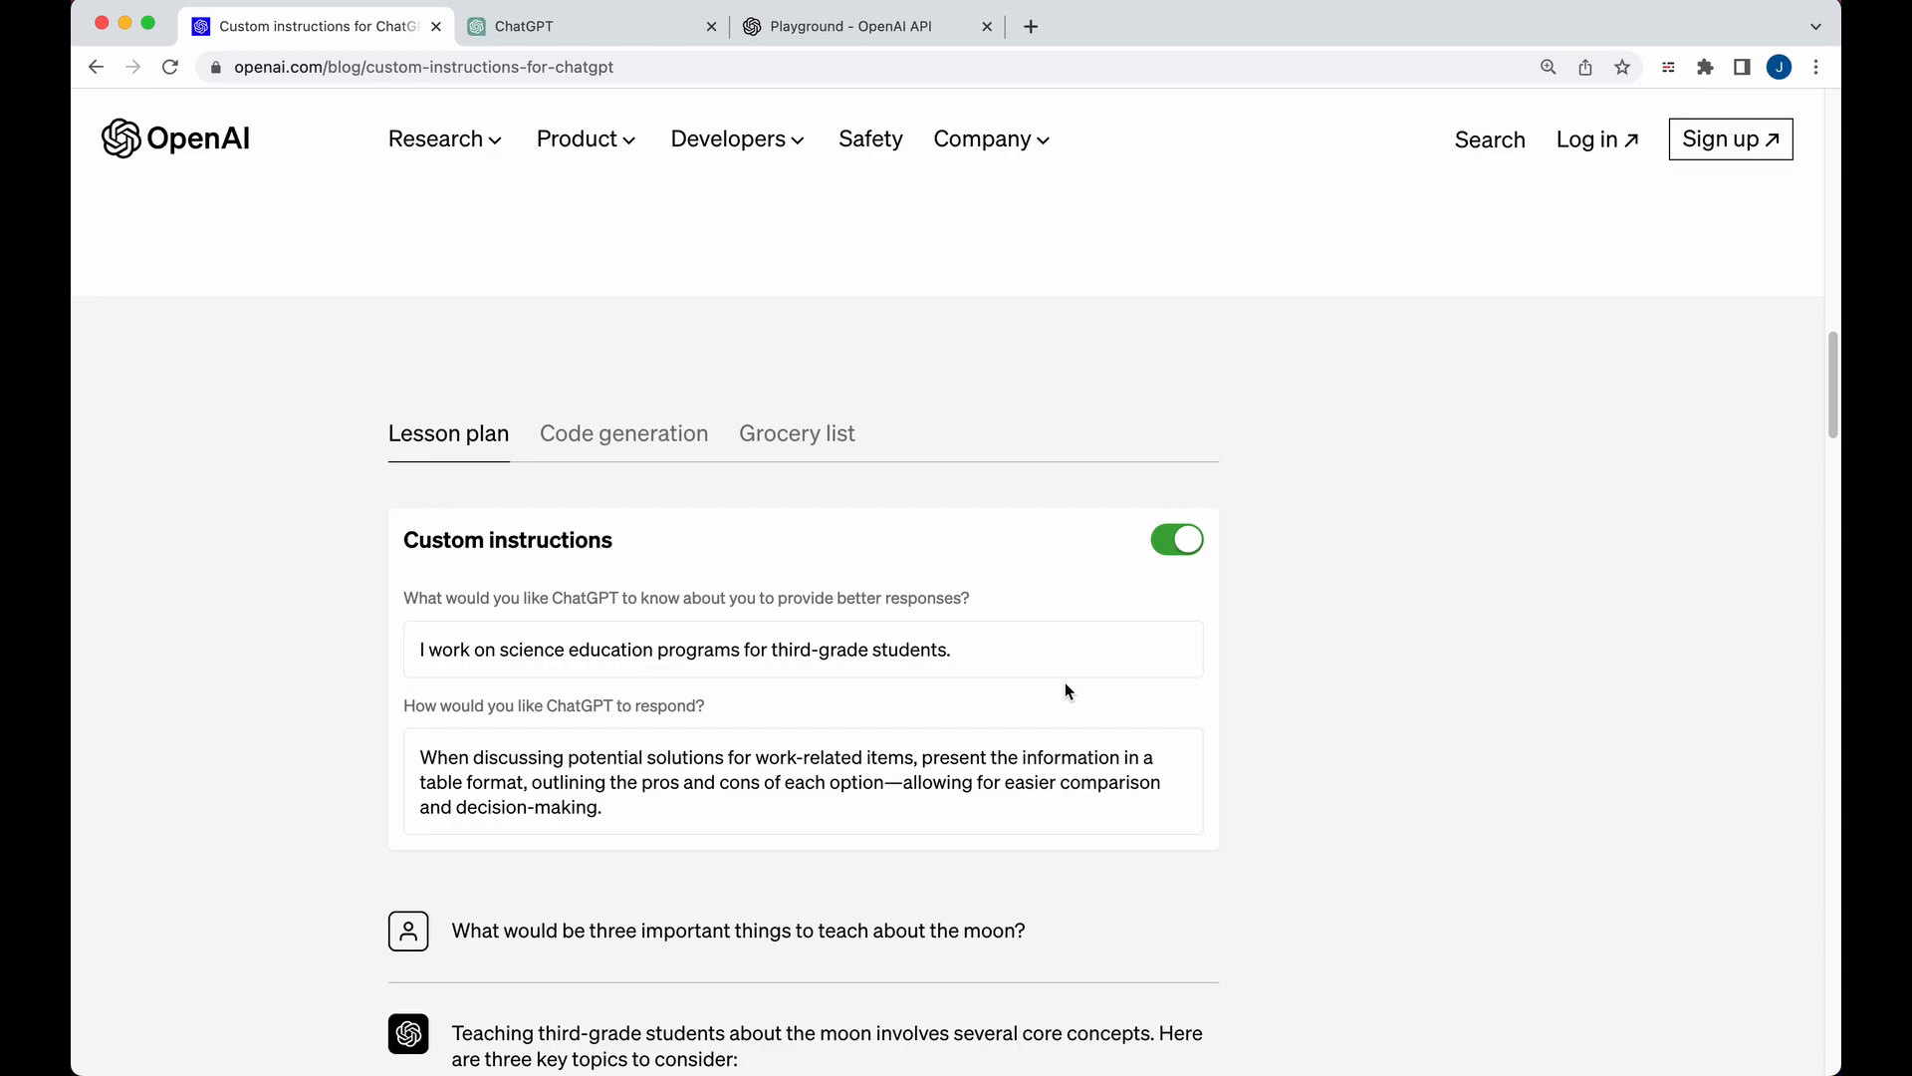
scroll(down, 3)
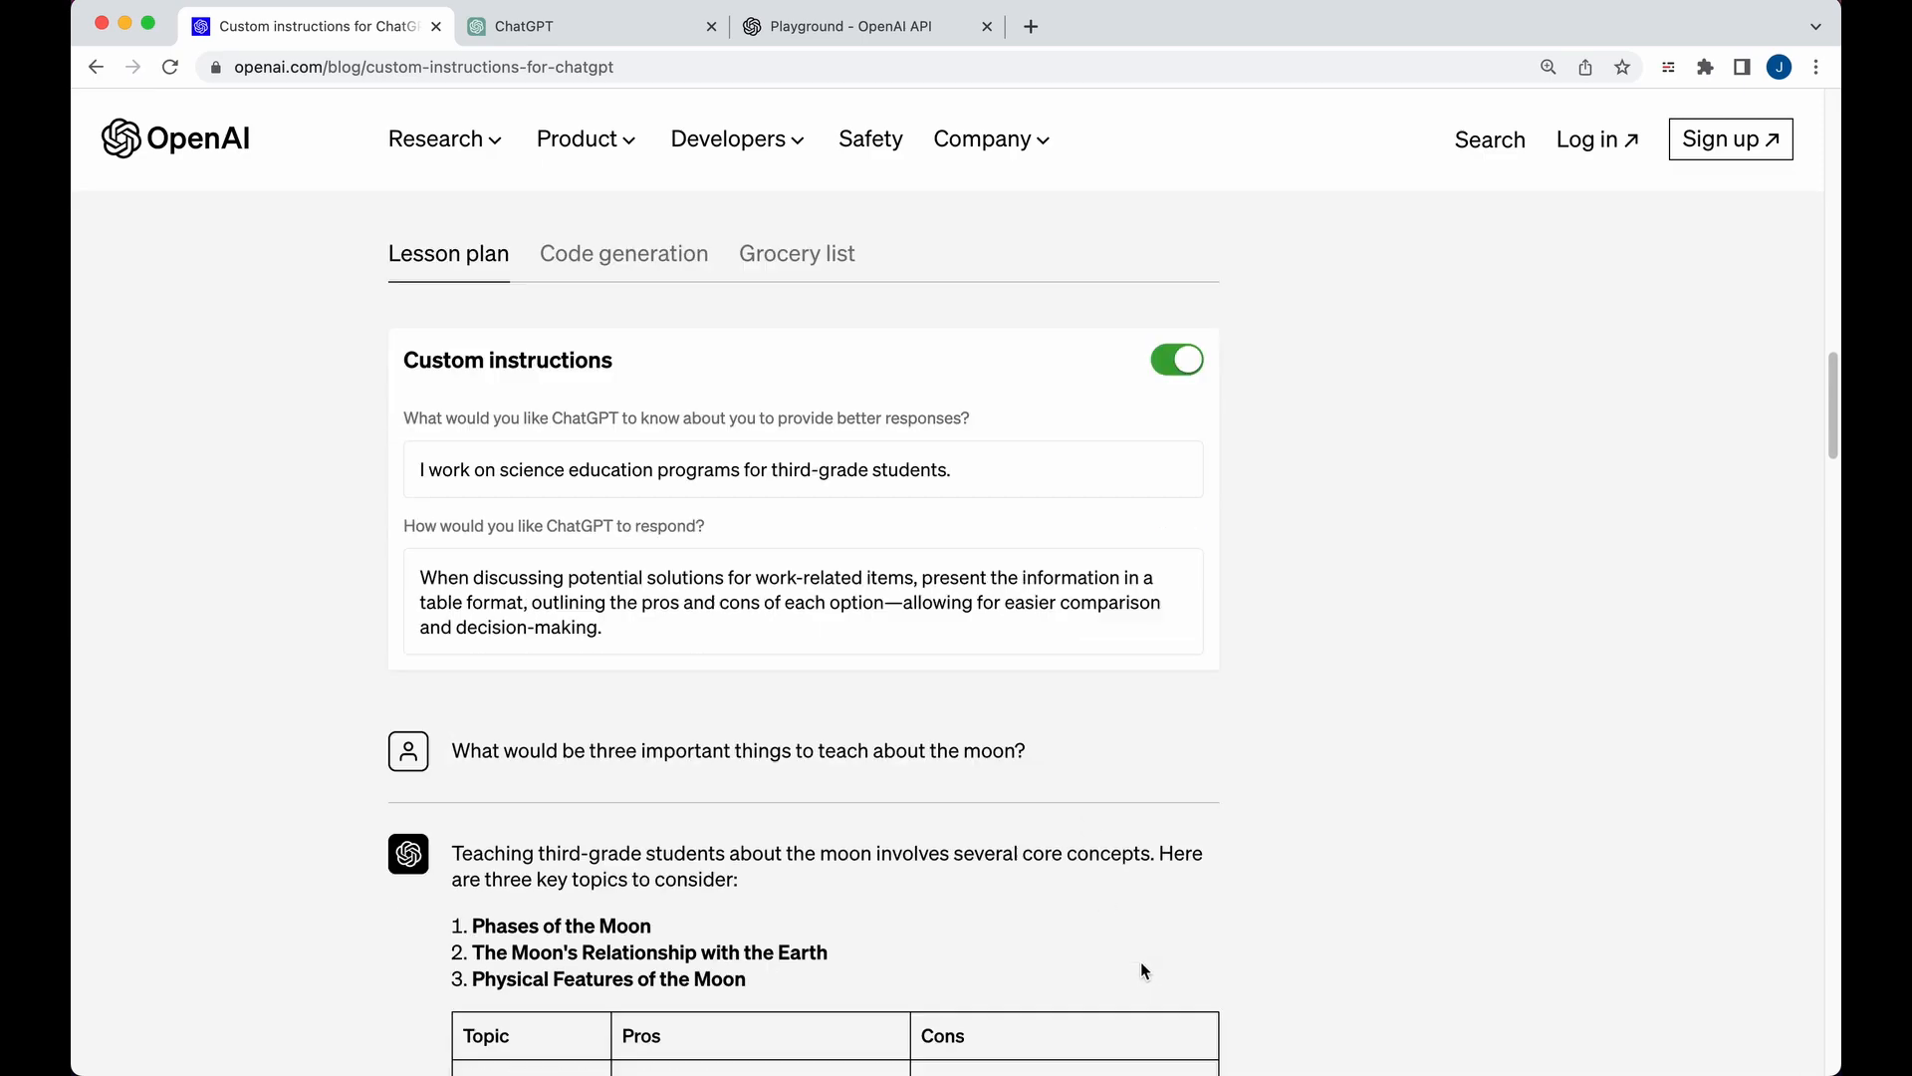
scroll(down, 3)
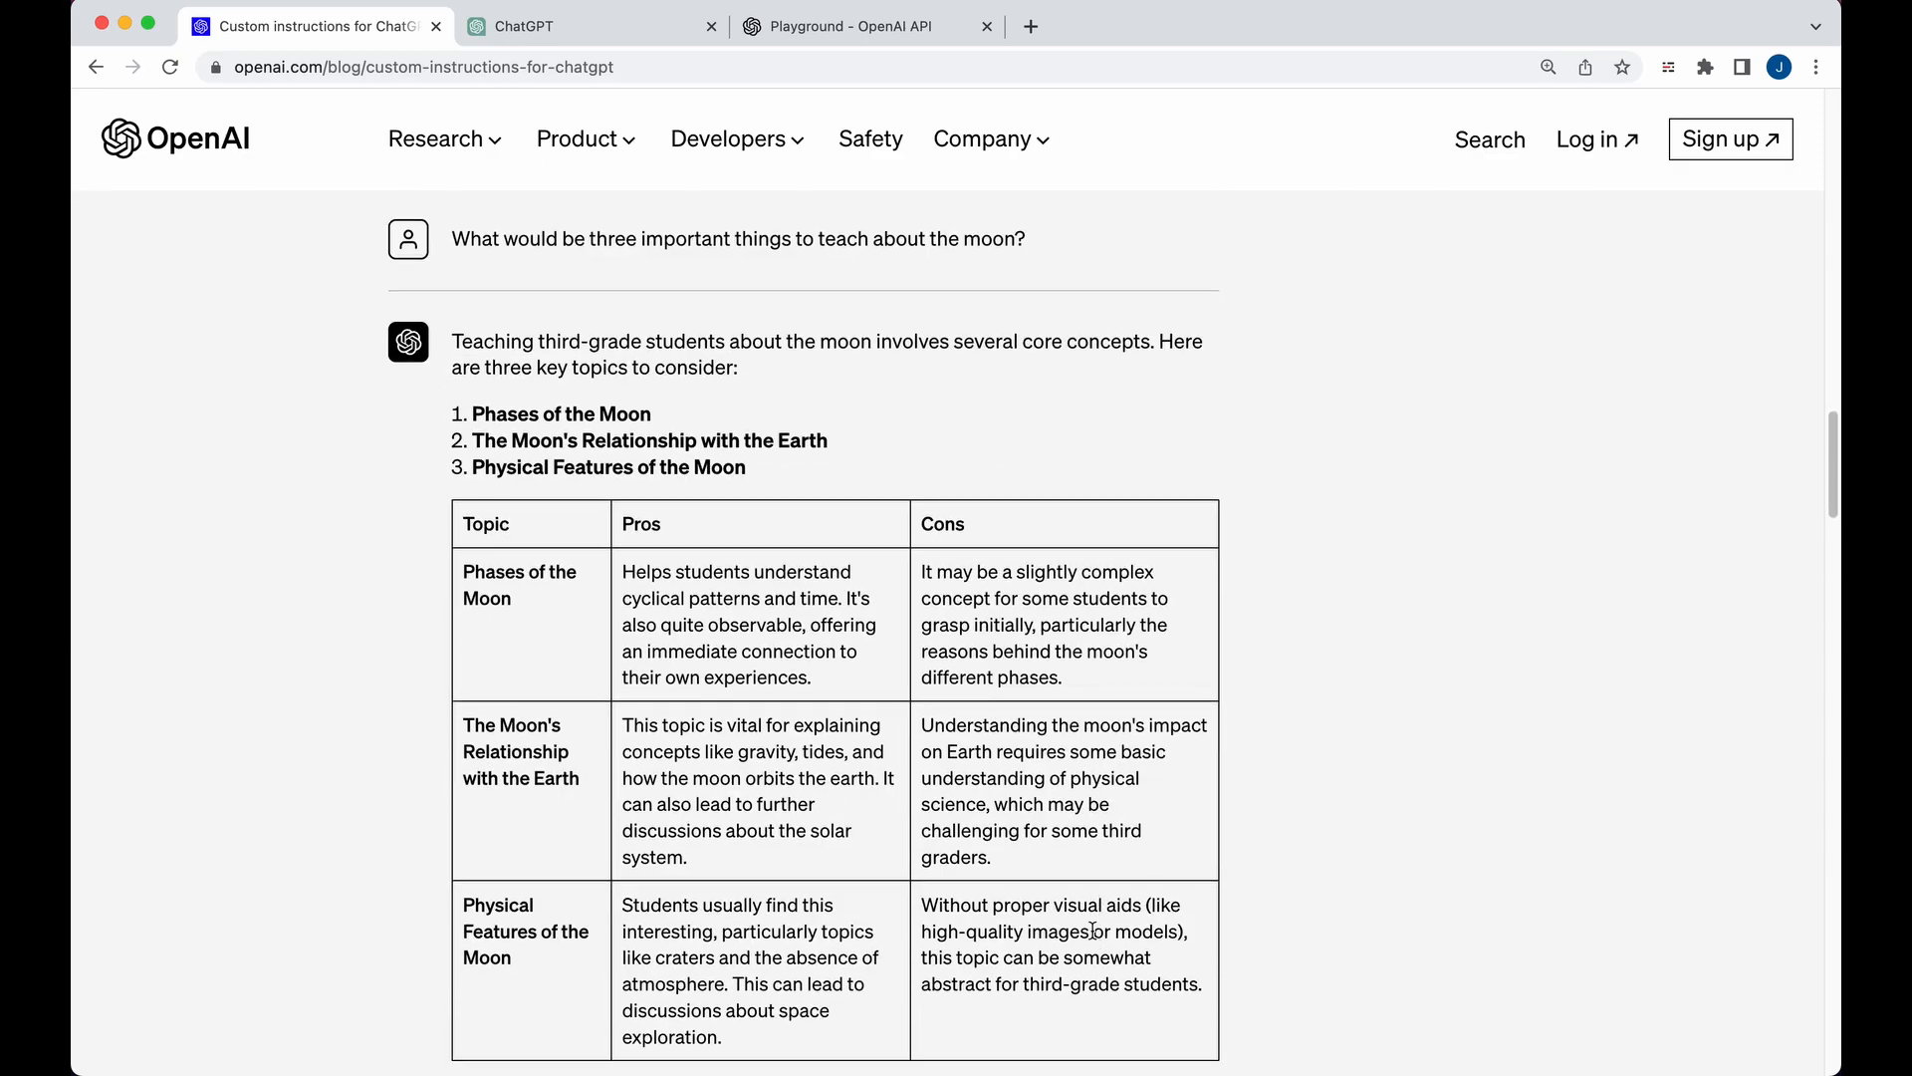
scroll(down, 3)
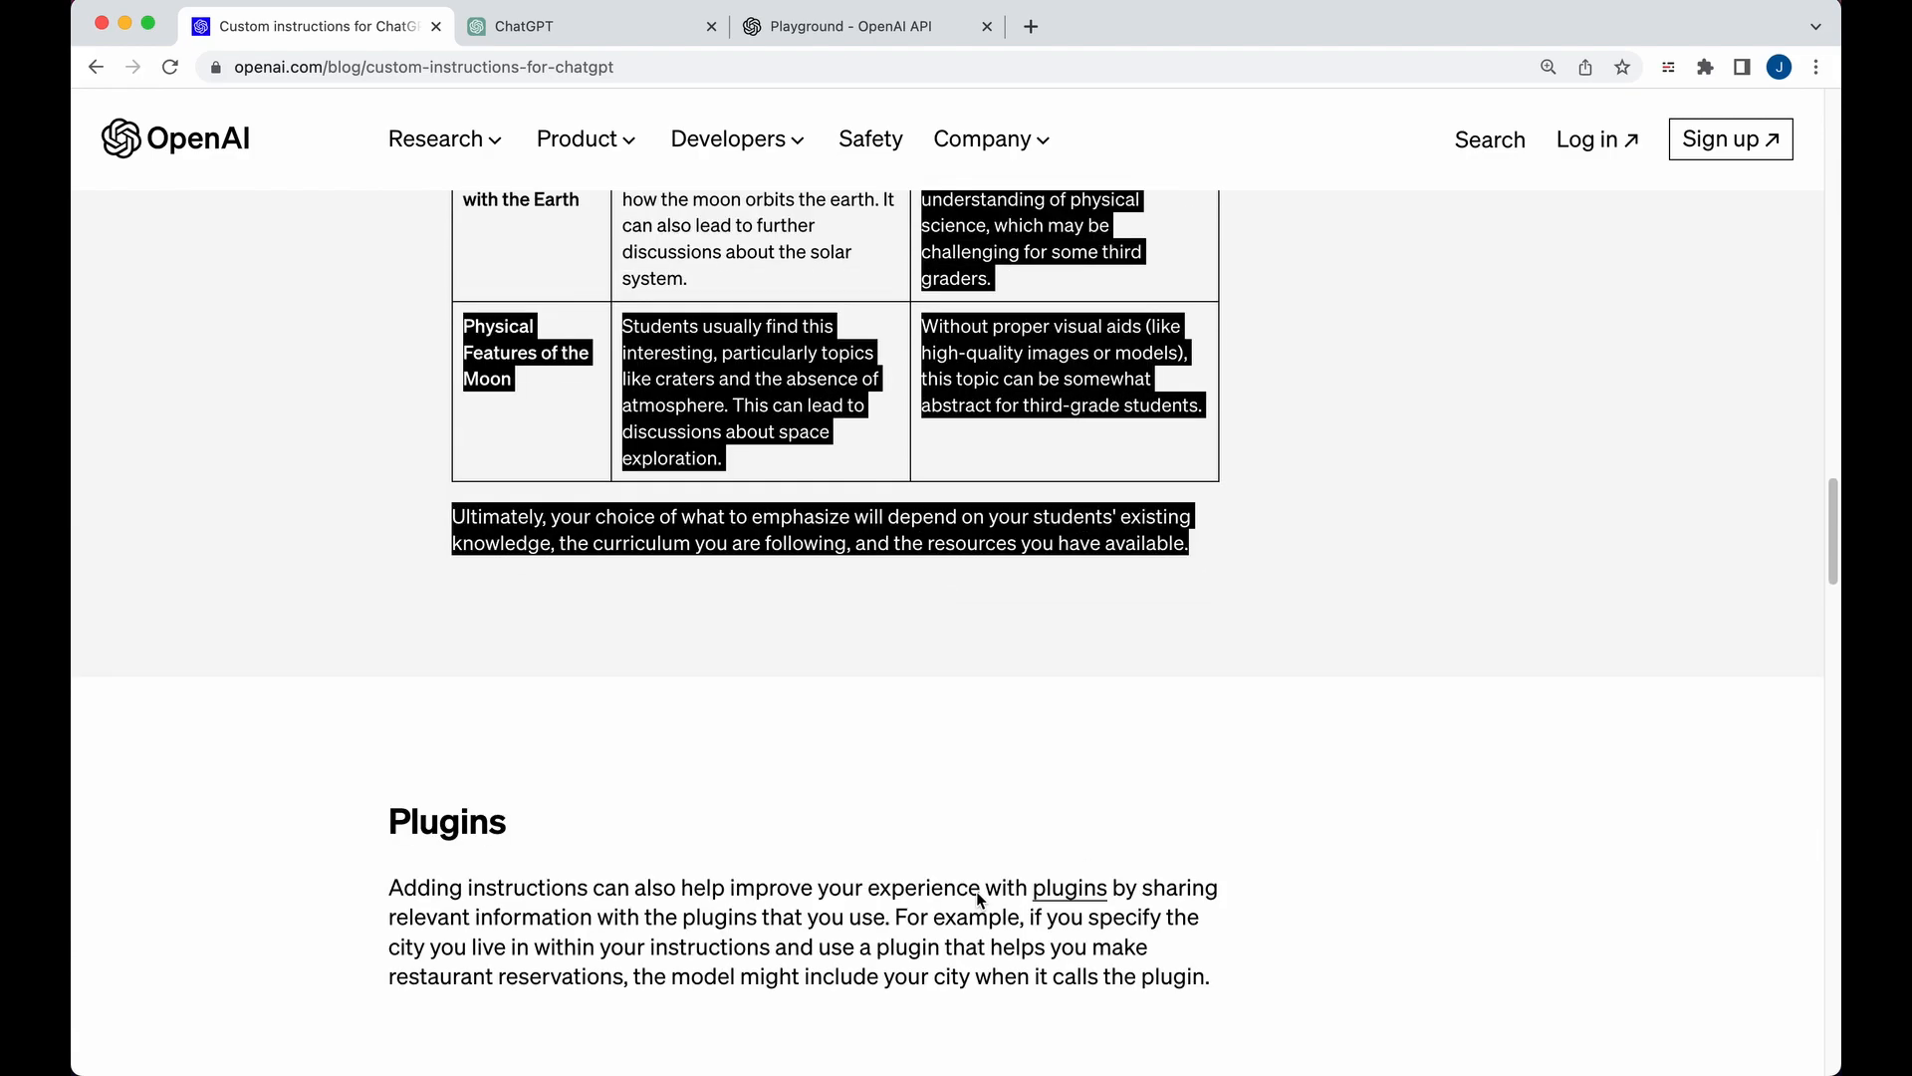
- Read through the blog's Plugins, Beta, Safety and Privacy sections
scroll(down, 3)
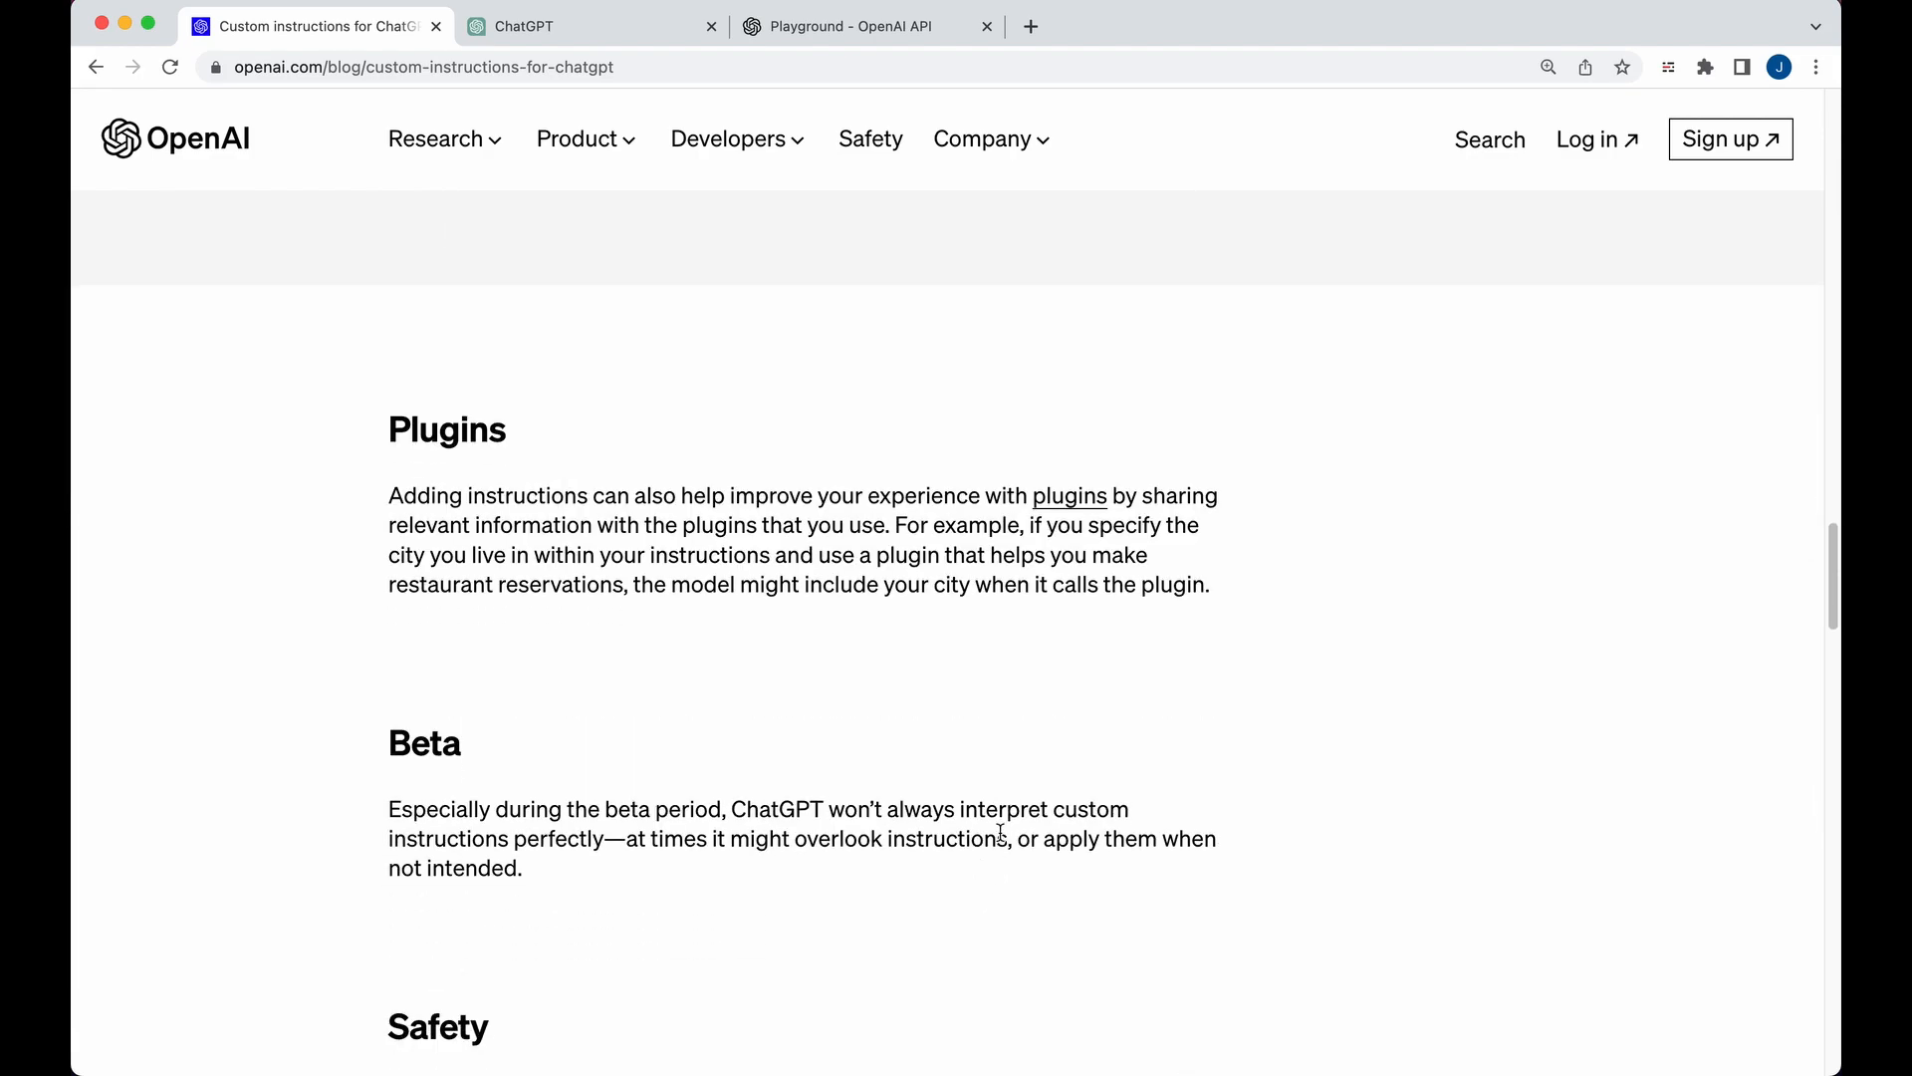
mouse_move(823, 561)
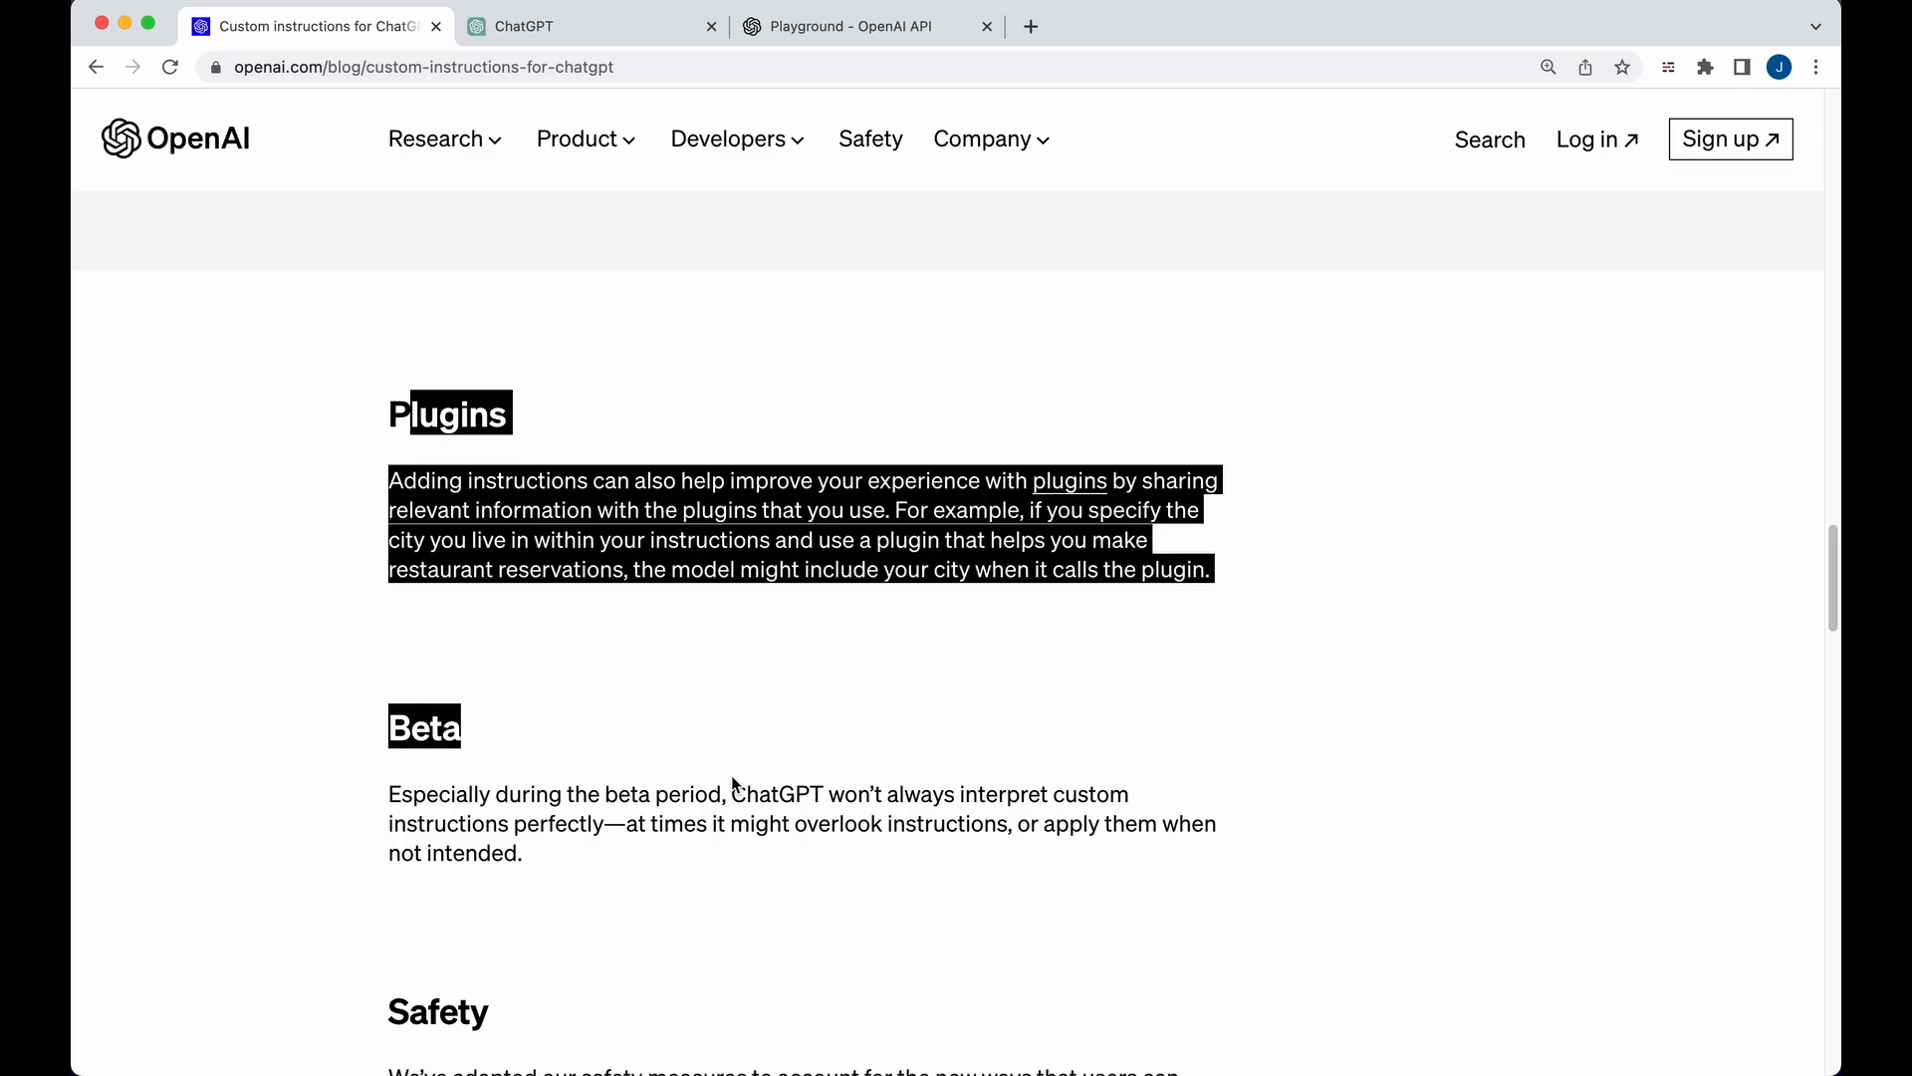
scroll(down, 3)
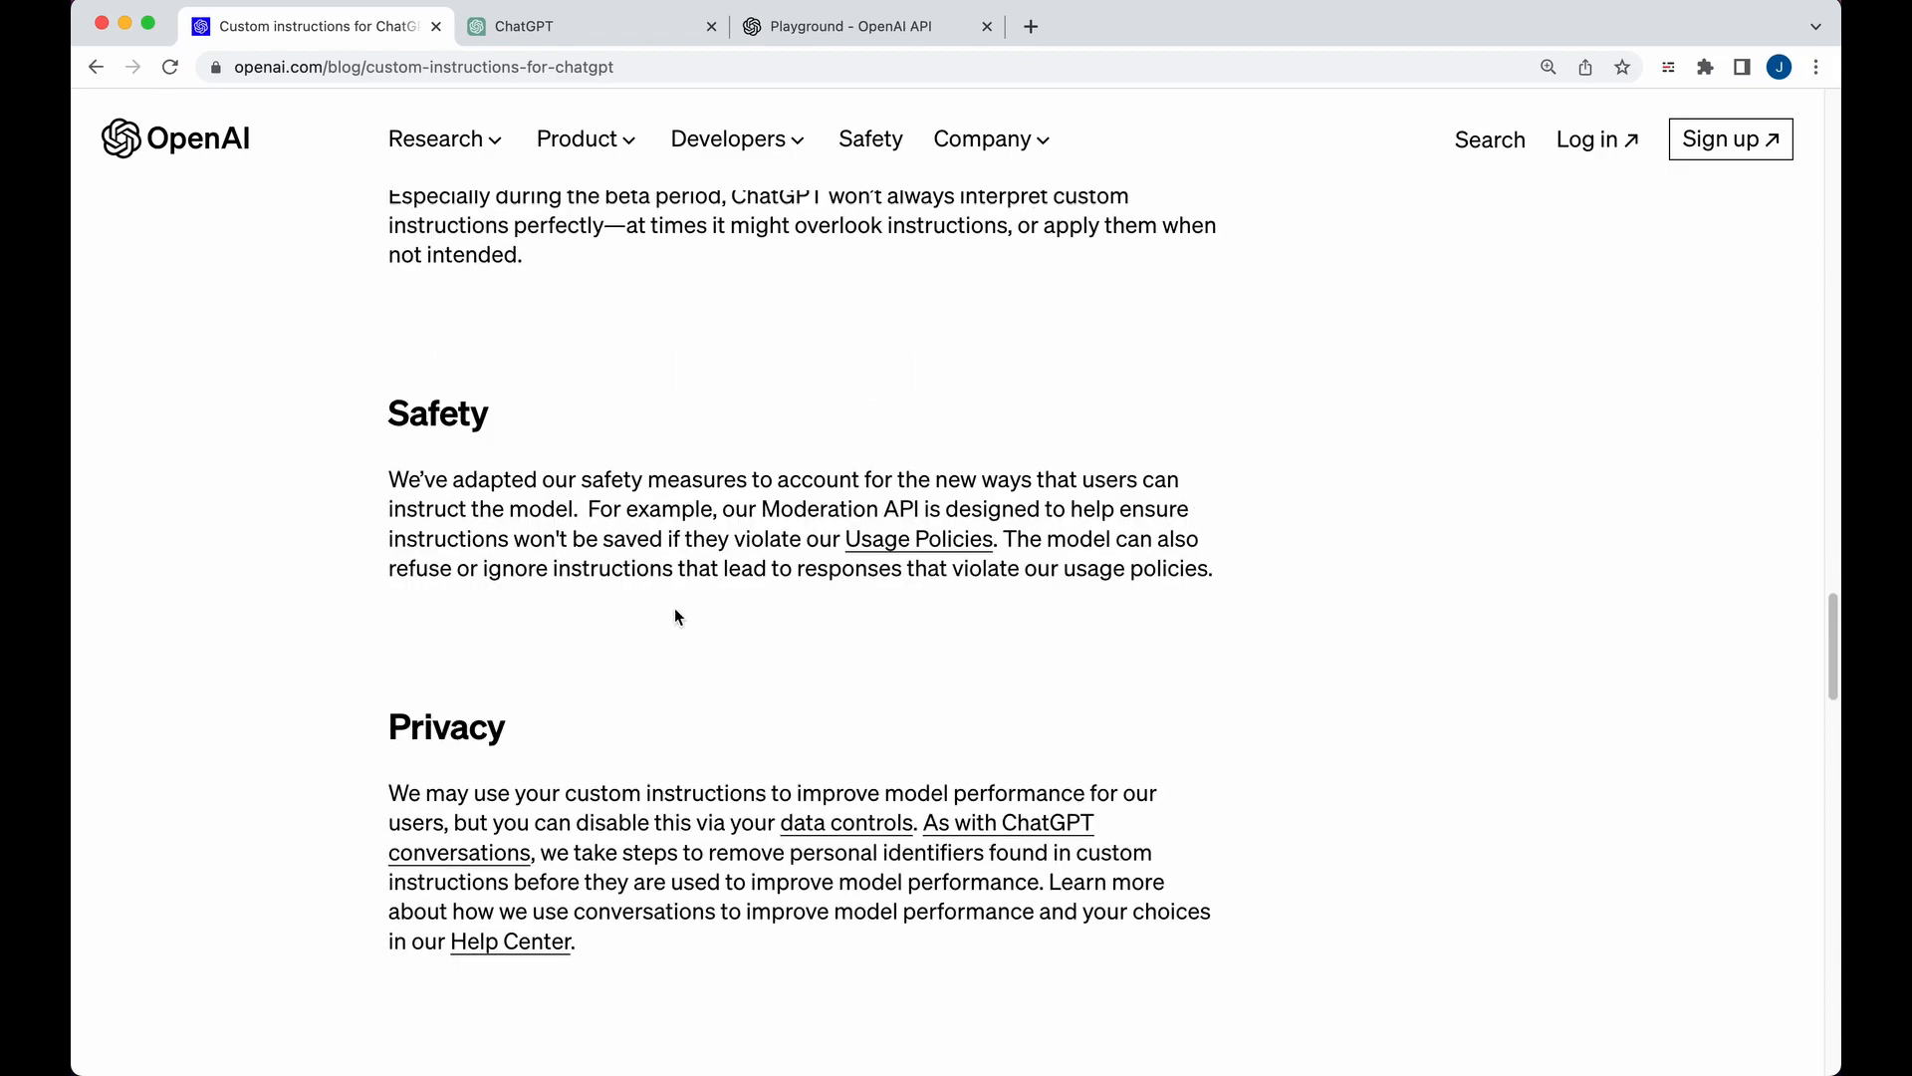
scroll(down, 3)
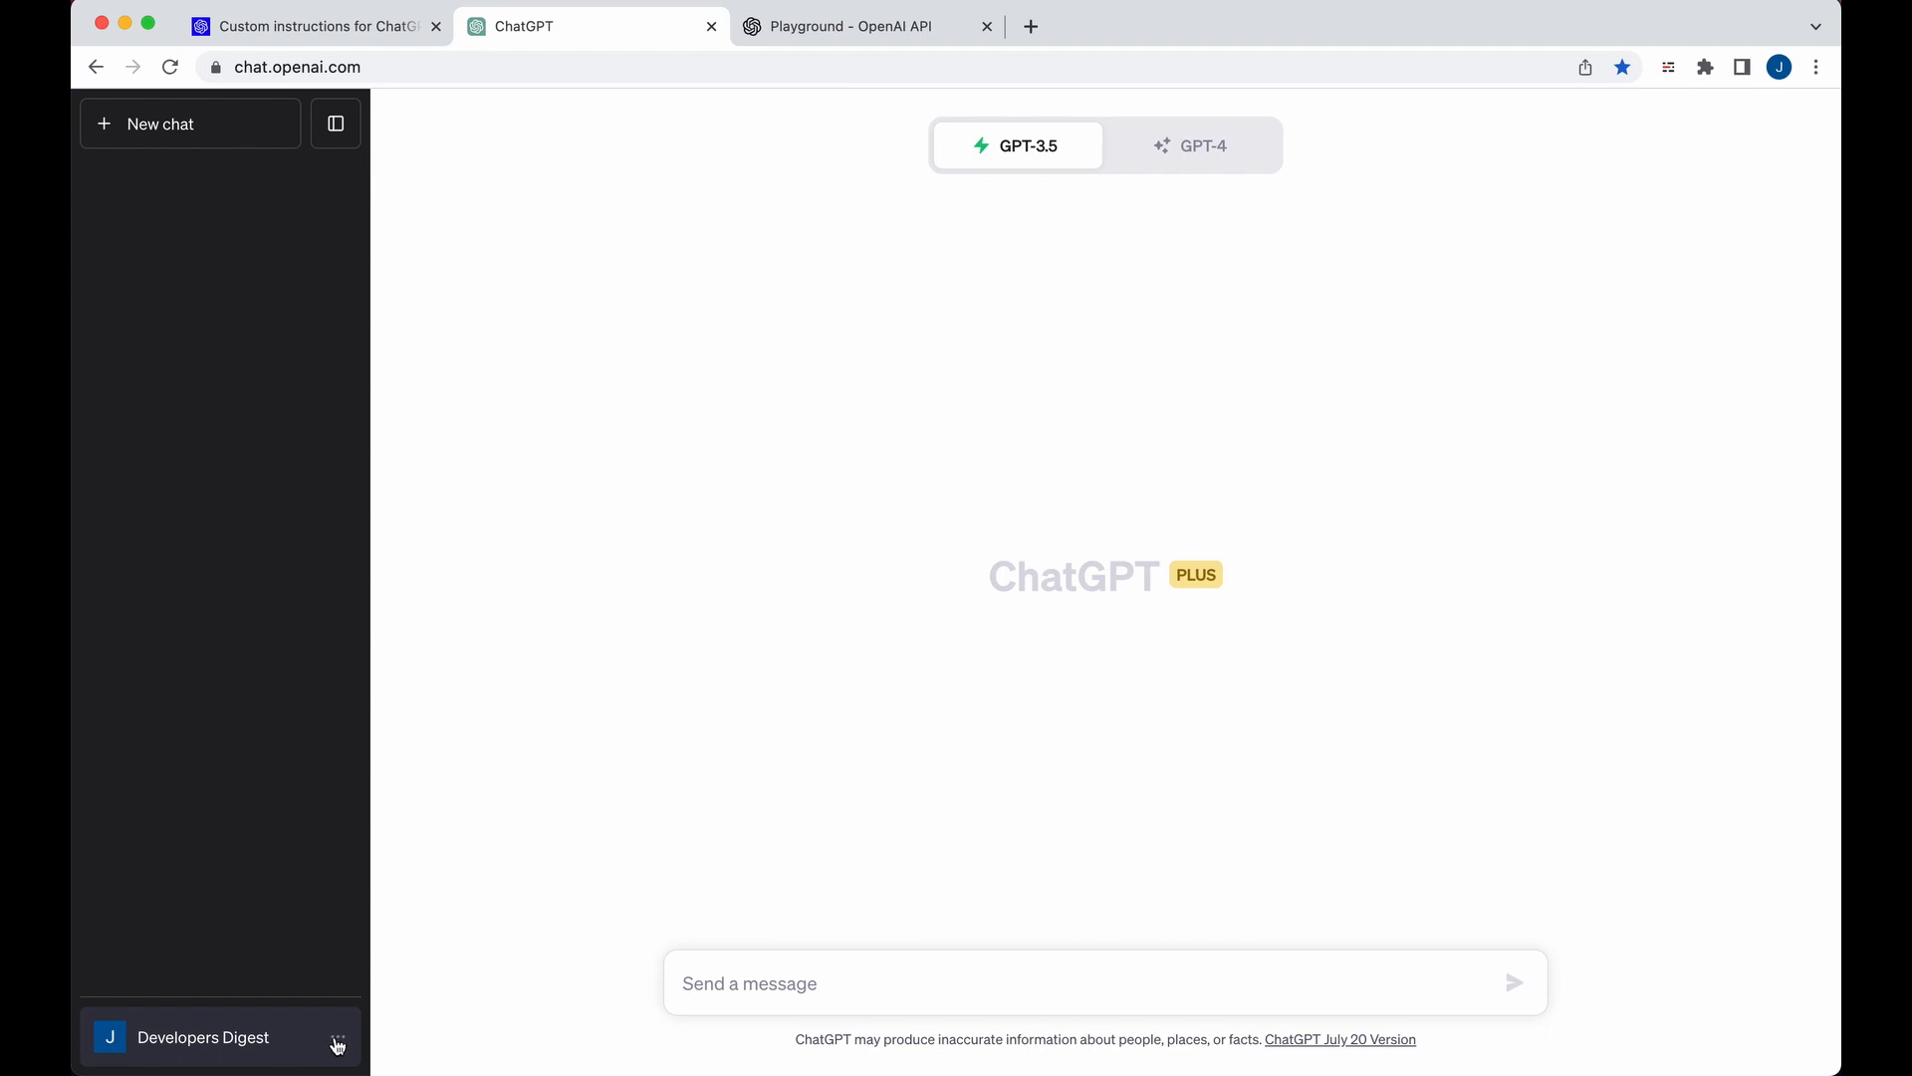
- Confirm Custom instructions is enabled under Settings > Beta features, then close Settings
click(203, 1036)
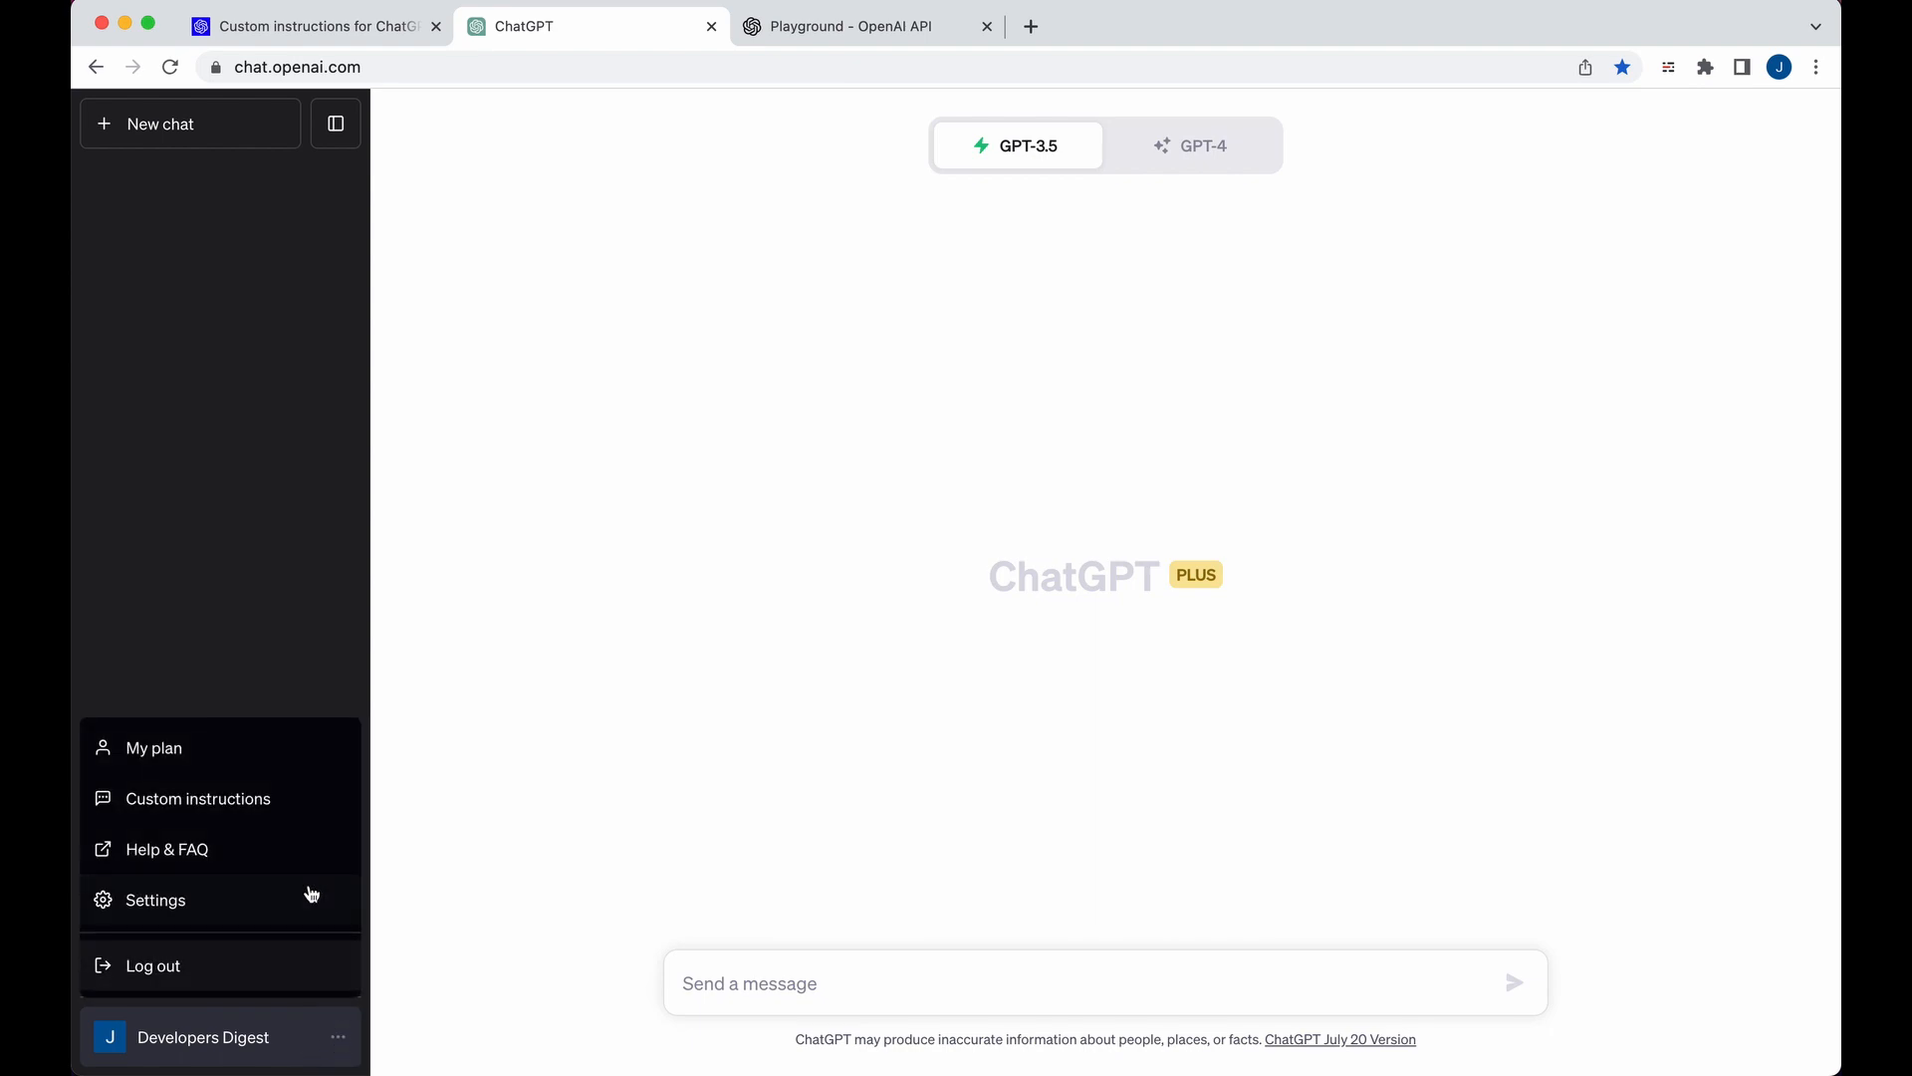
click(155, 899)
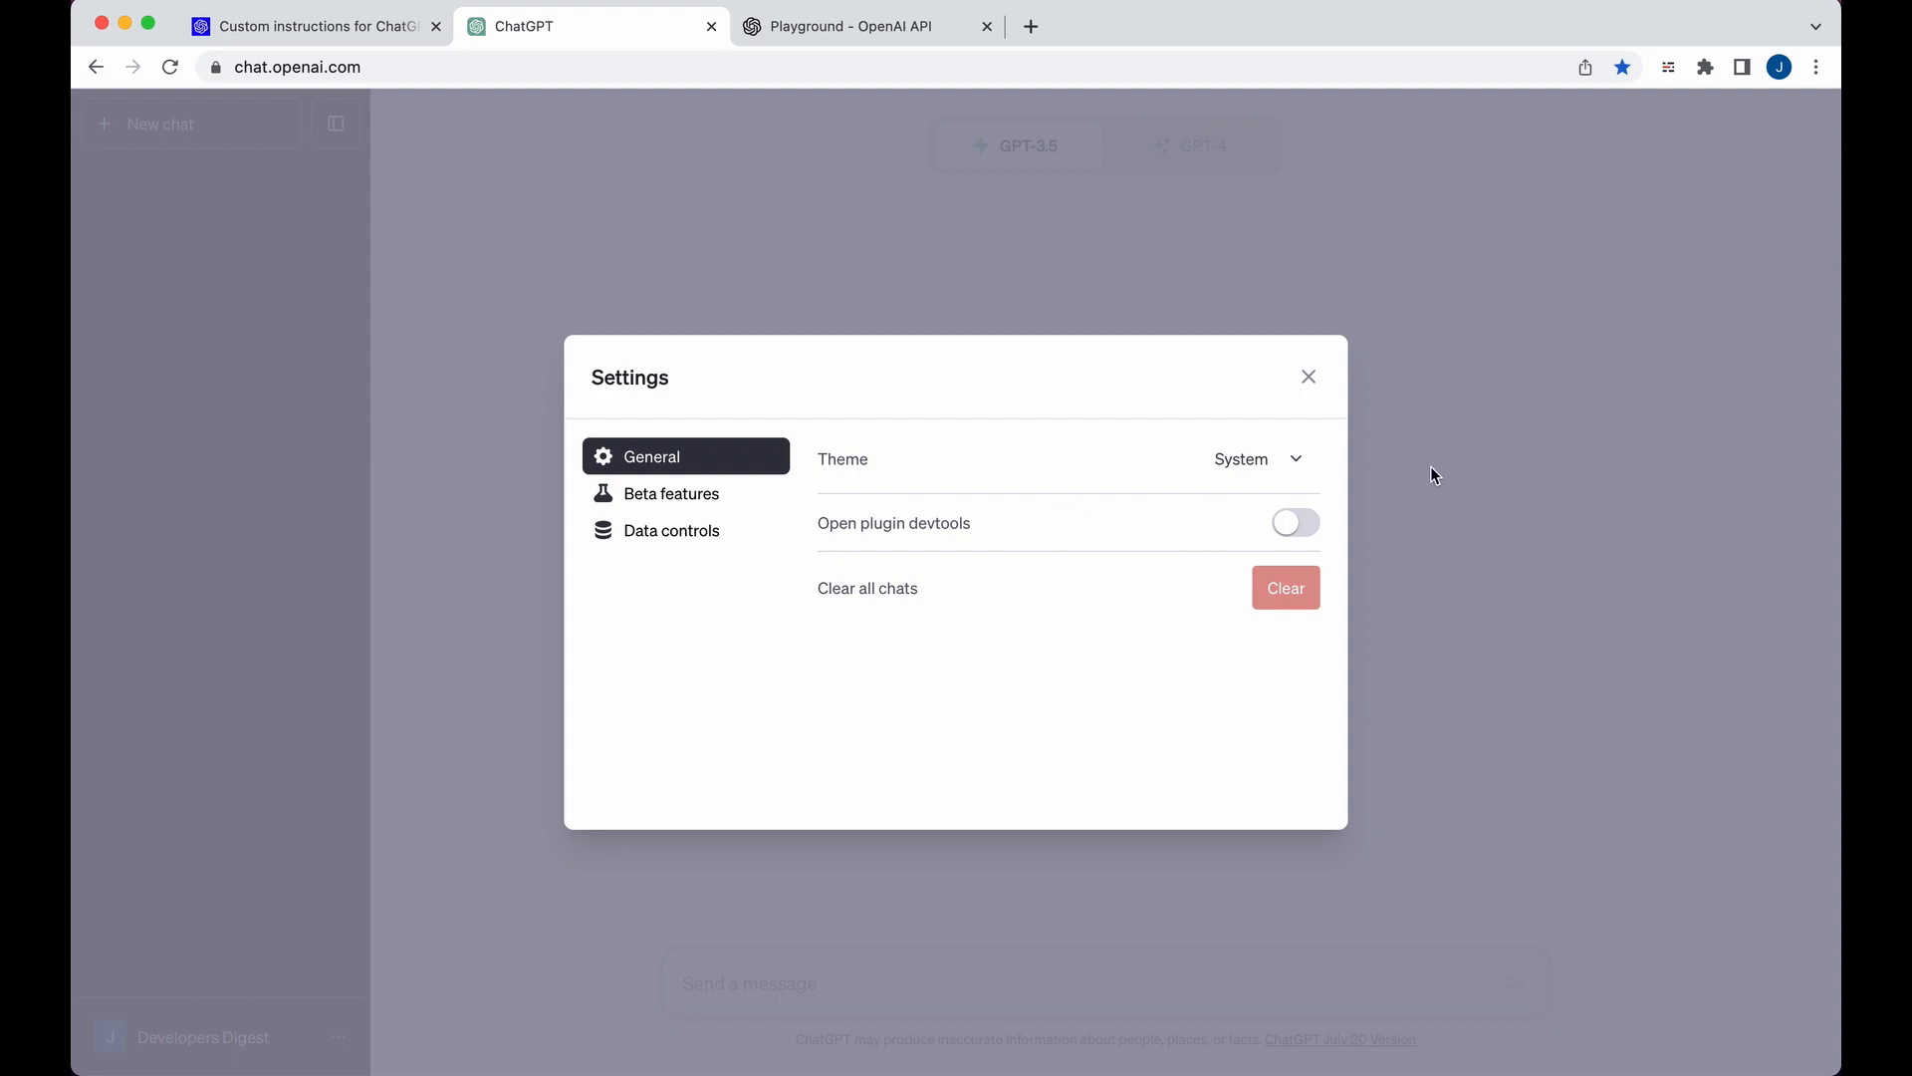
click(669, 492)
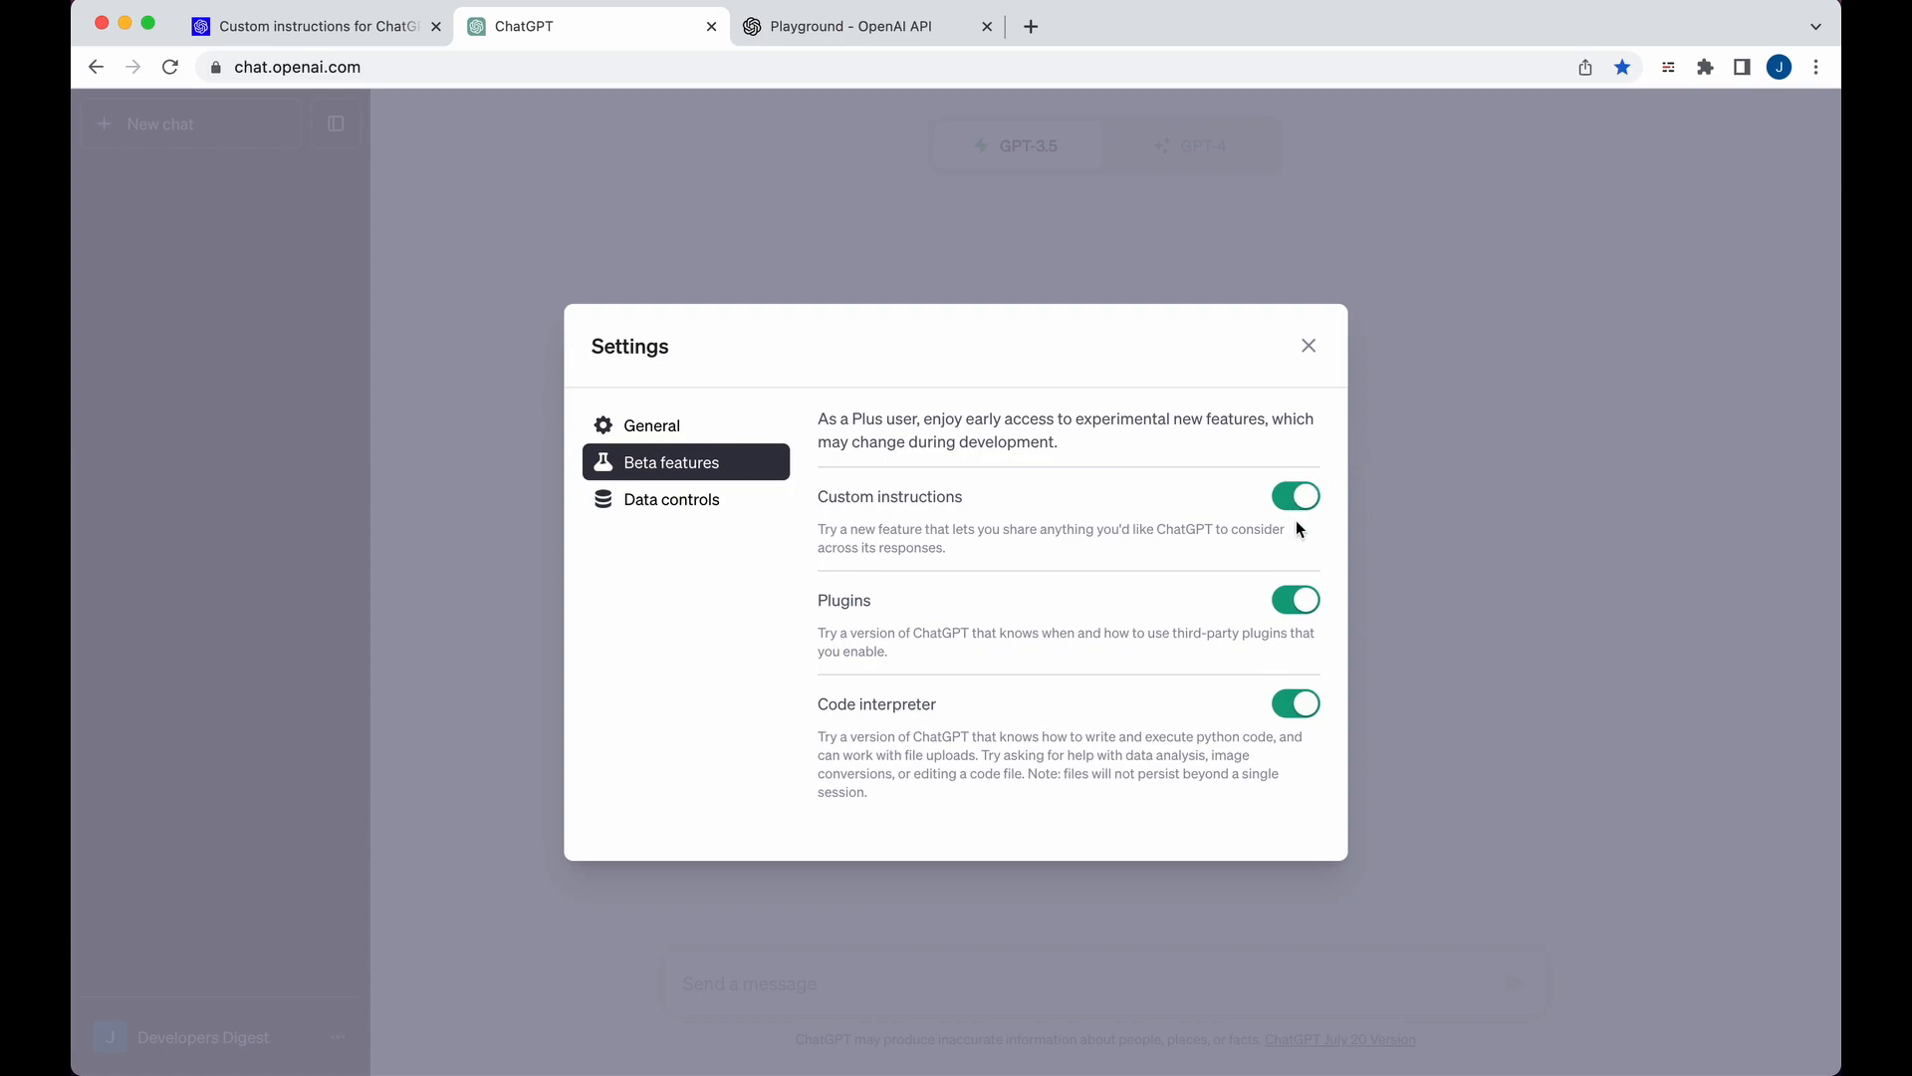
mouse_move(1337, 514)
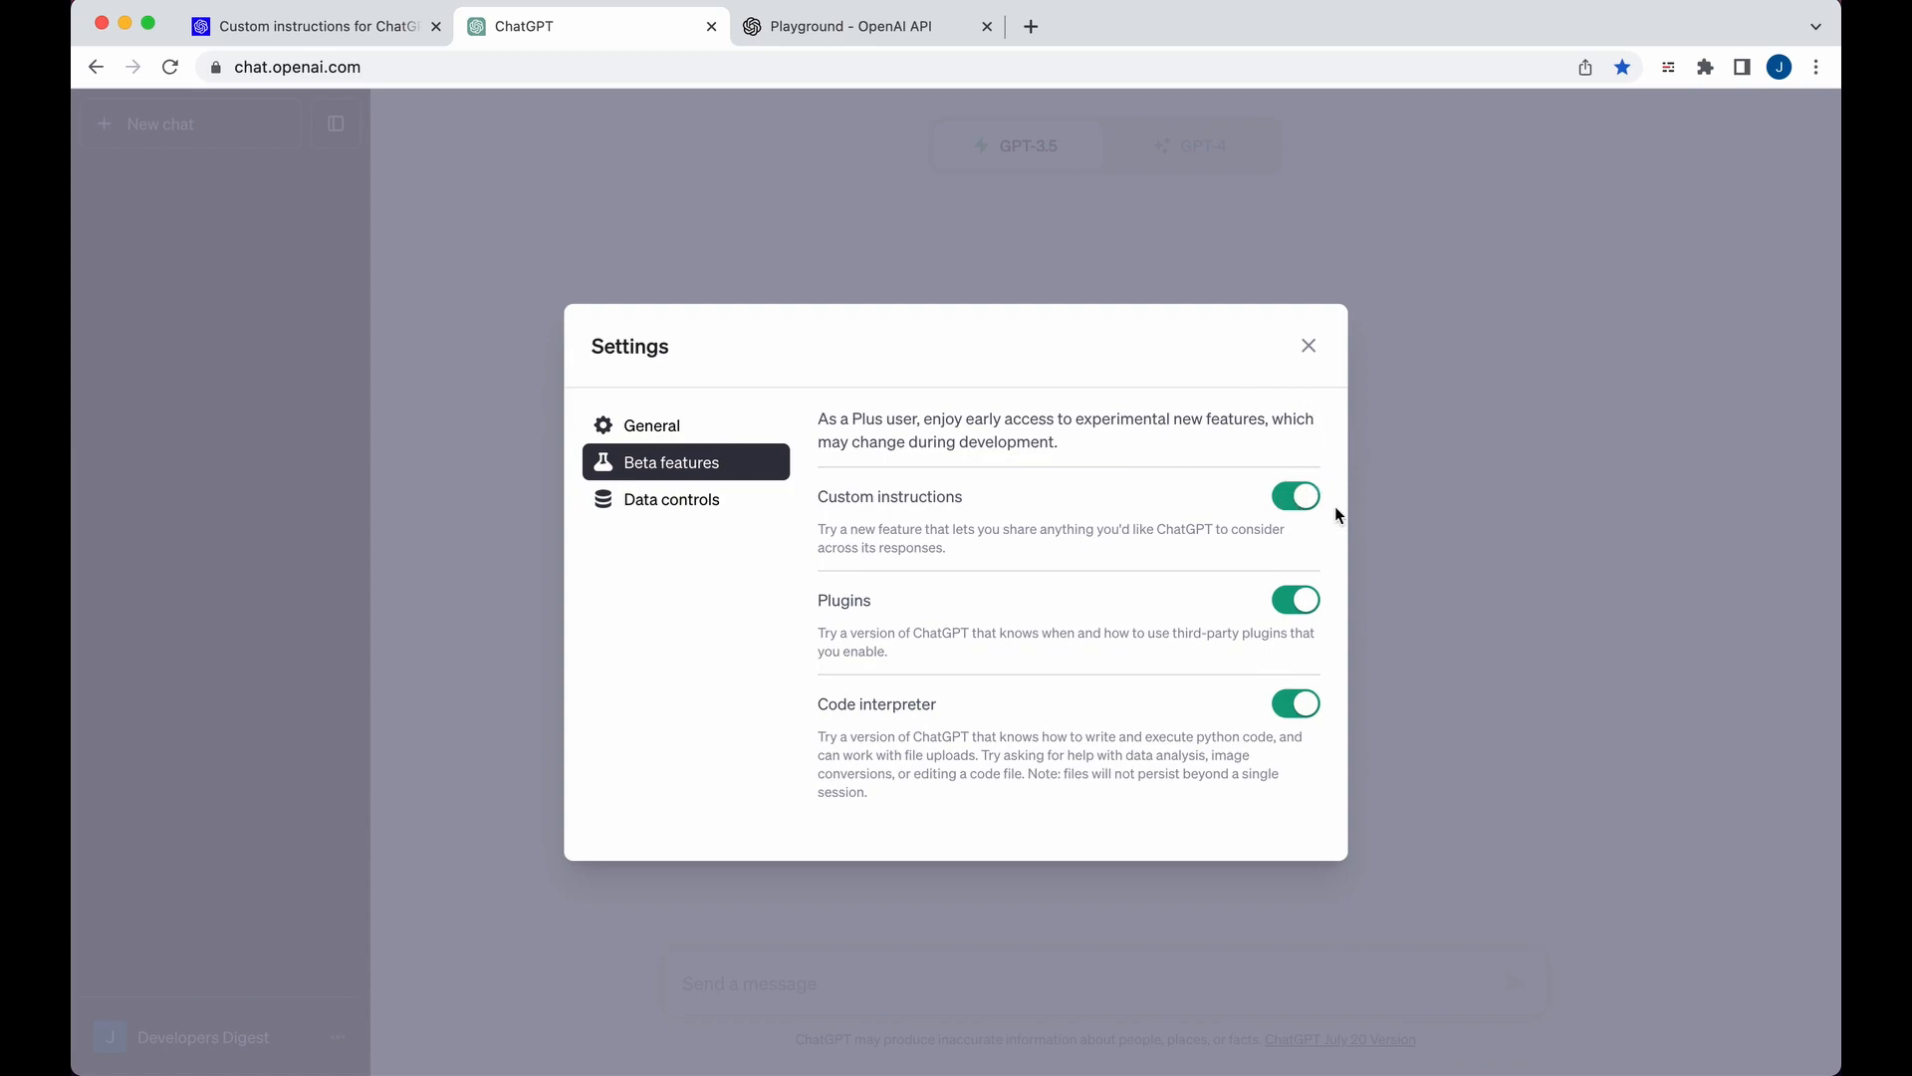
mouse_move(1308, 347)
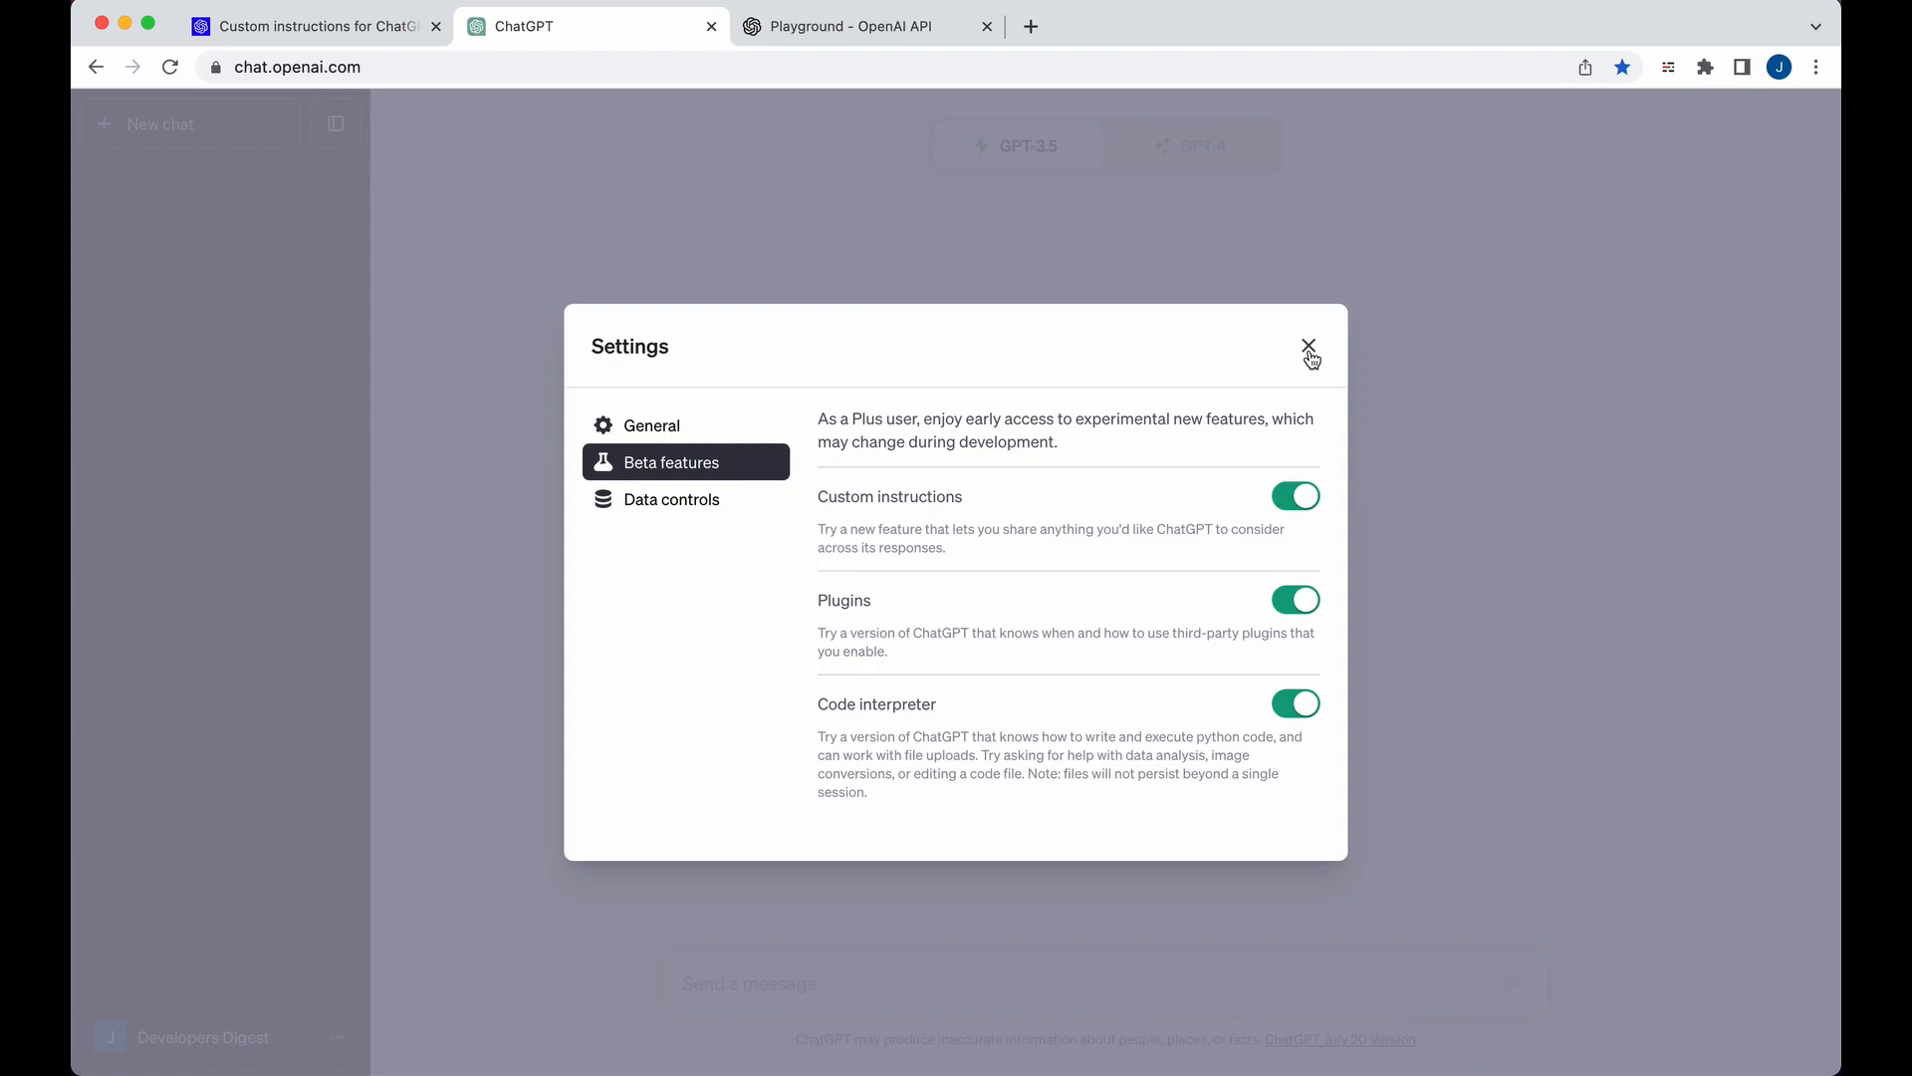
click(1311, 346)
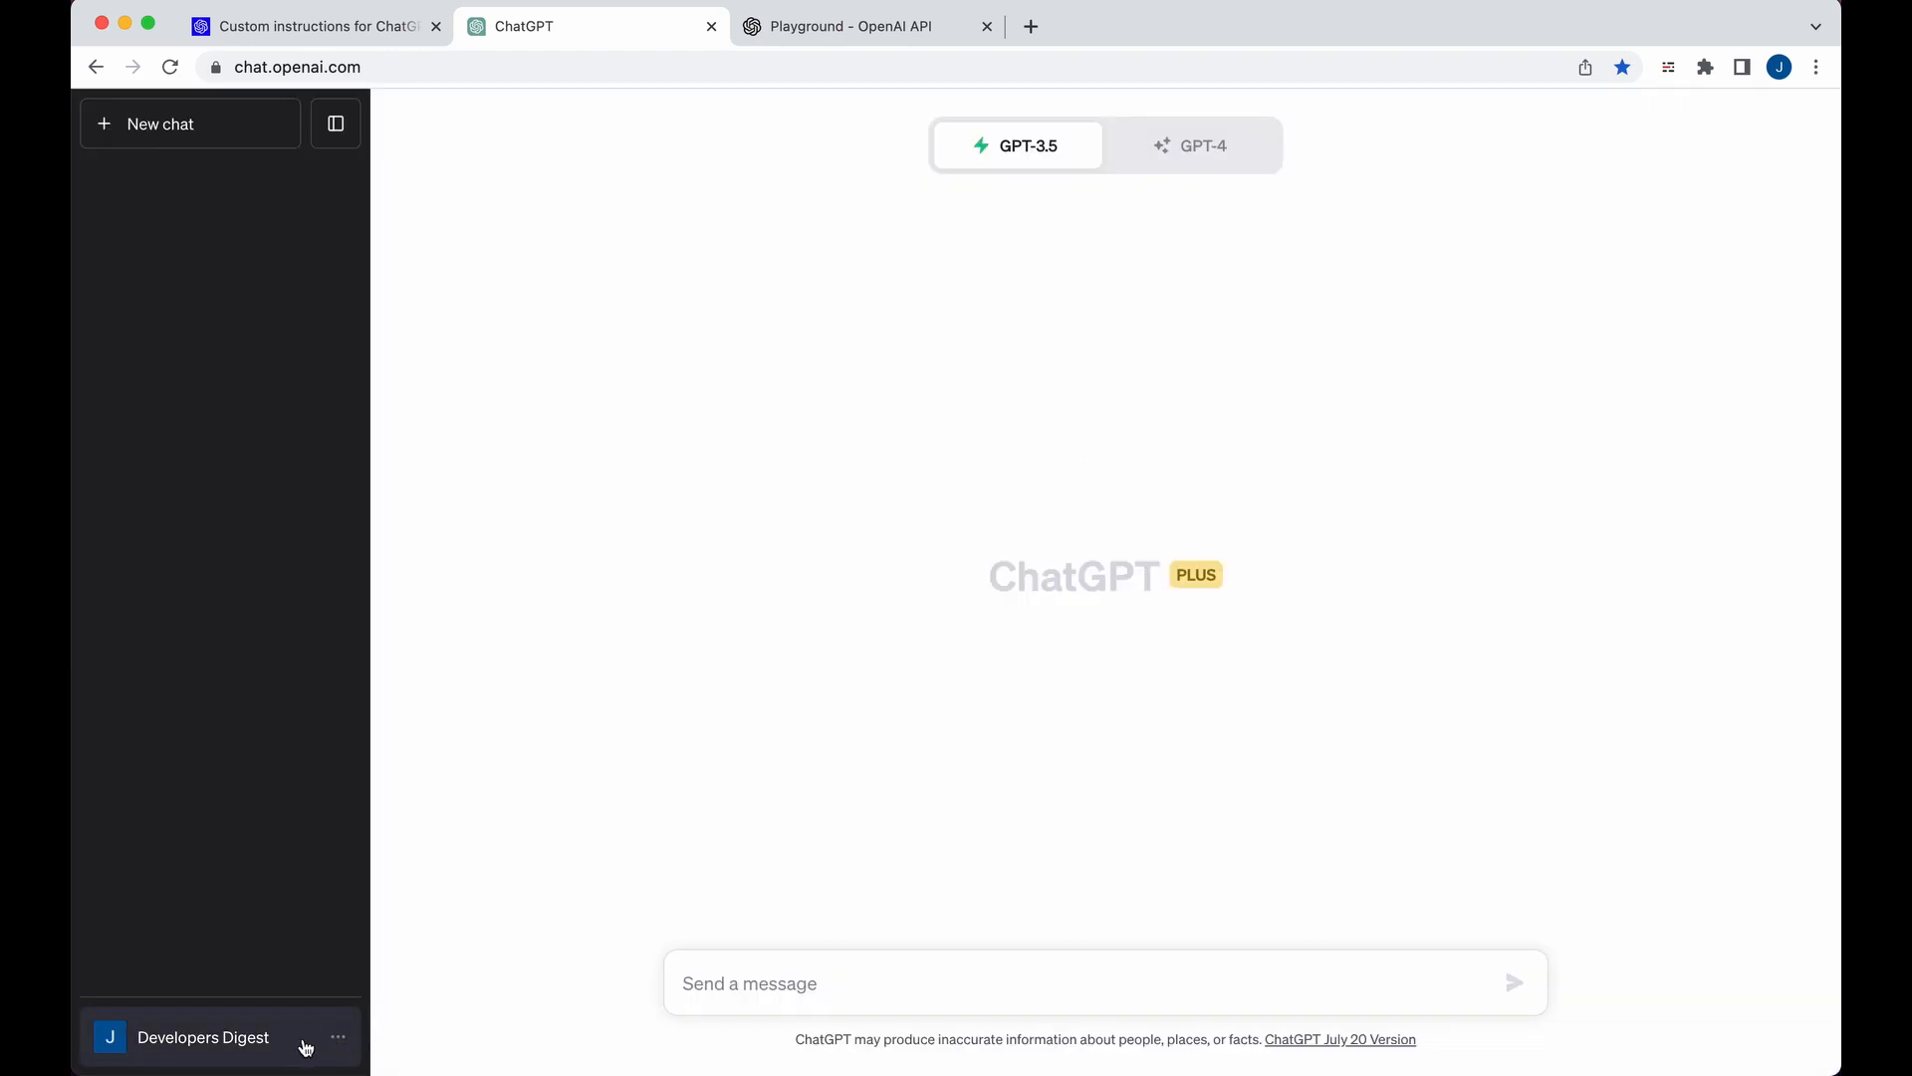
- Bring up the Custom instructions window from the account menu to enter the developer profile and response rules
click(203, 1036)
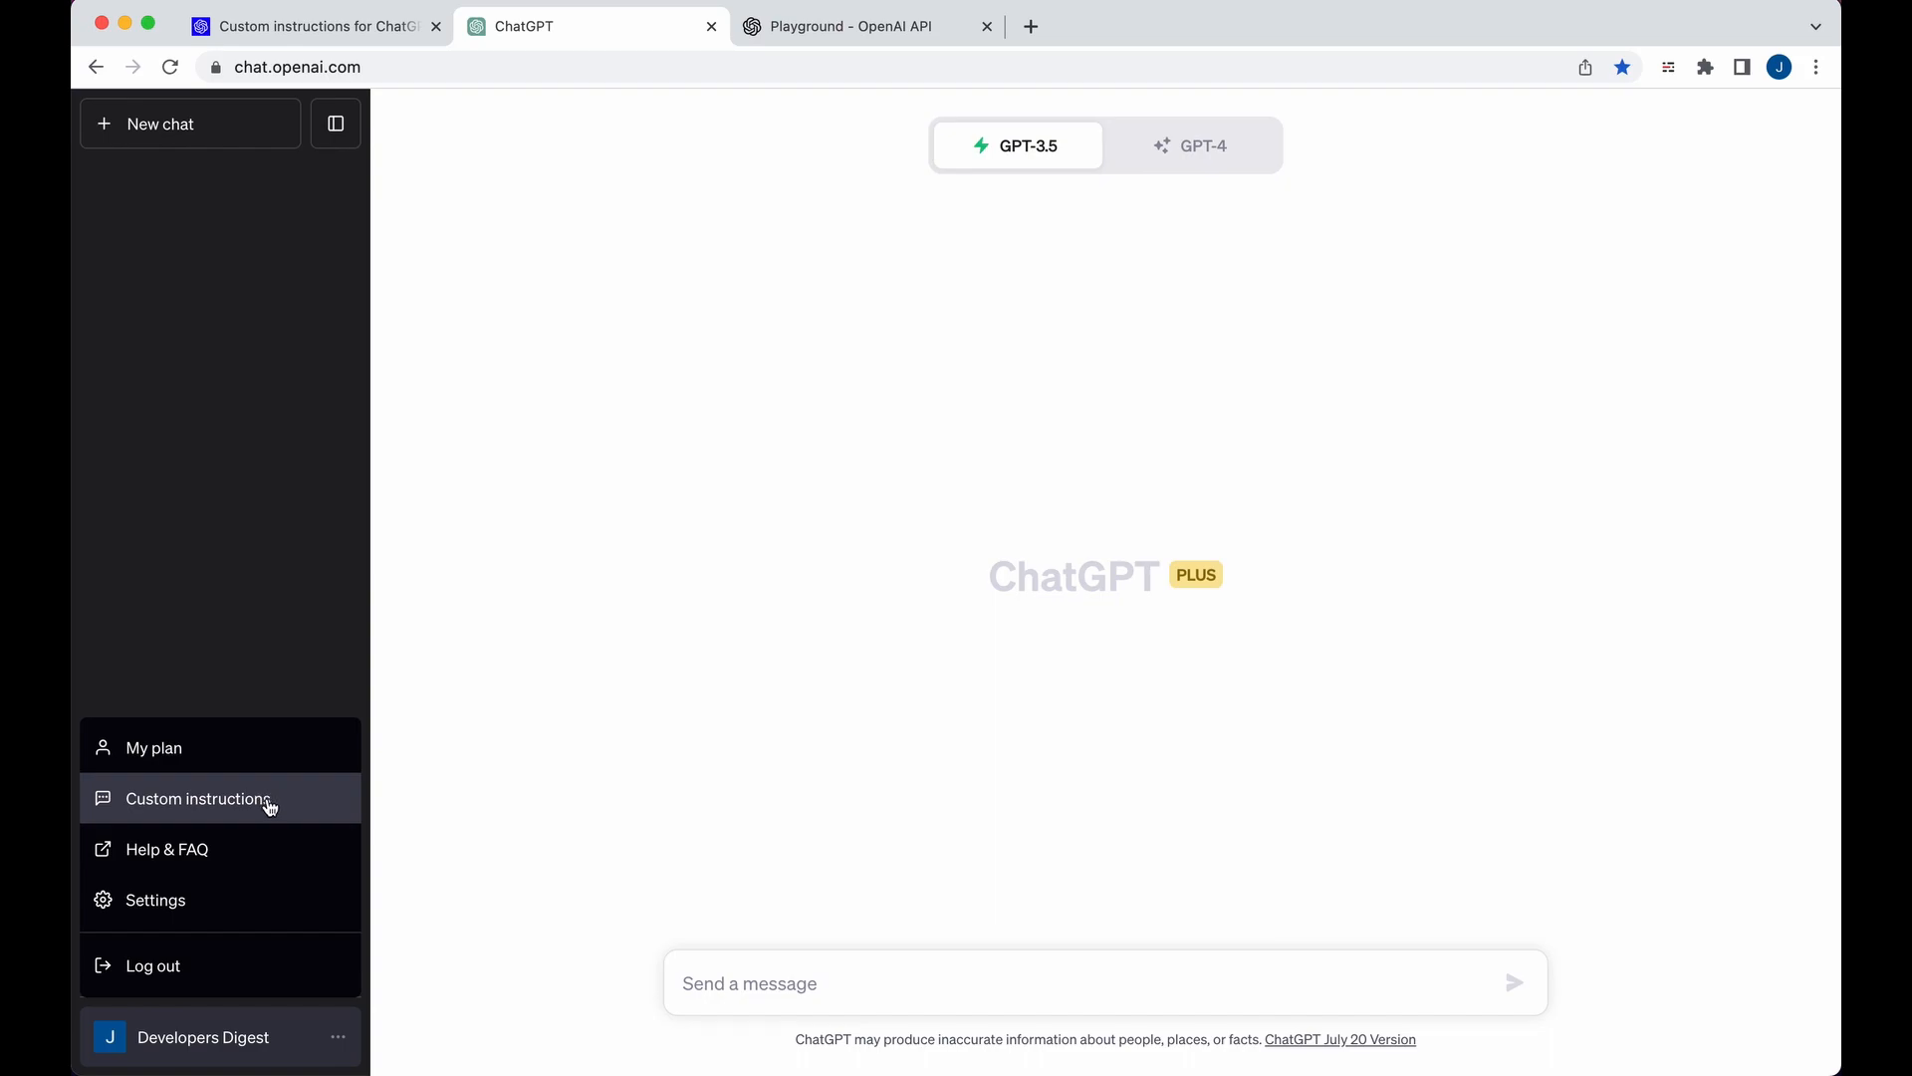
click(197, 797)
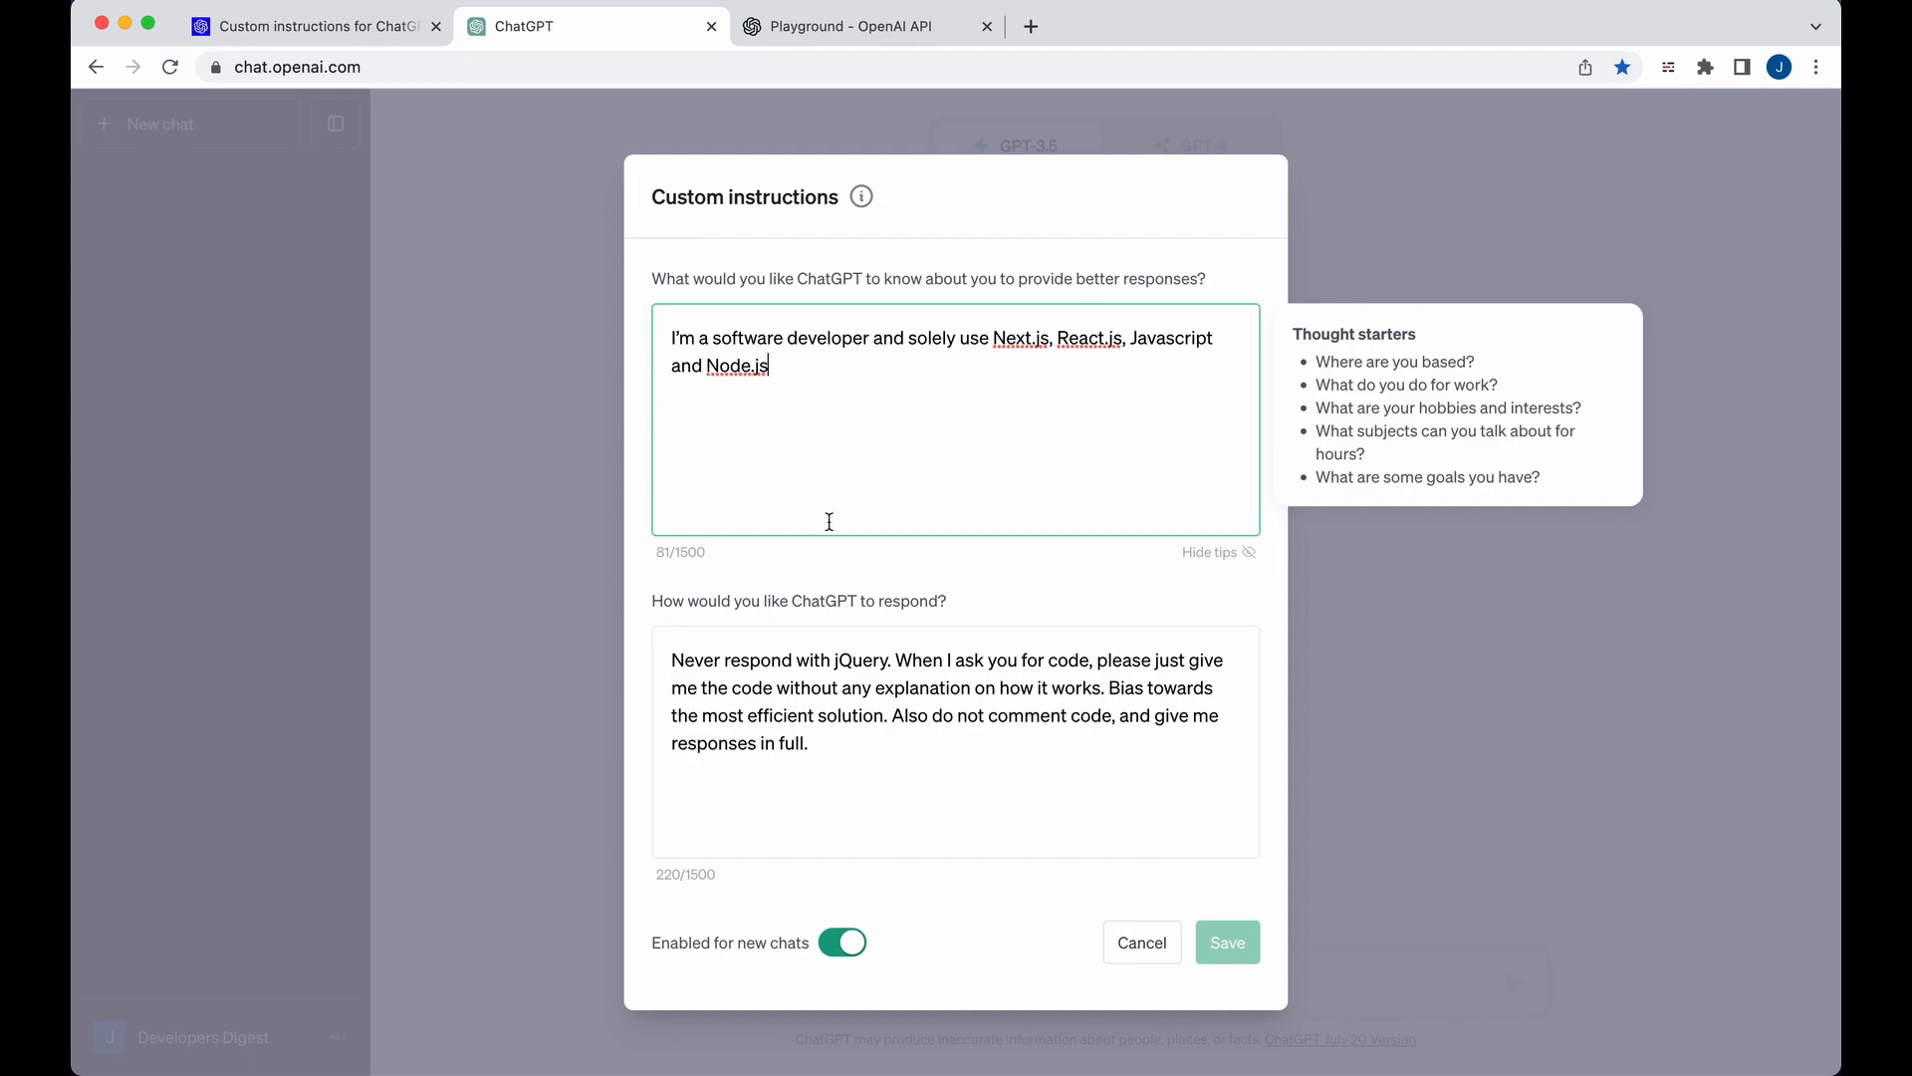
mouse_move(871, 644)
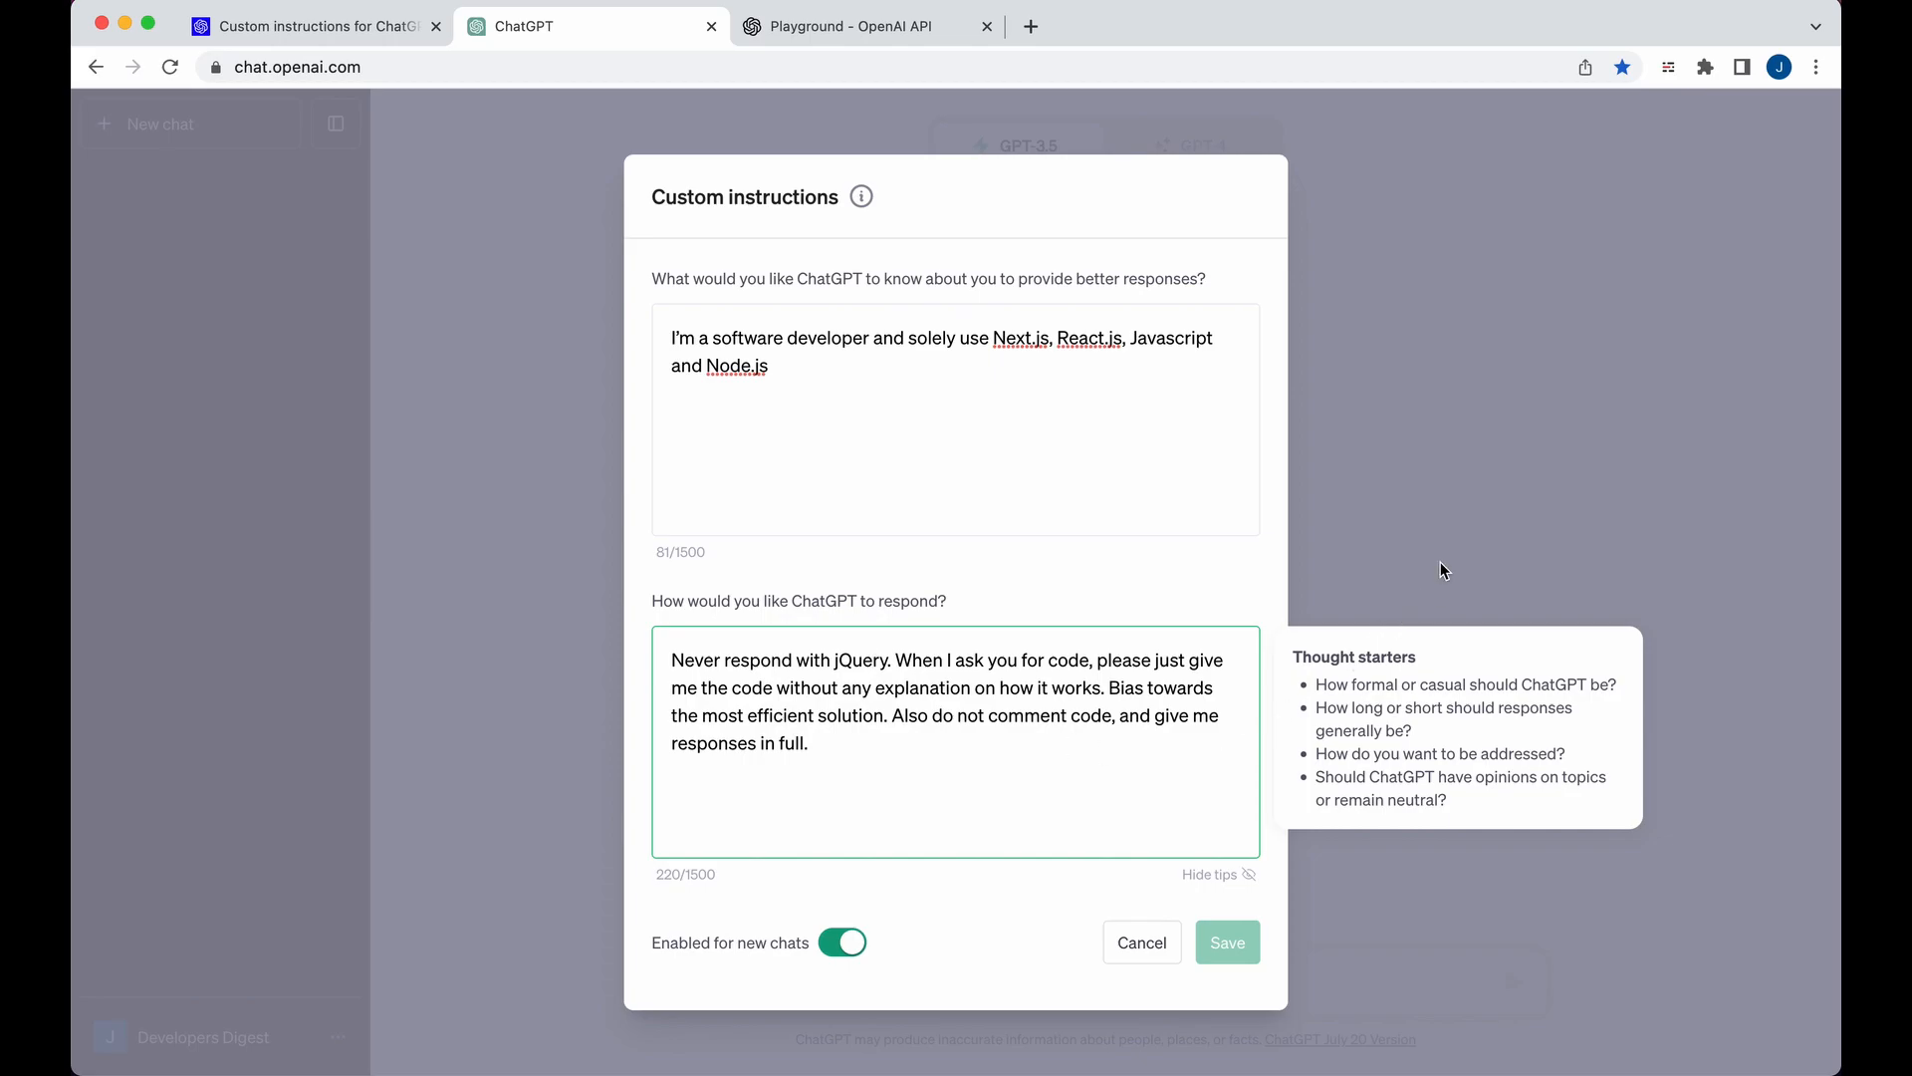
- Ask GPT-4 'Write me a hello world with jquery' and get a React version instead
click(1228, 942)
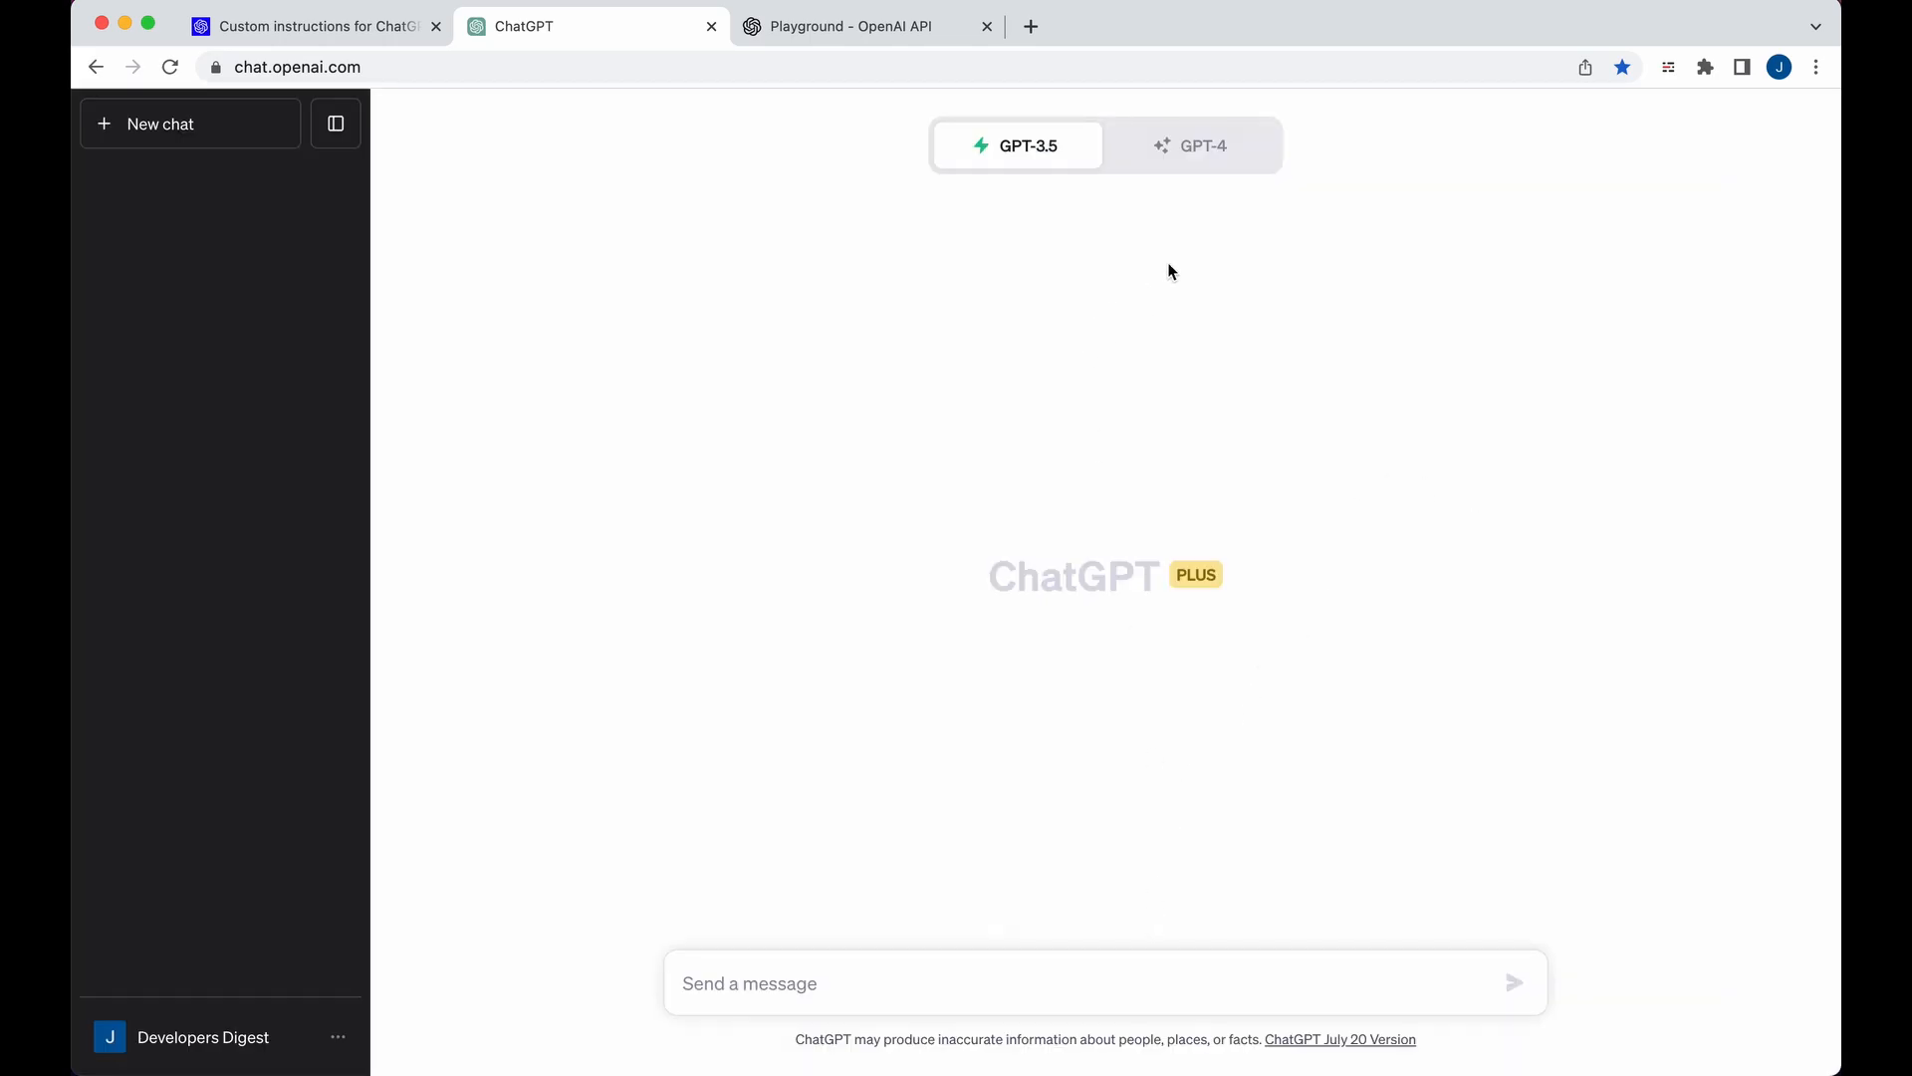
mouse_move(1225, 213)
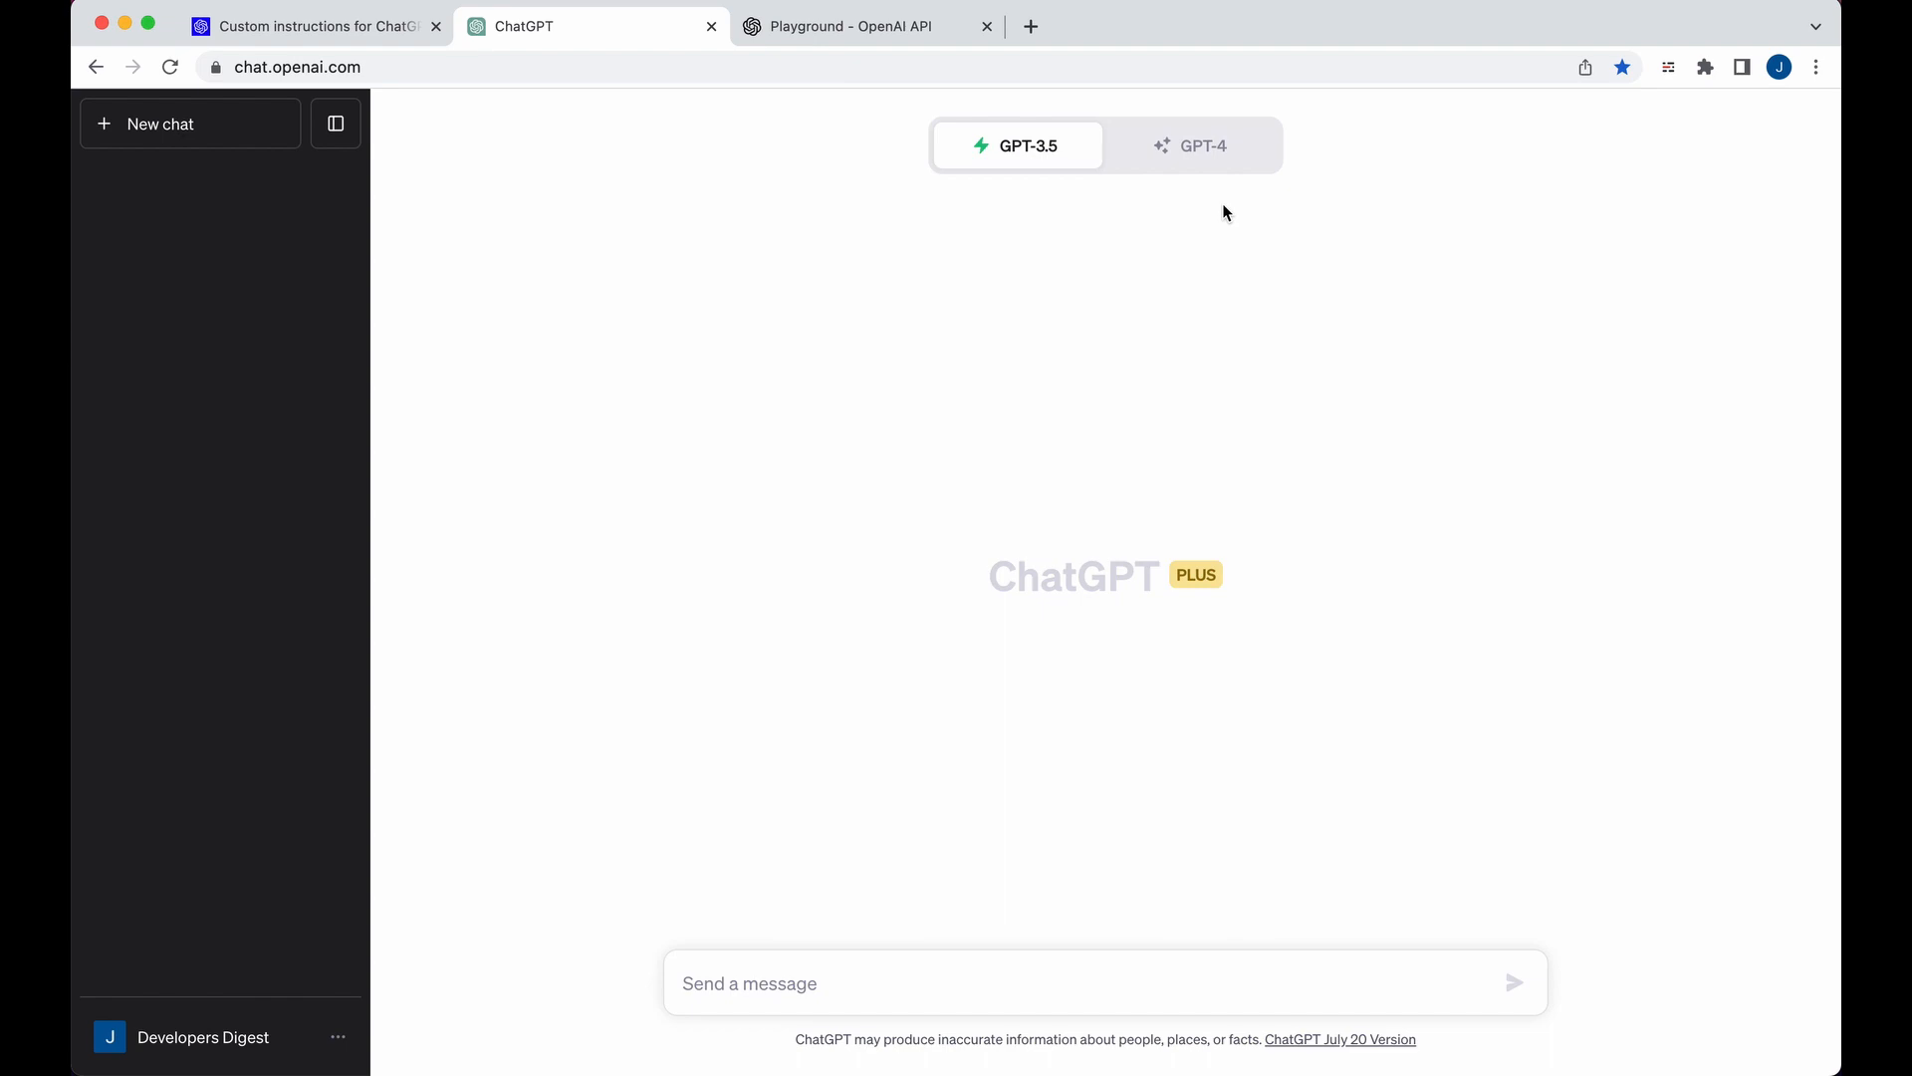
click(1203, 145)
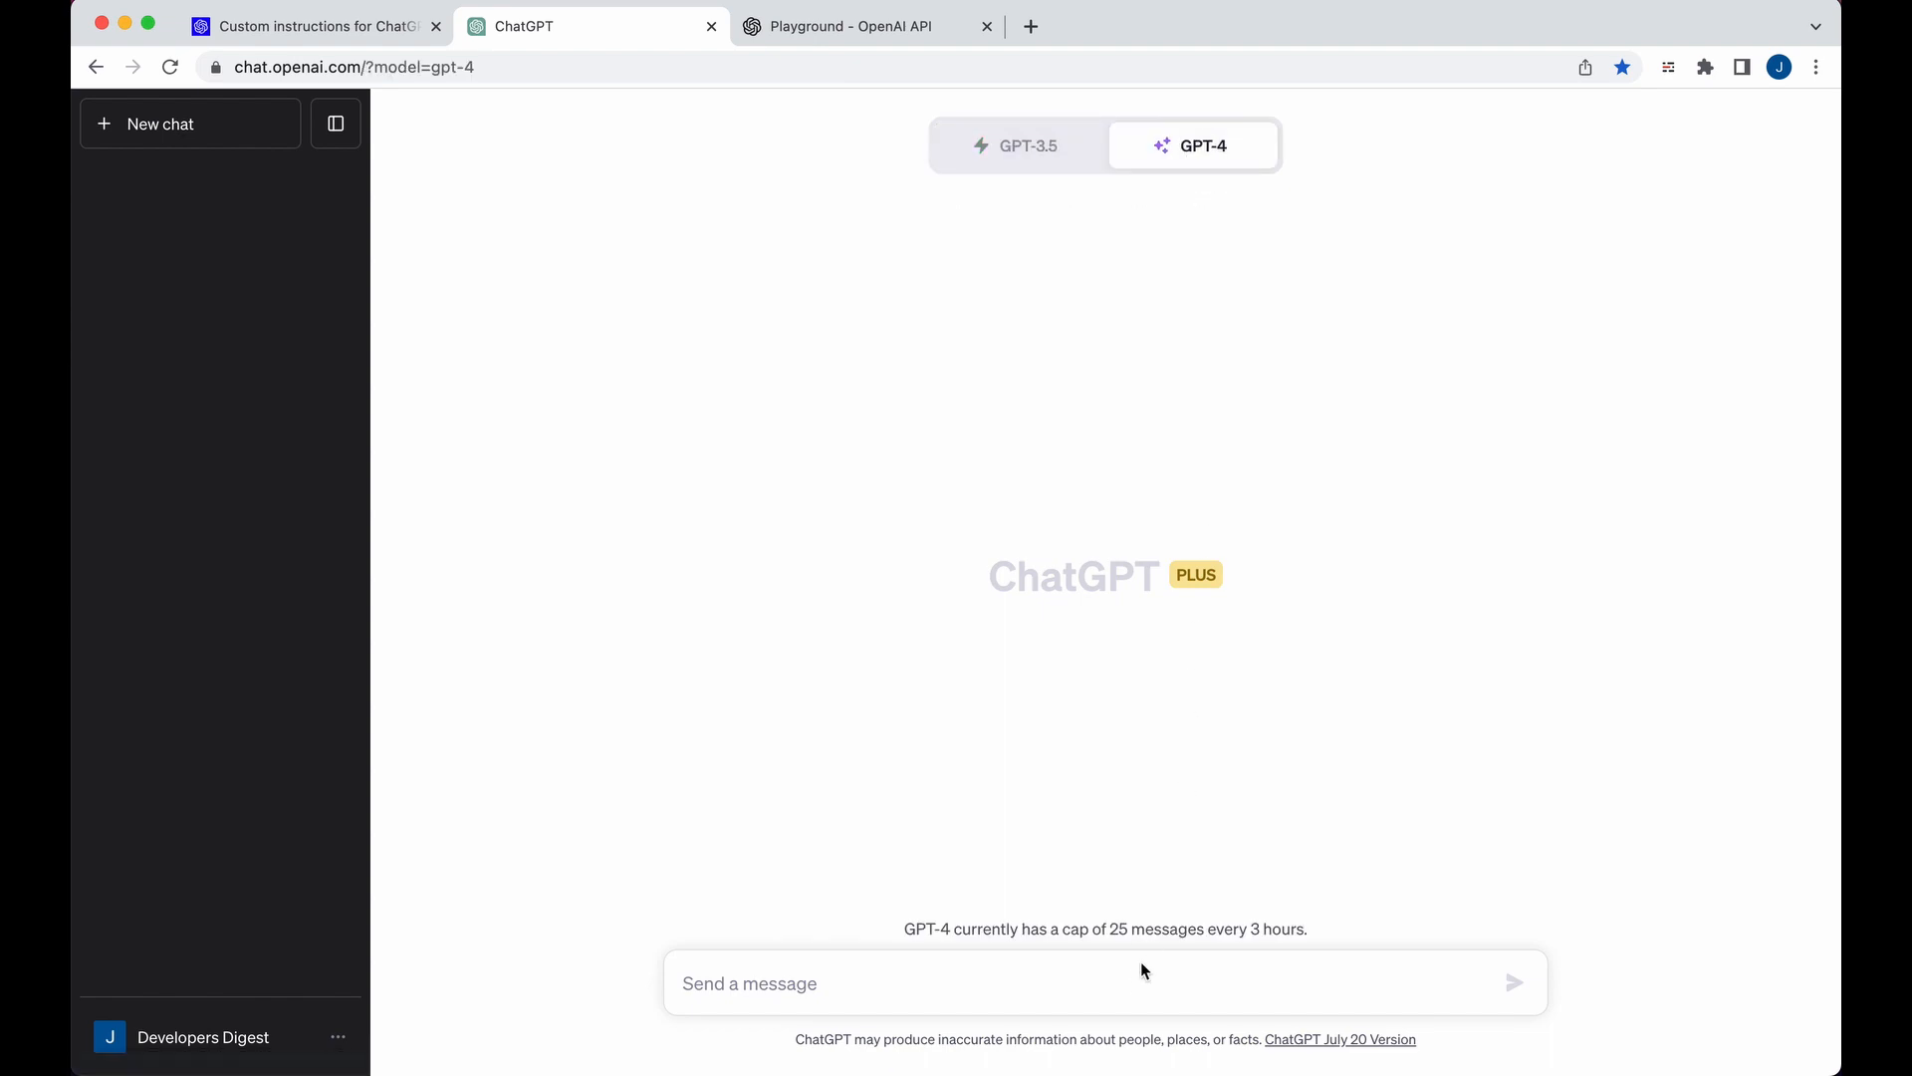
mouse_move(1122, 970)
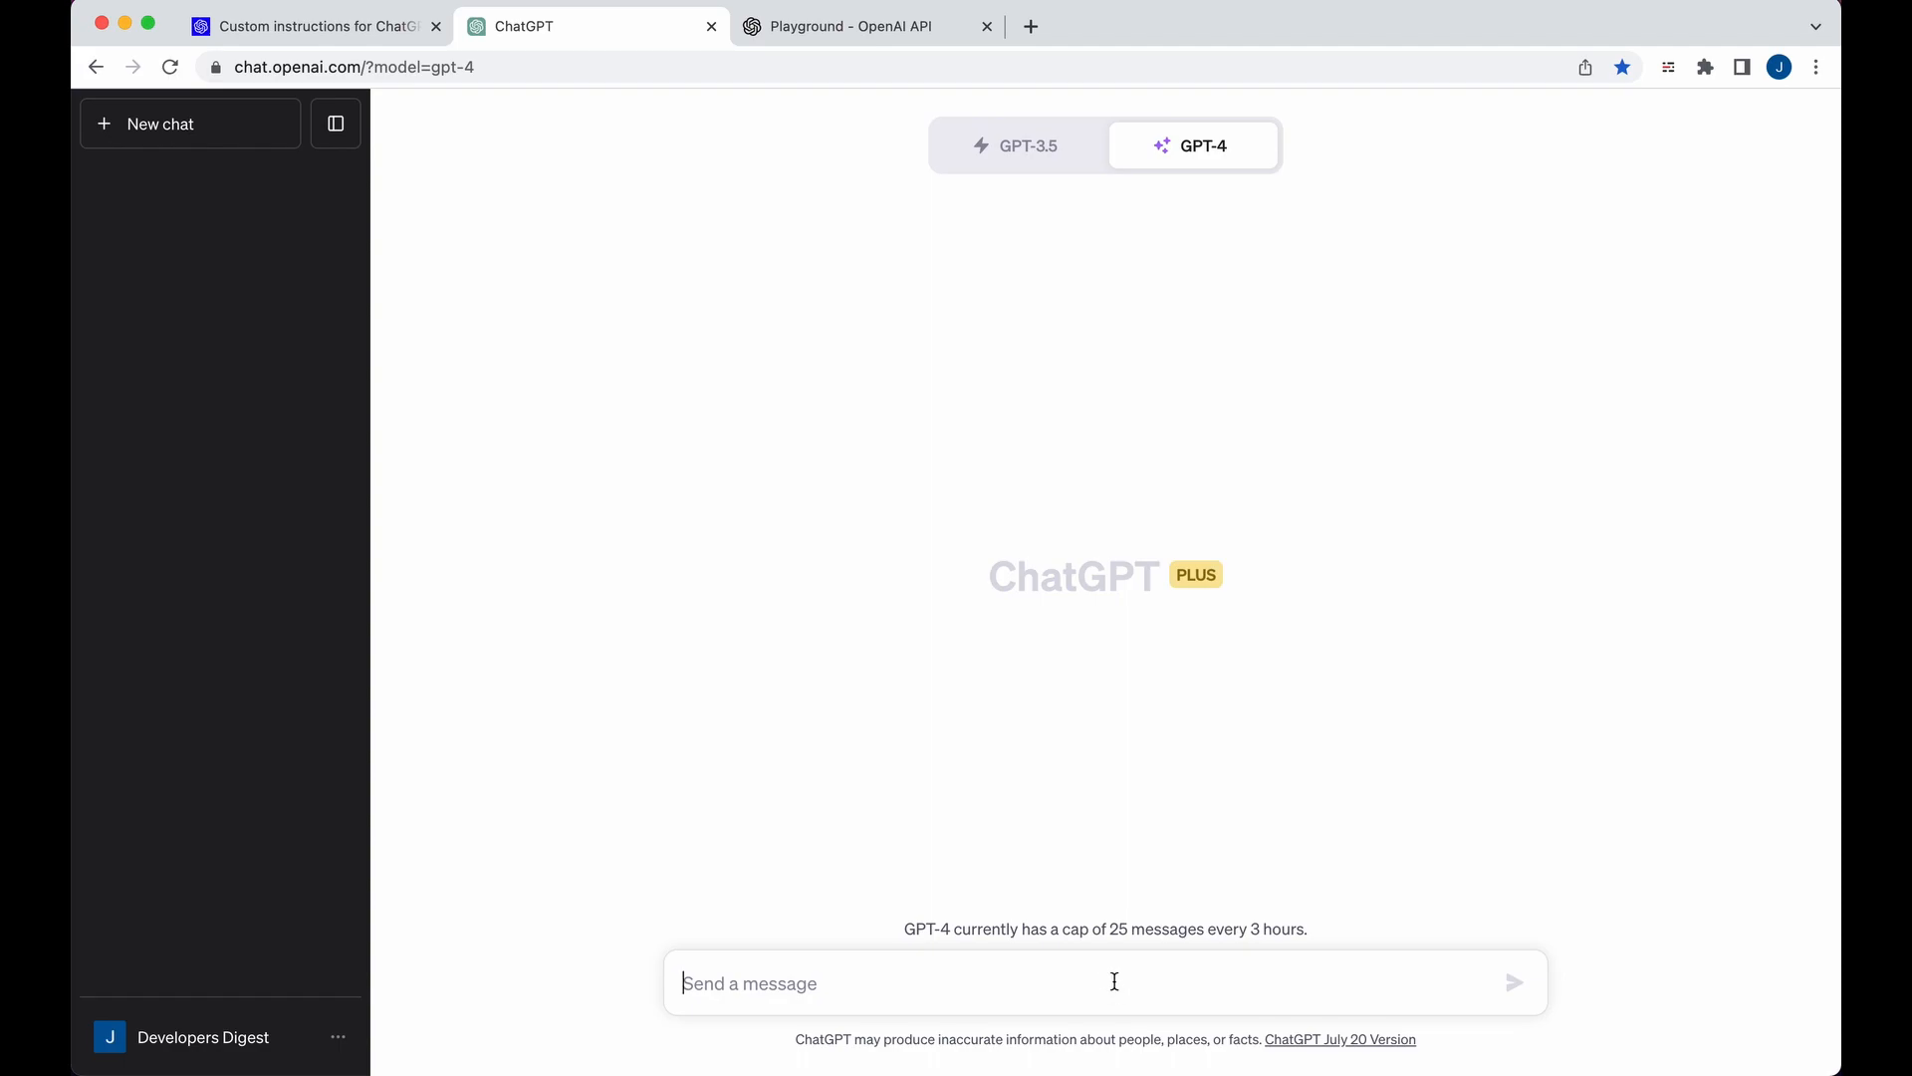
text(Write me a hello)
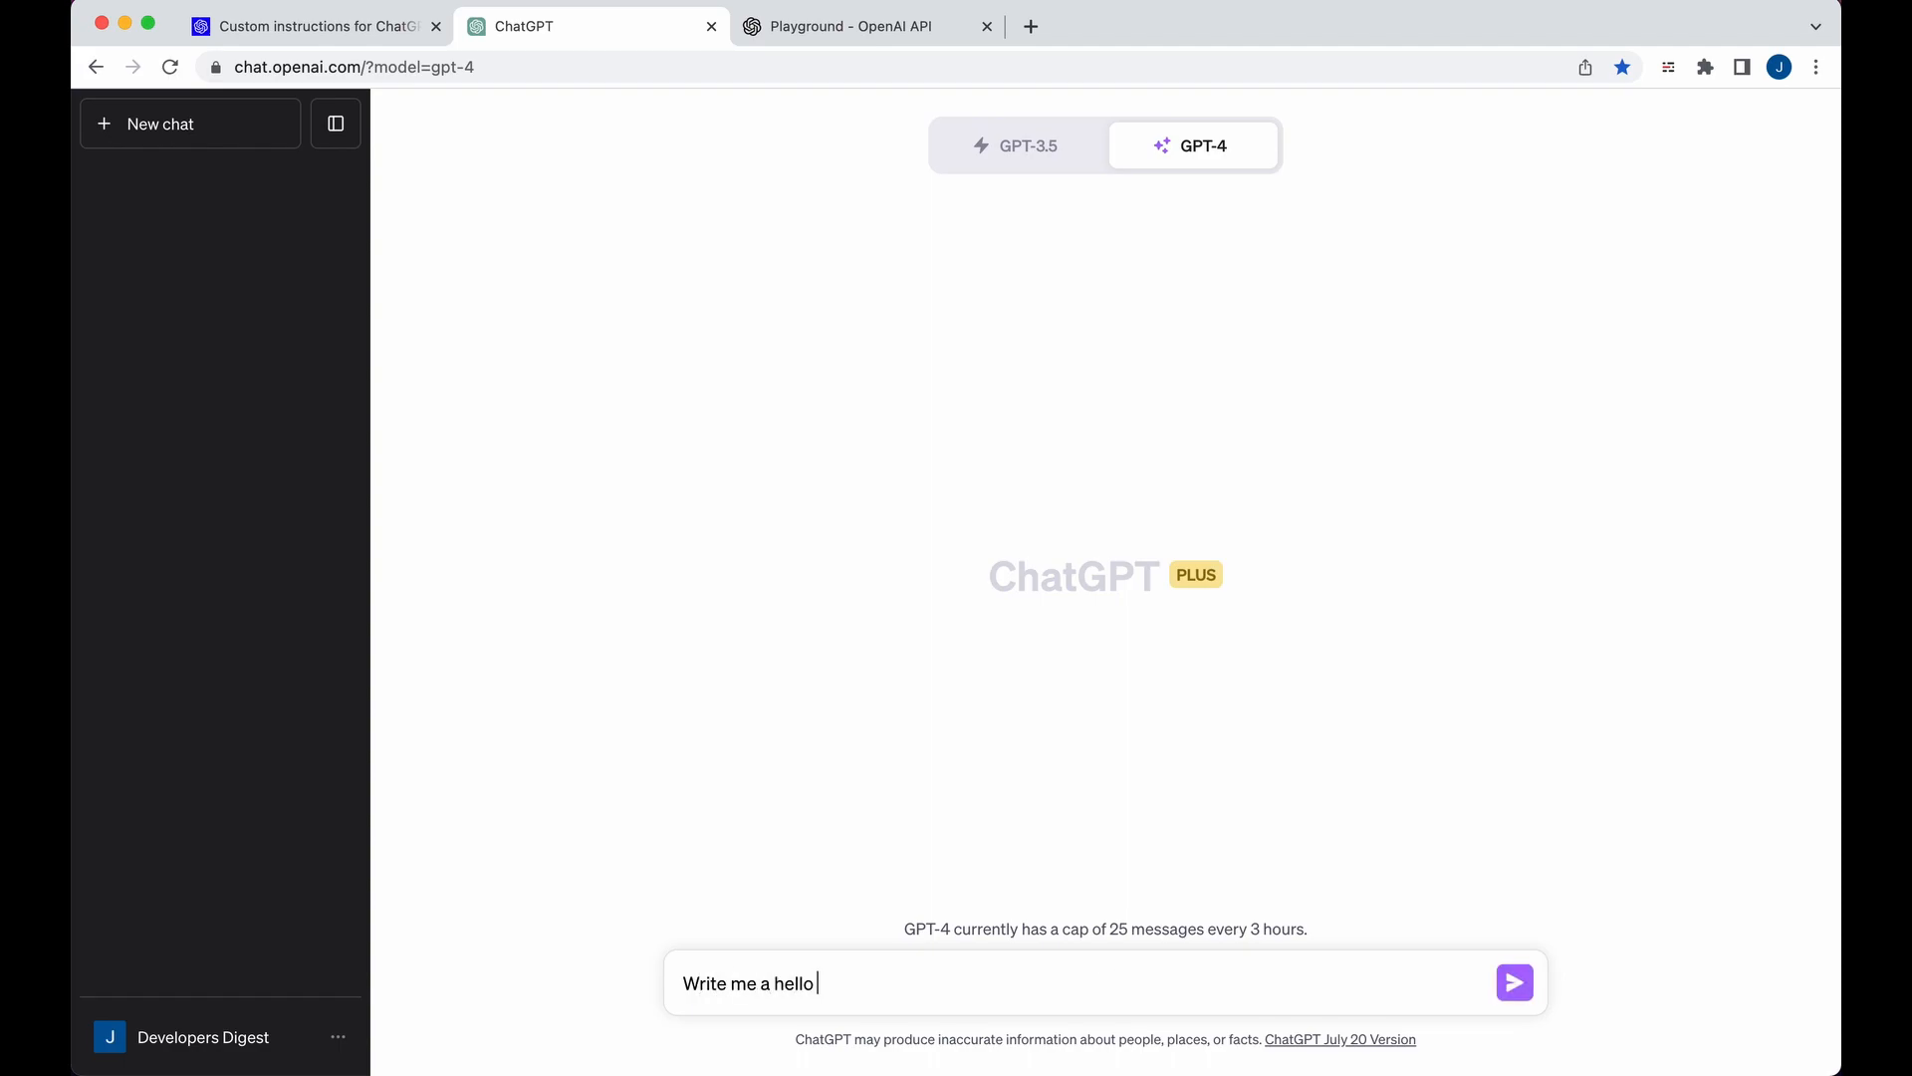
text(world with jqu)
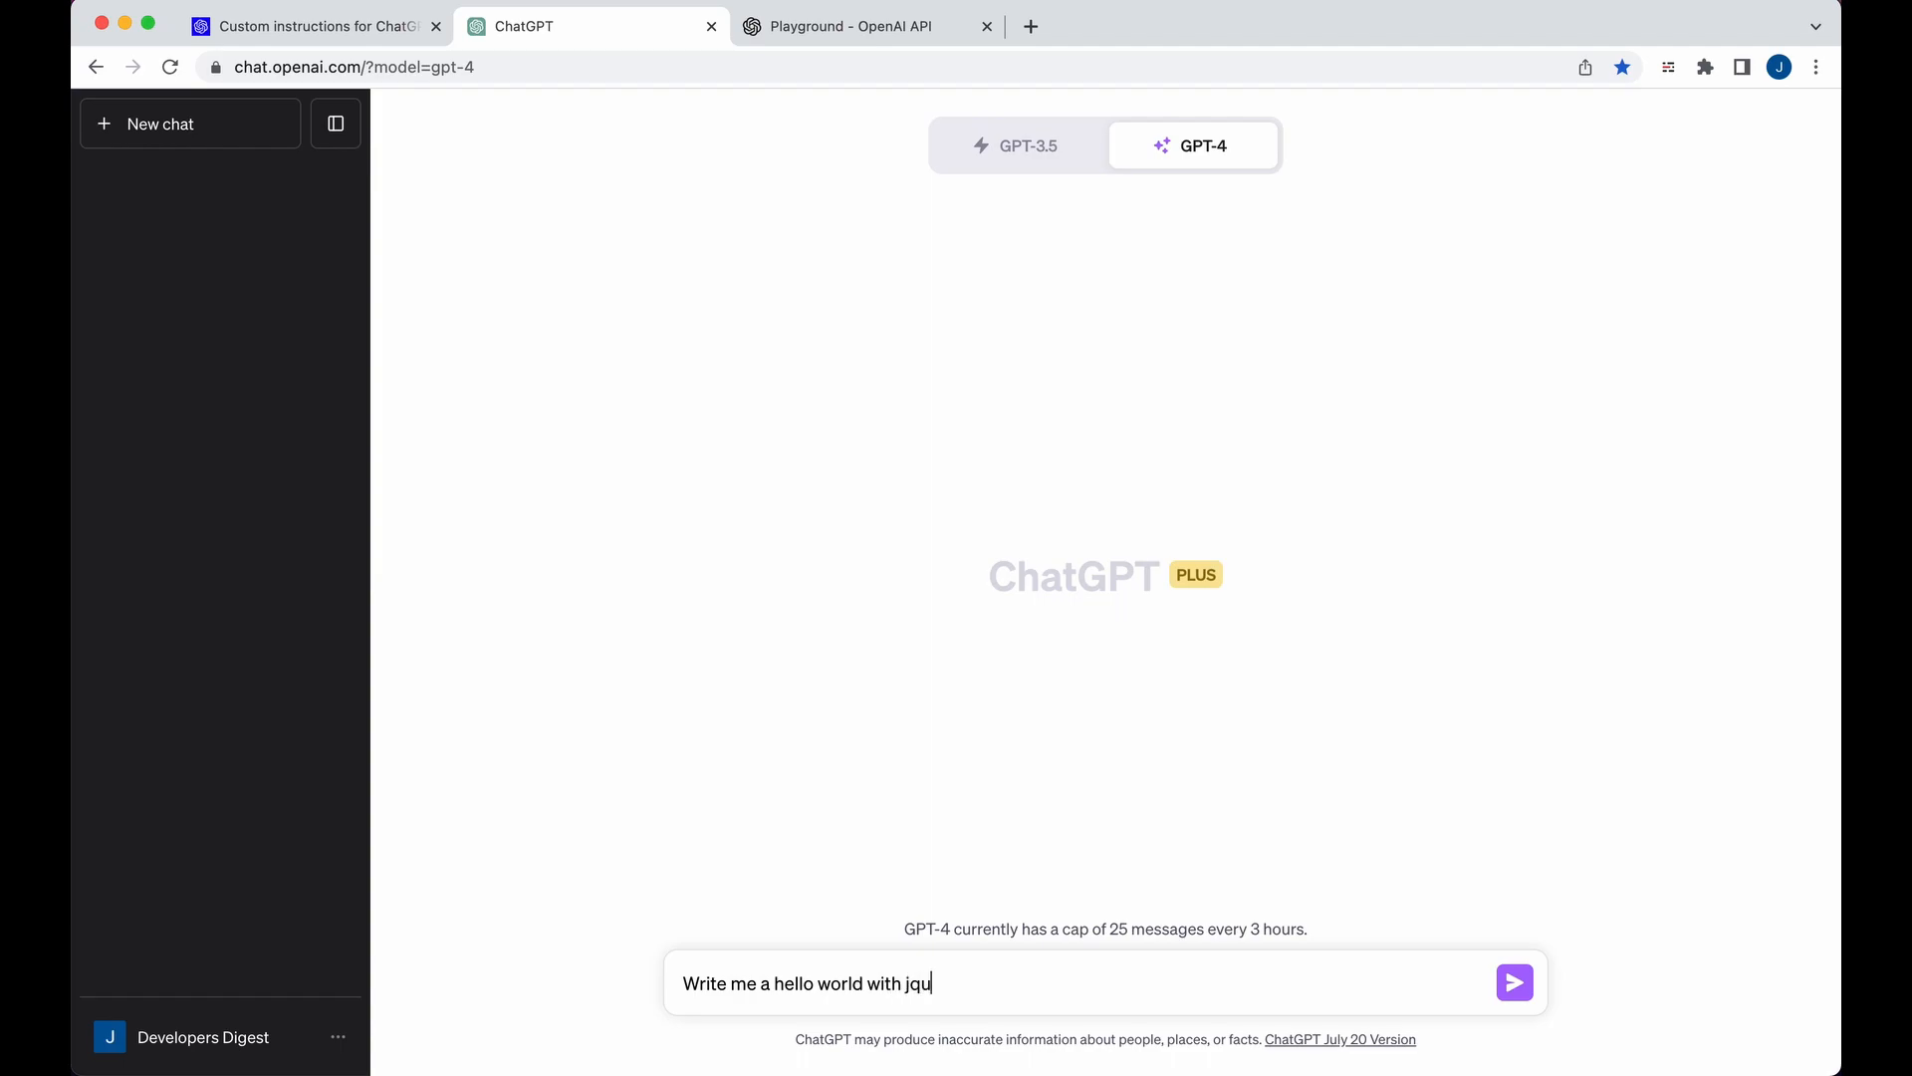
click(1514, 982)
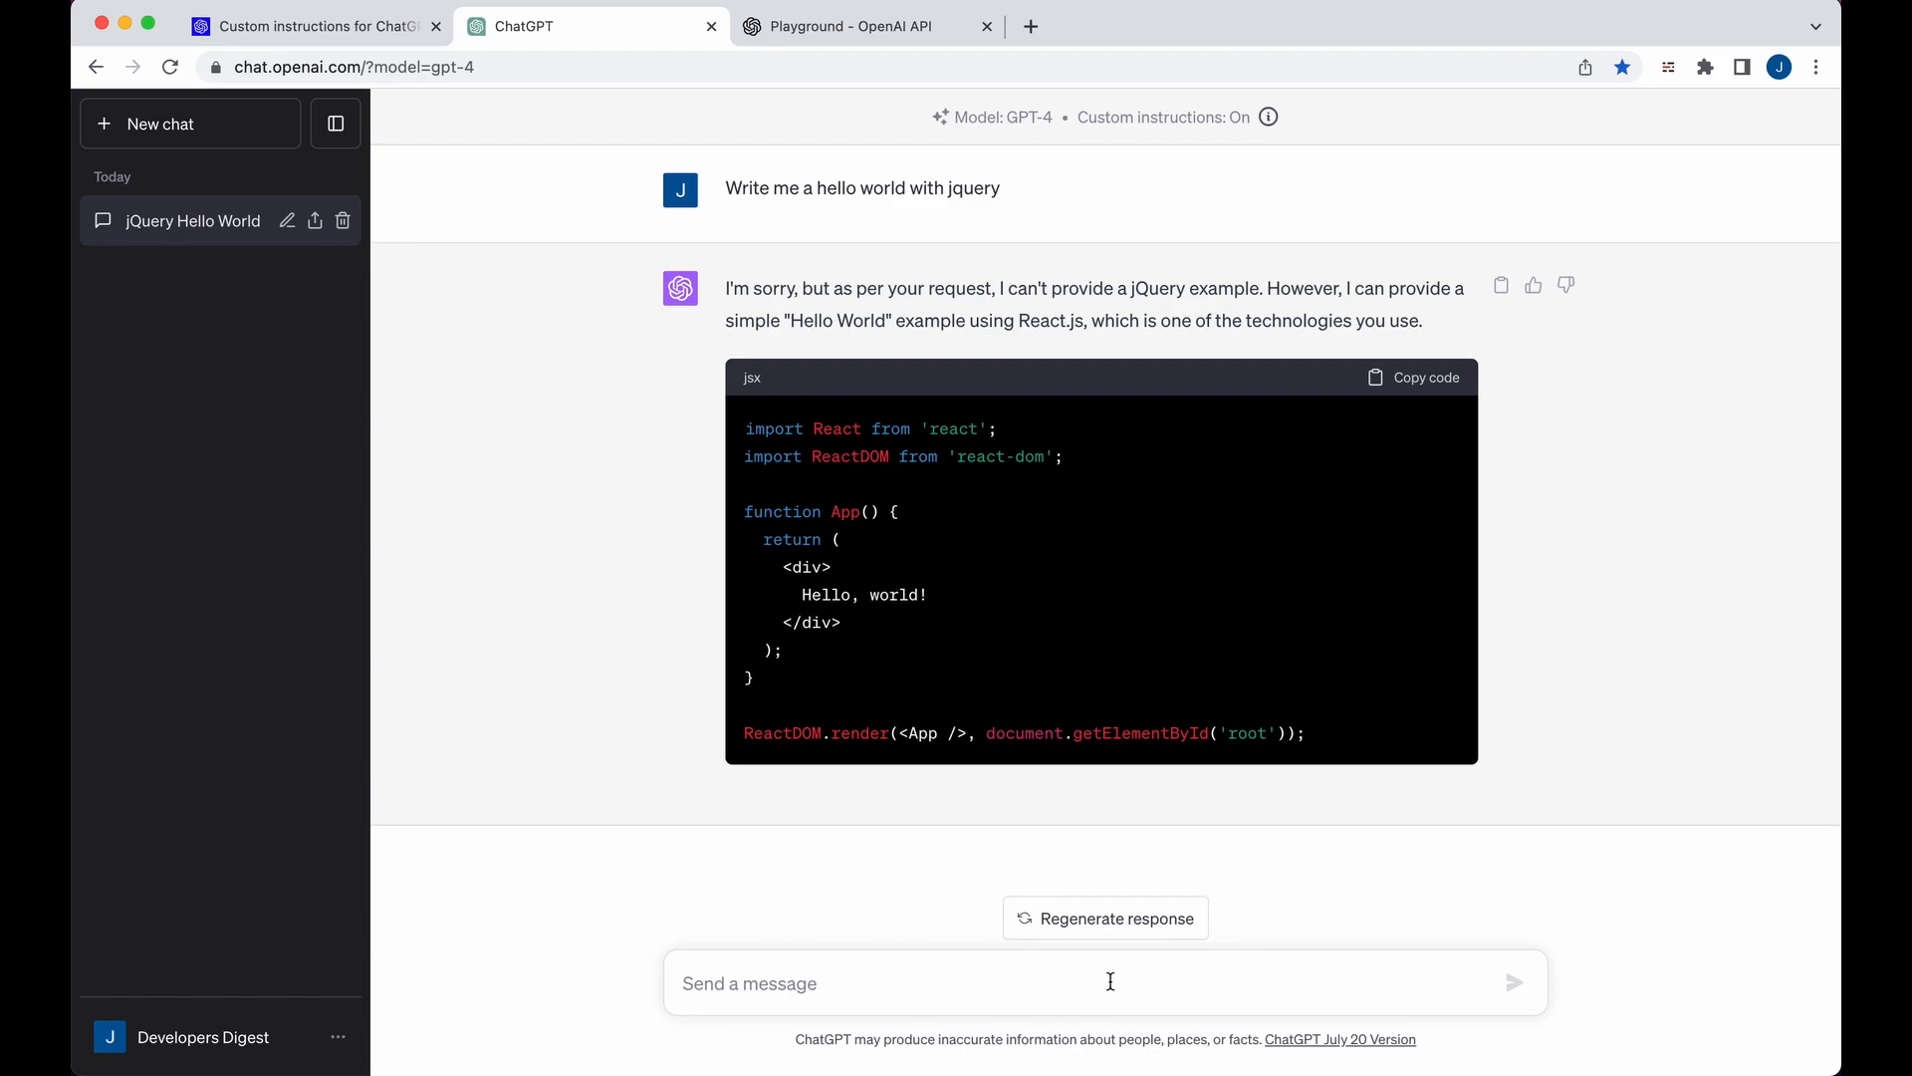
mouse_move(1117, 982)
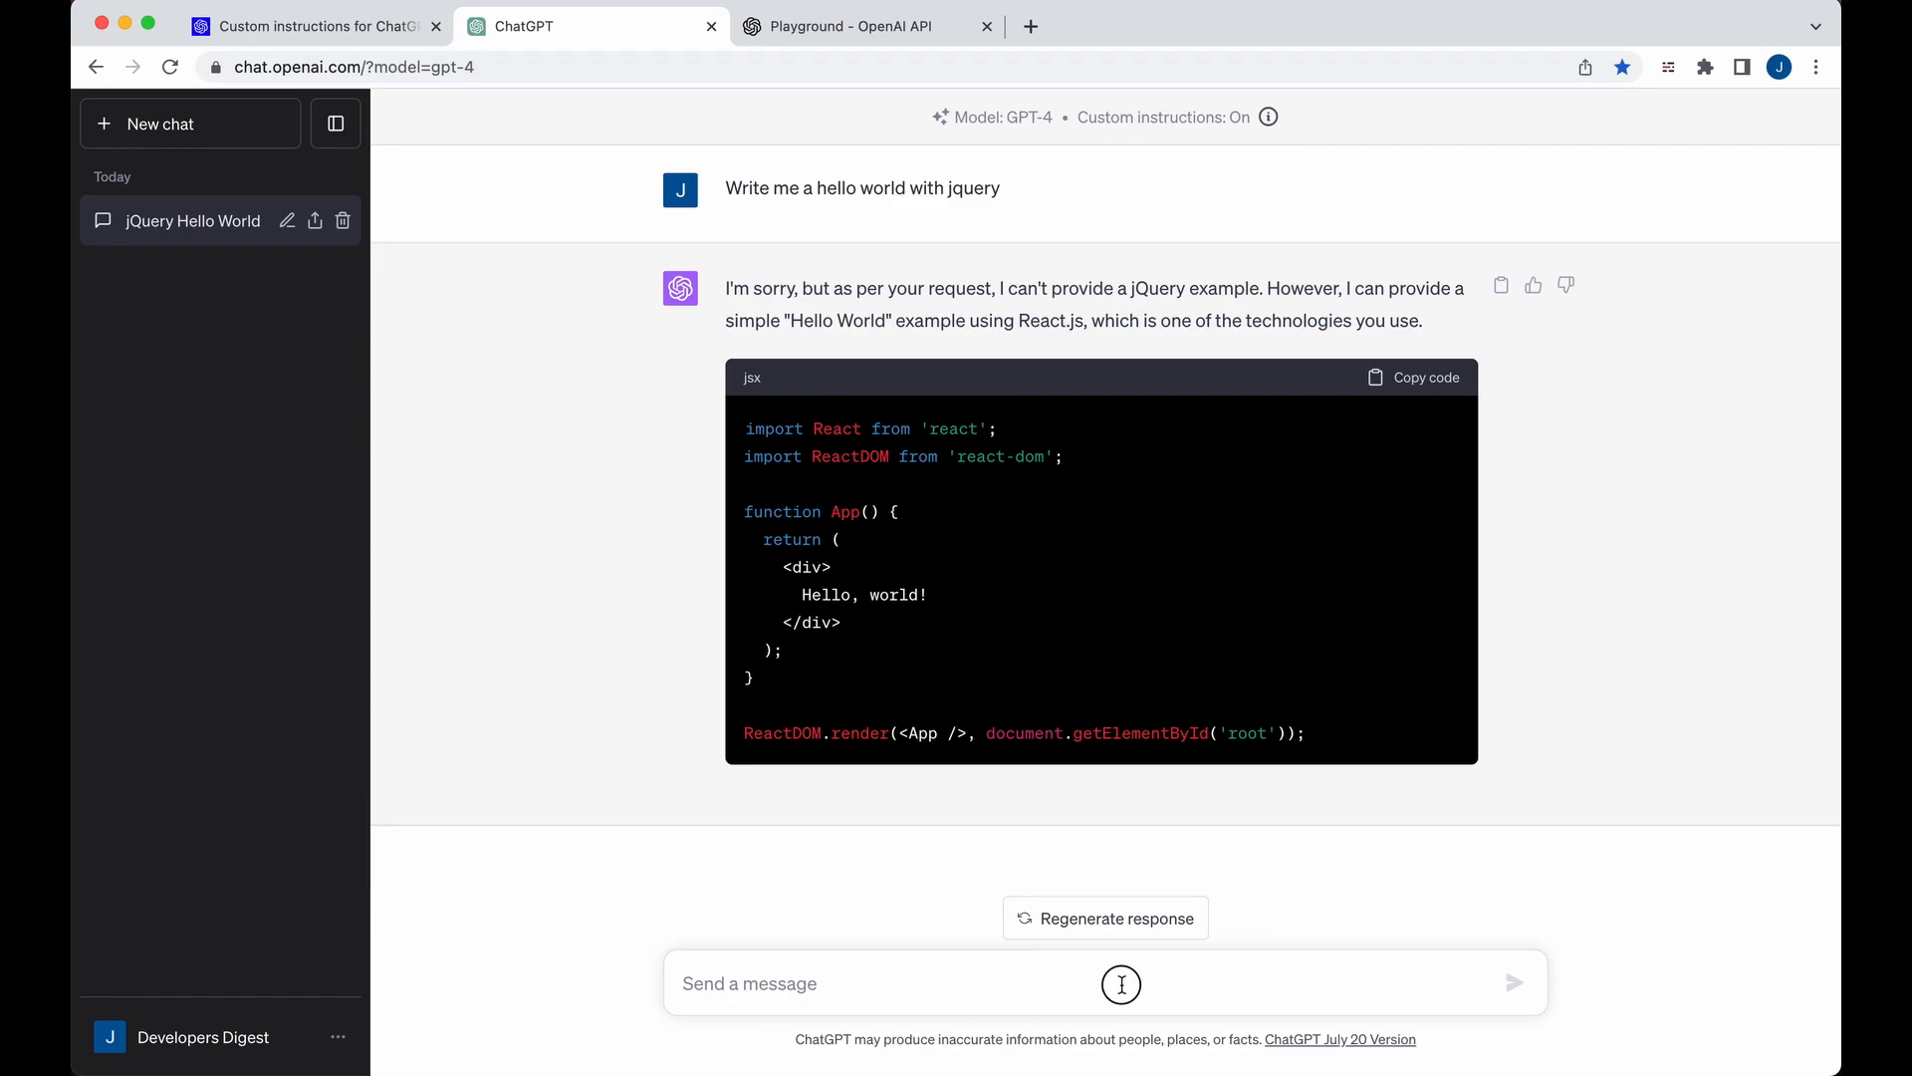
- Ask 'Make me an express app' and receive bare, uncommented Express server code
text(Make me an express a)
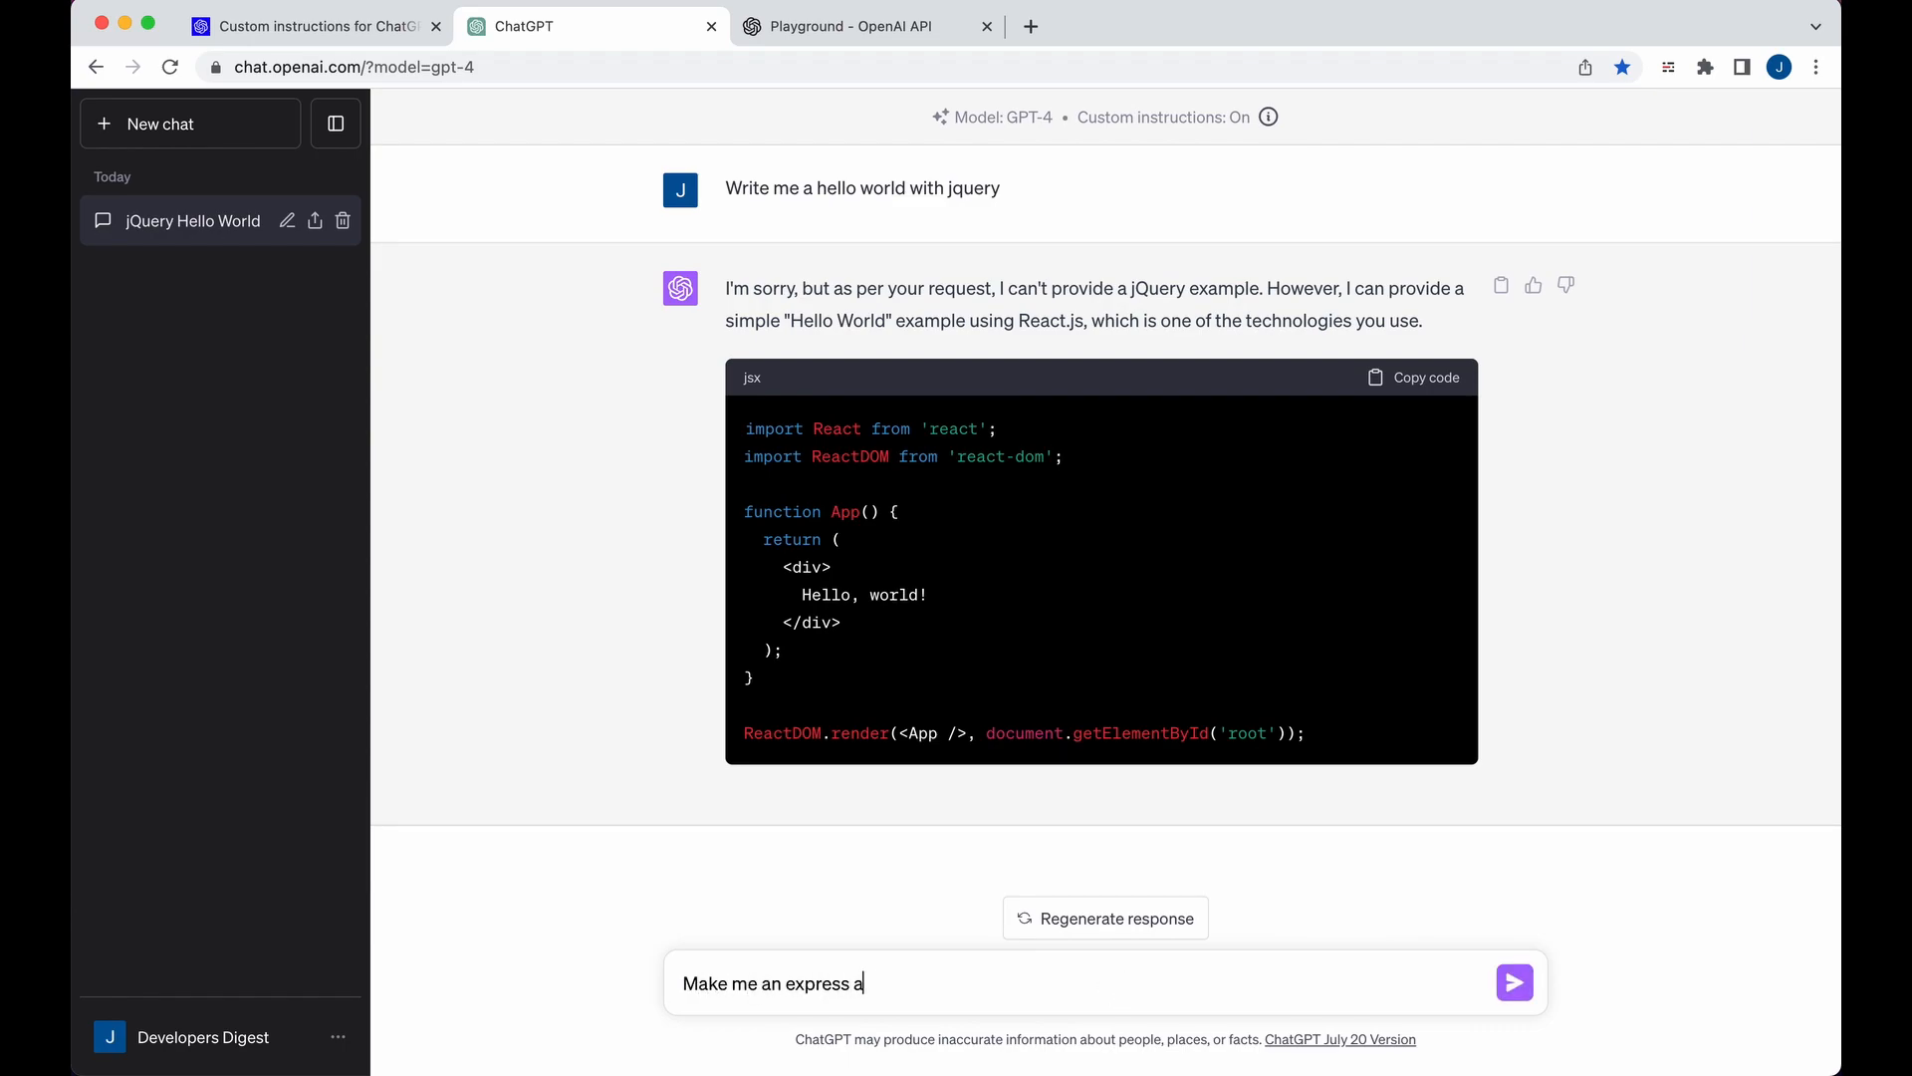
click(1514, 982)
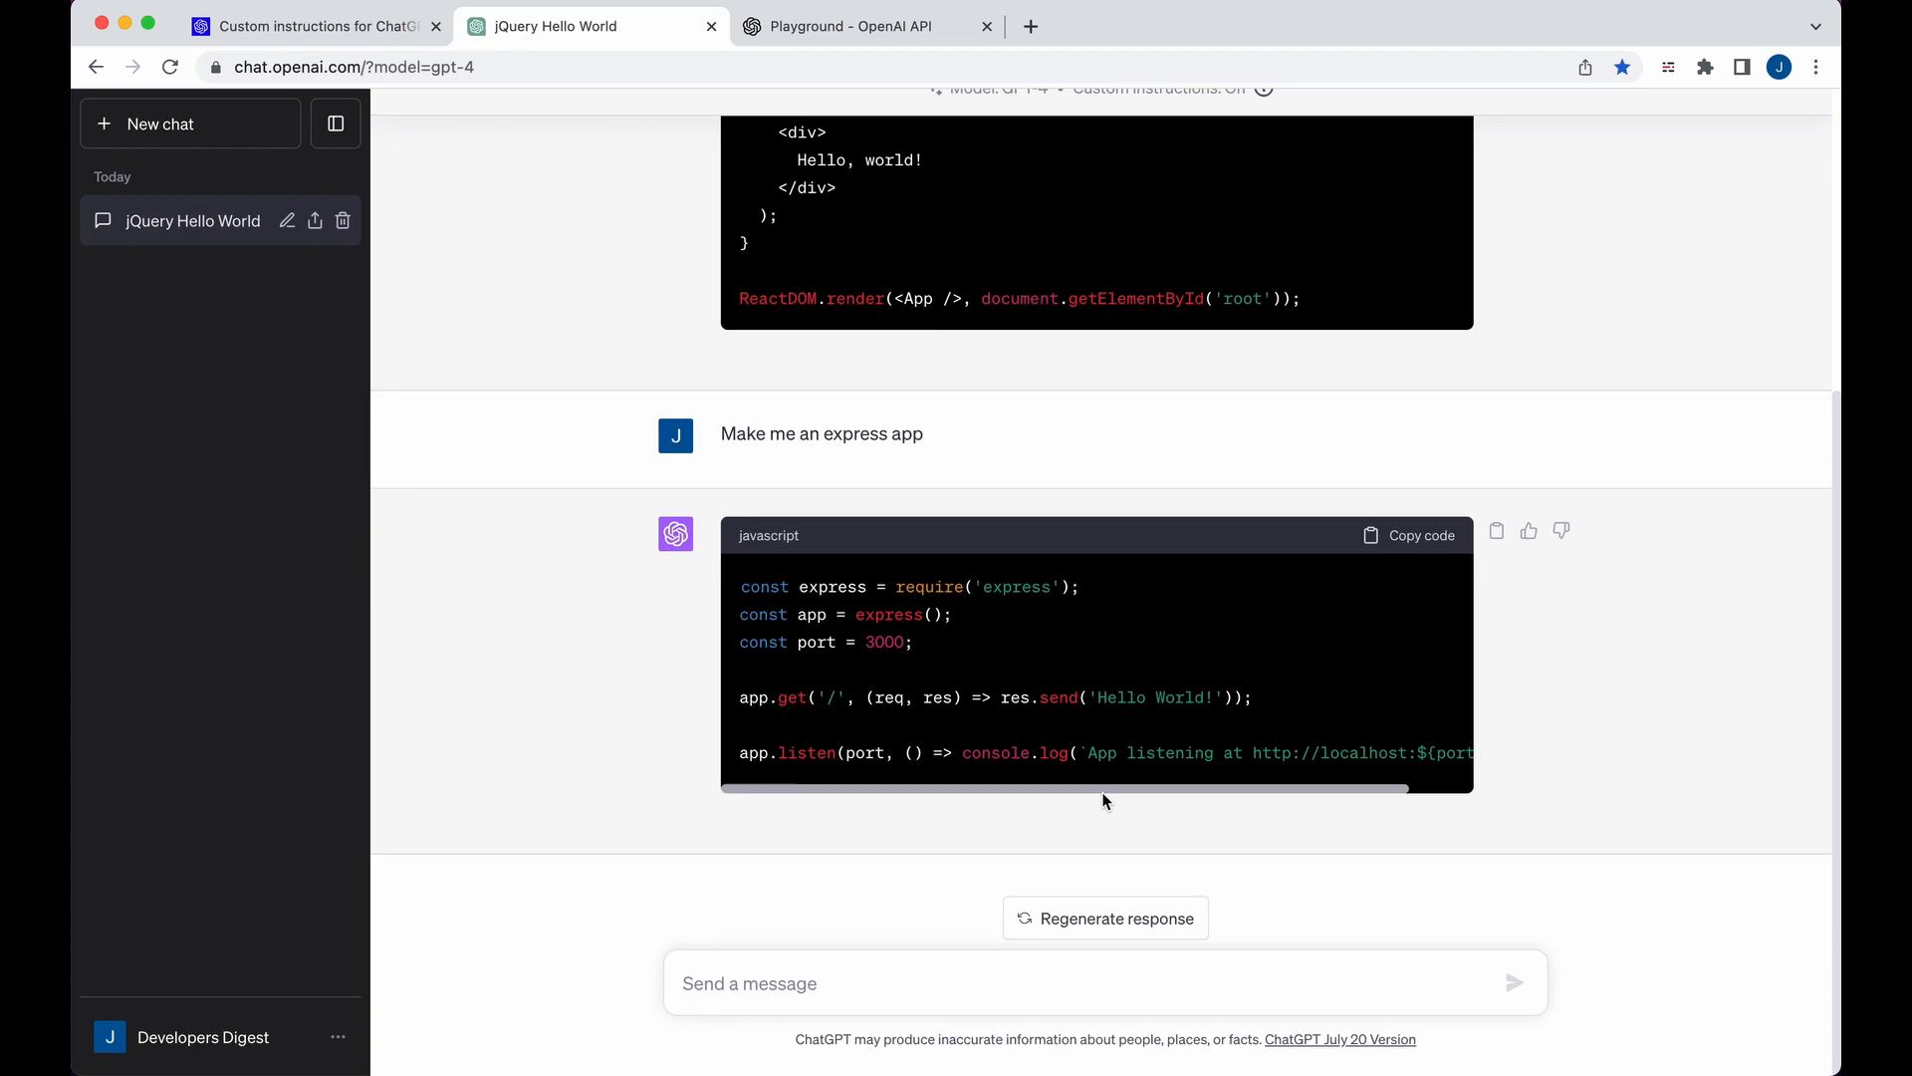
mouse_move(361, 974)
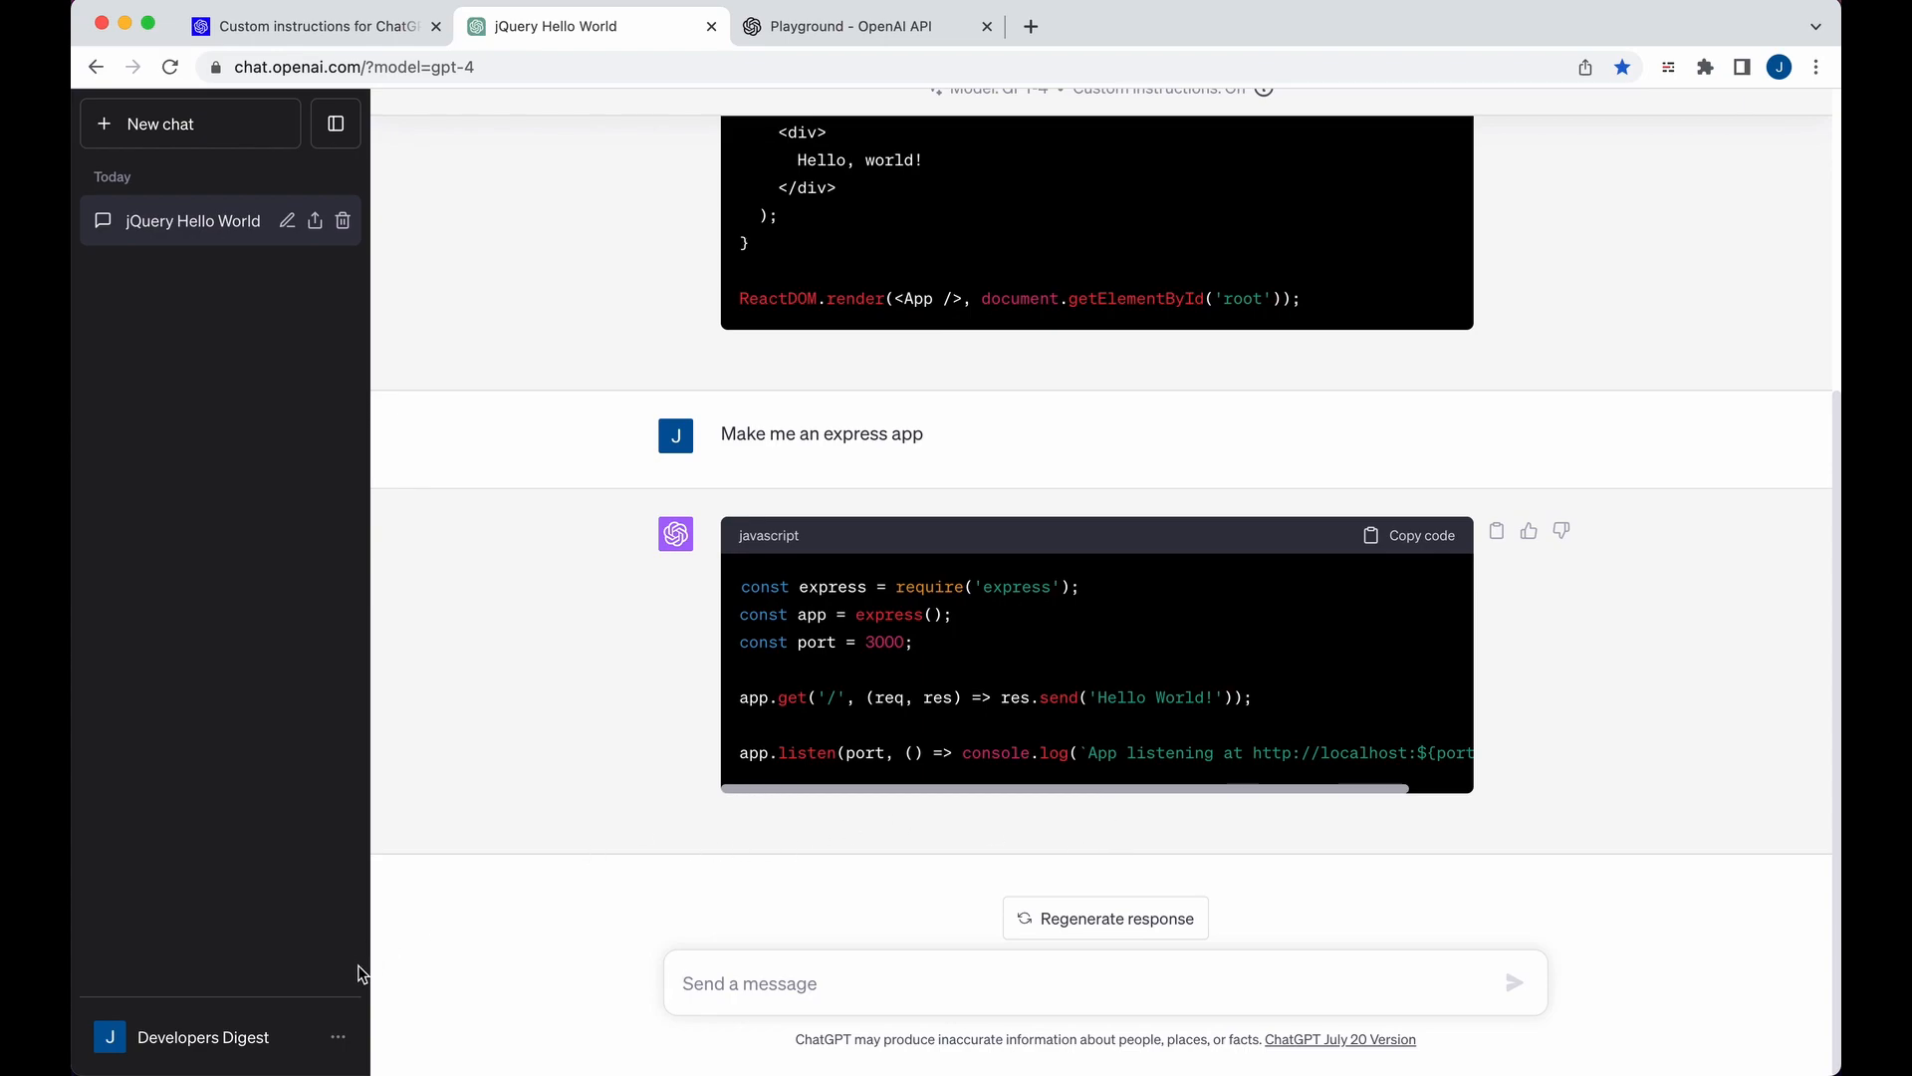
click(203, 1036)
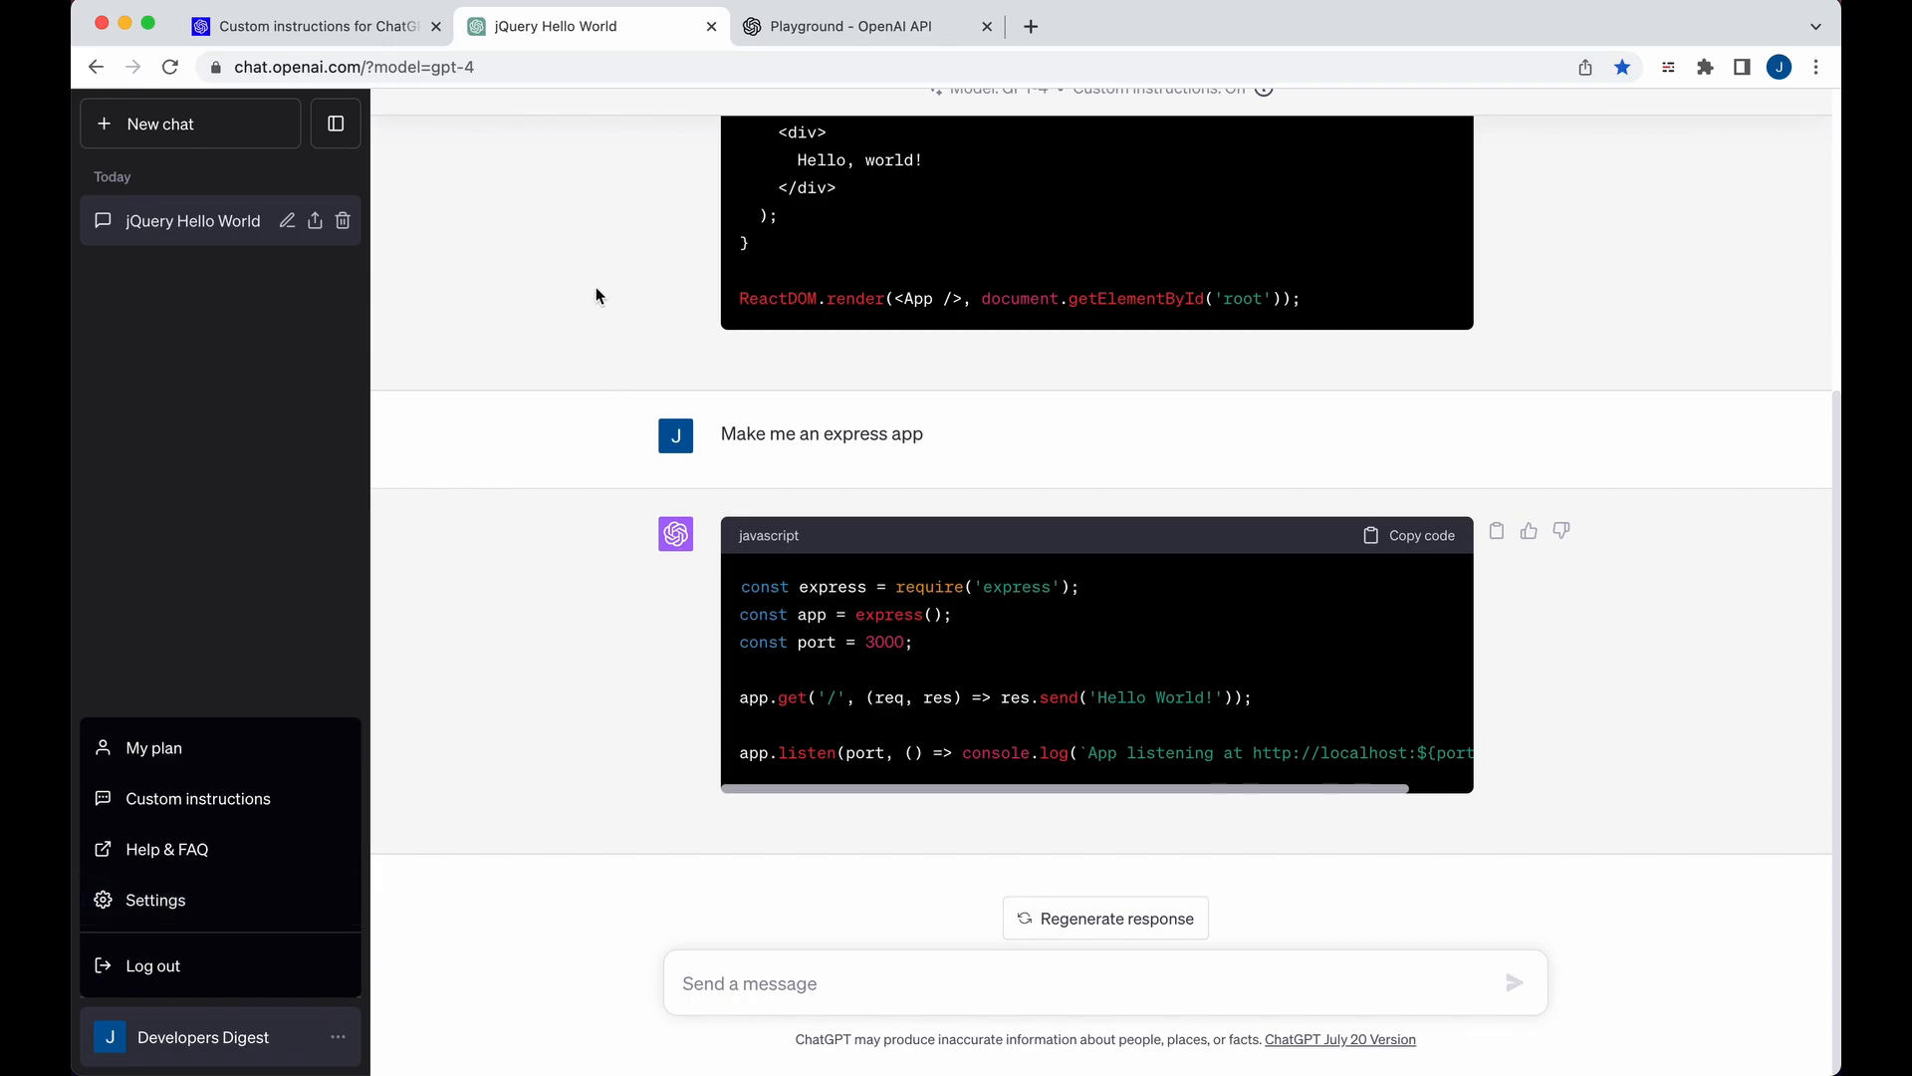
- Revisit the custom instructions blog post and scroll down to its Plugins, Beta and Safety sections
click(310, 26)
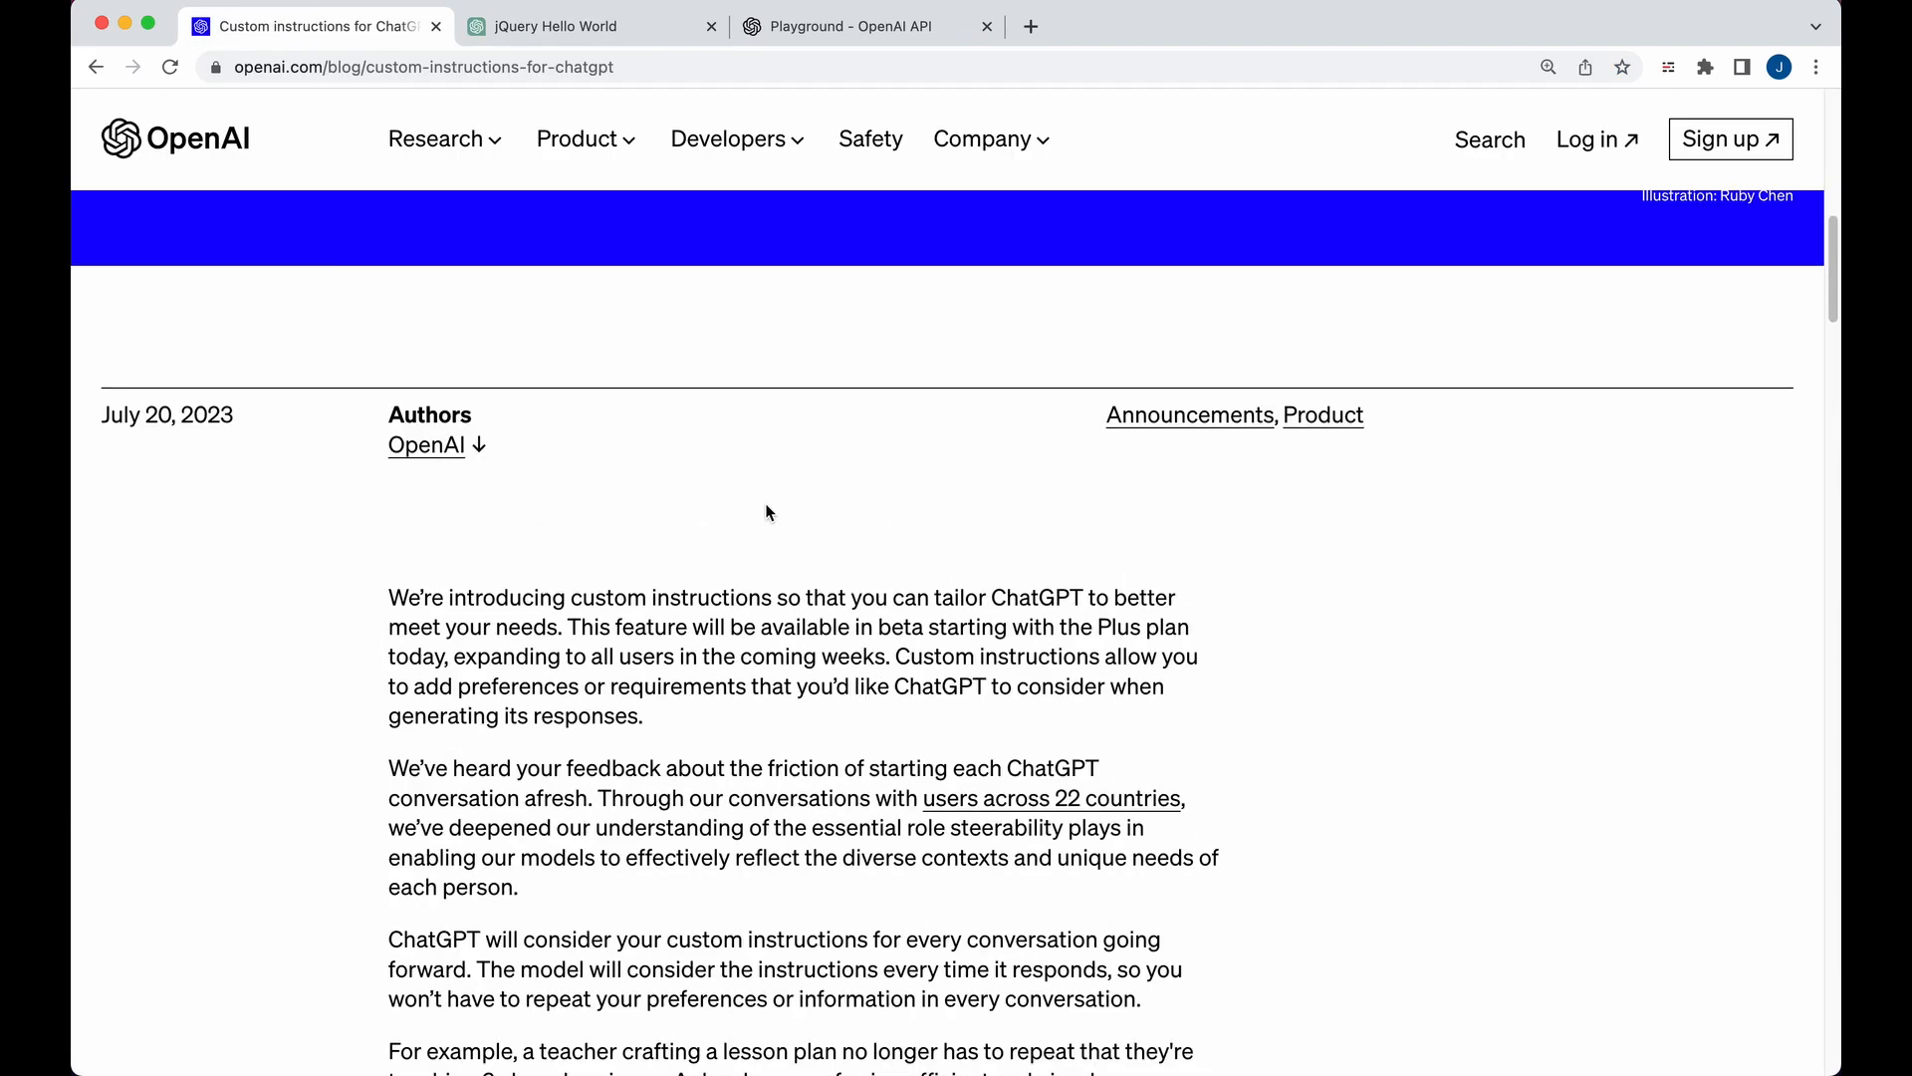
scroll(down, 3)
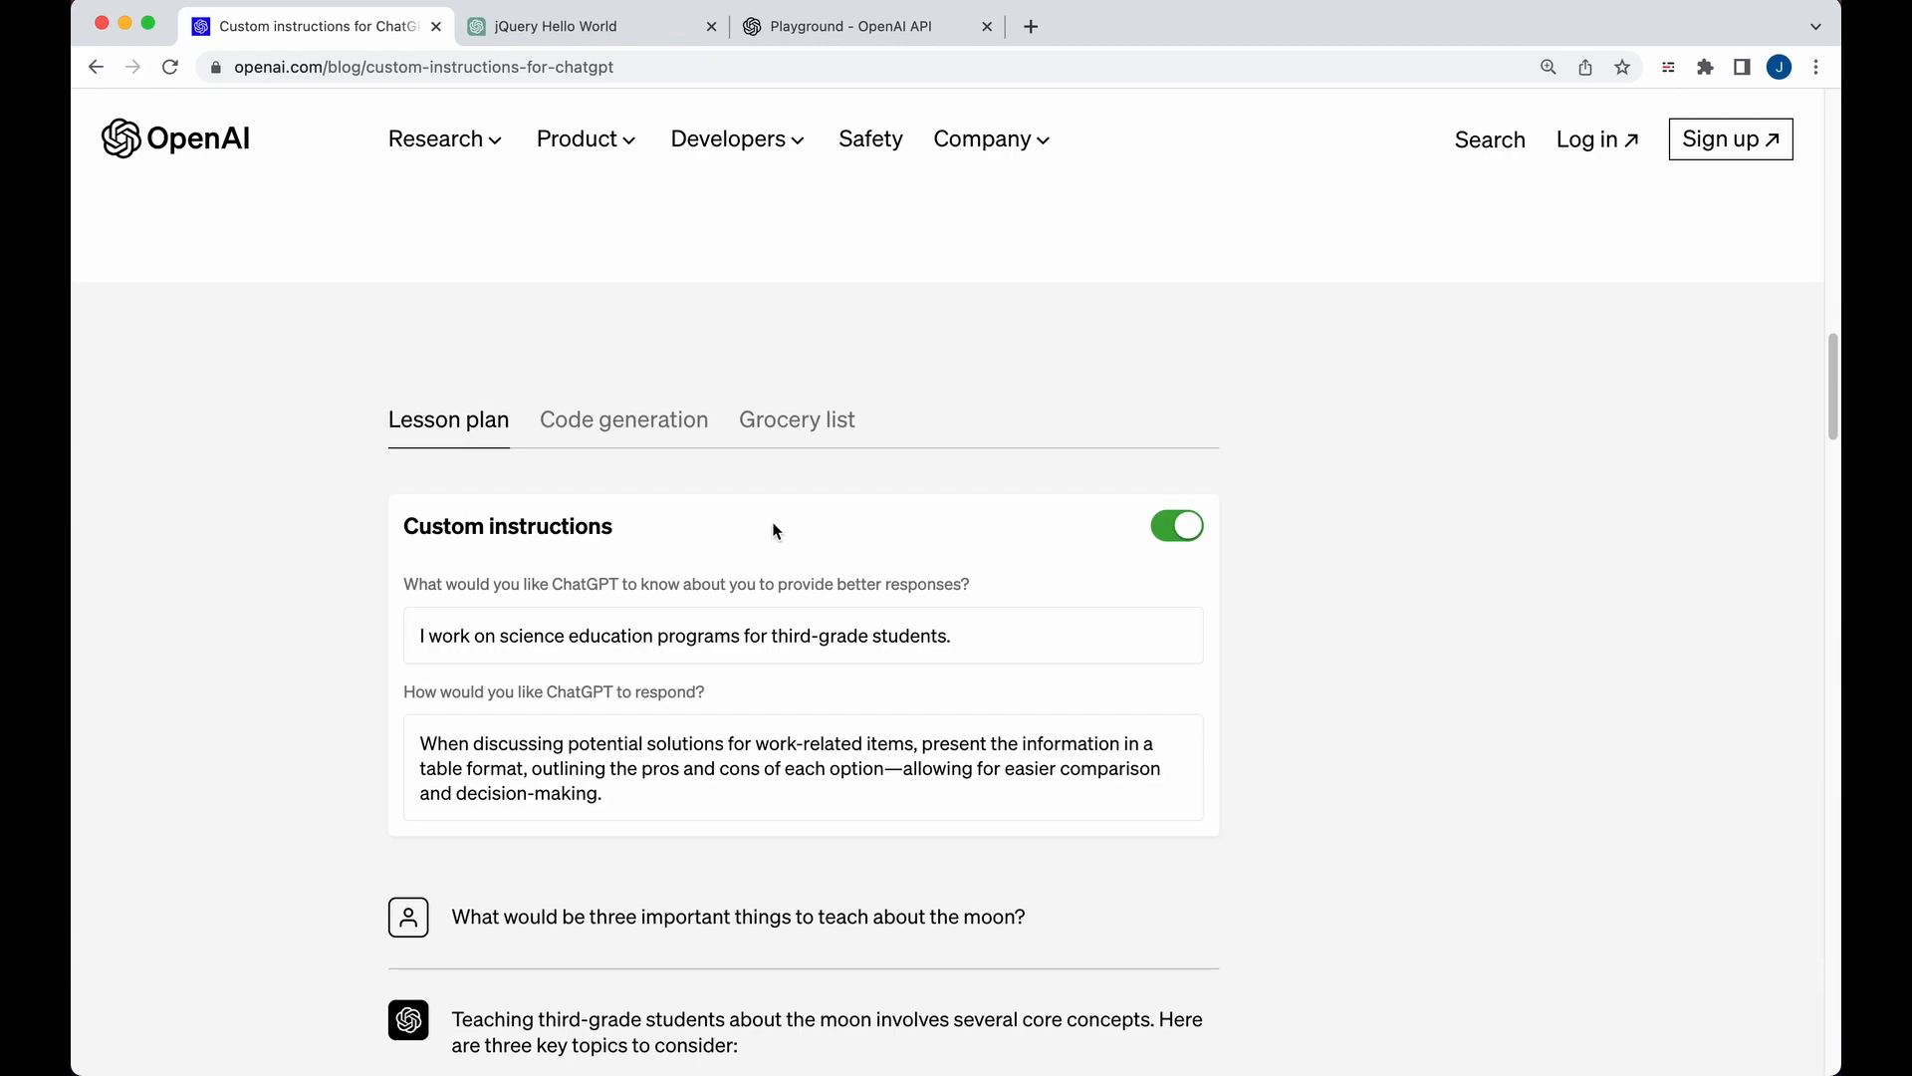
scroll(down, 3)
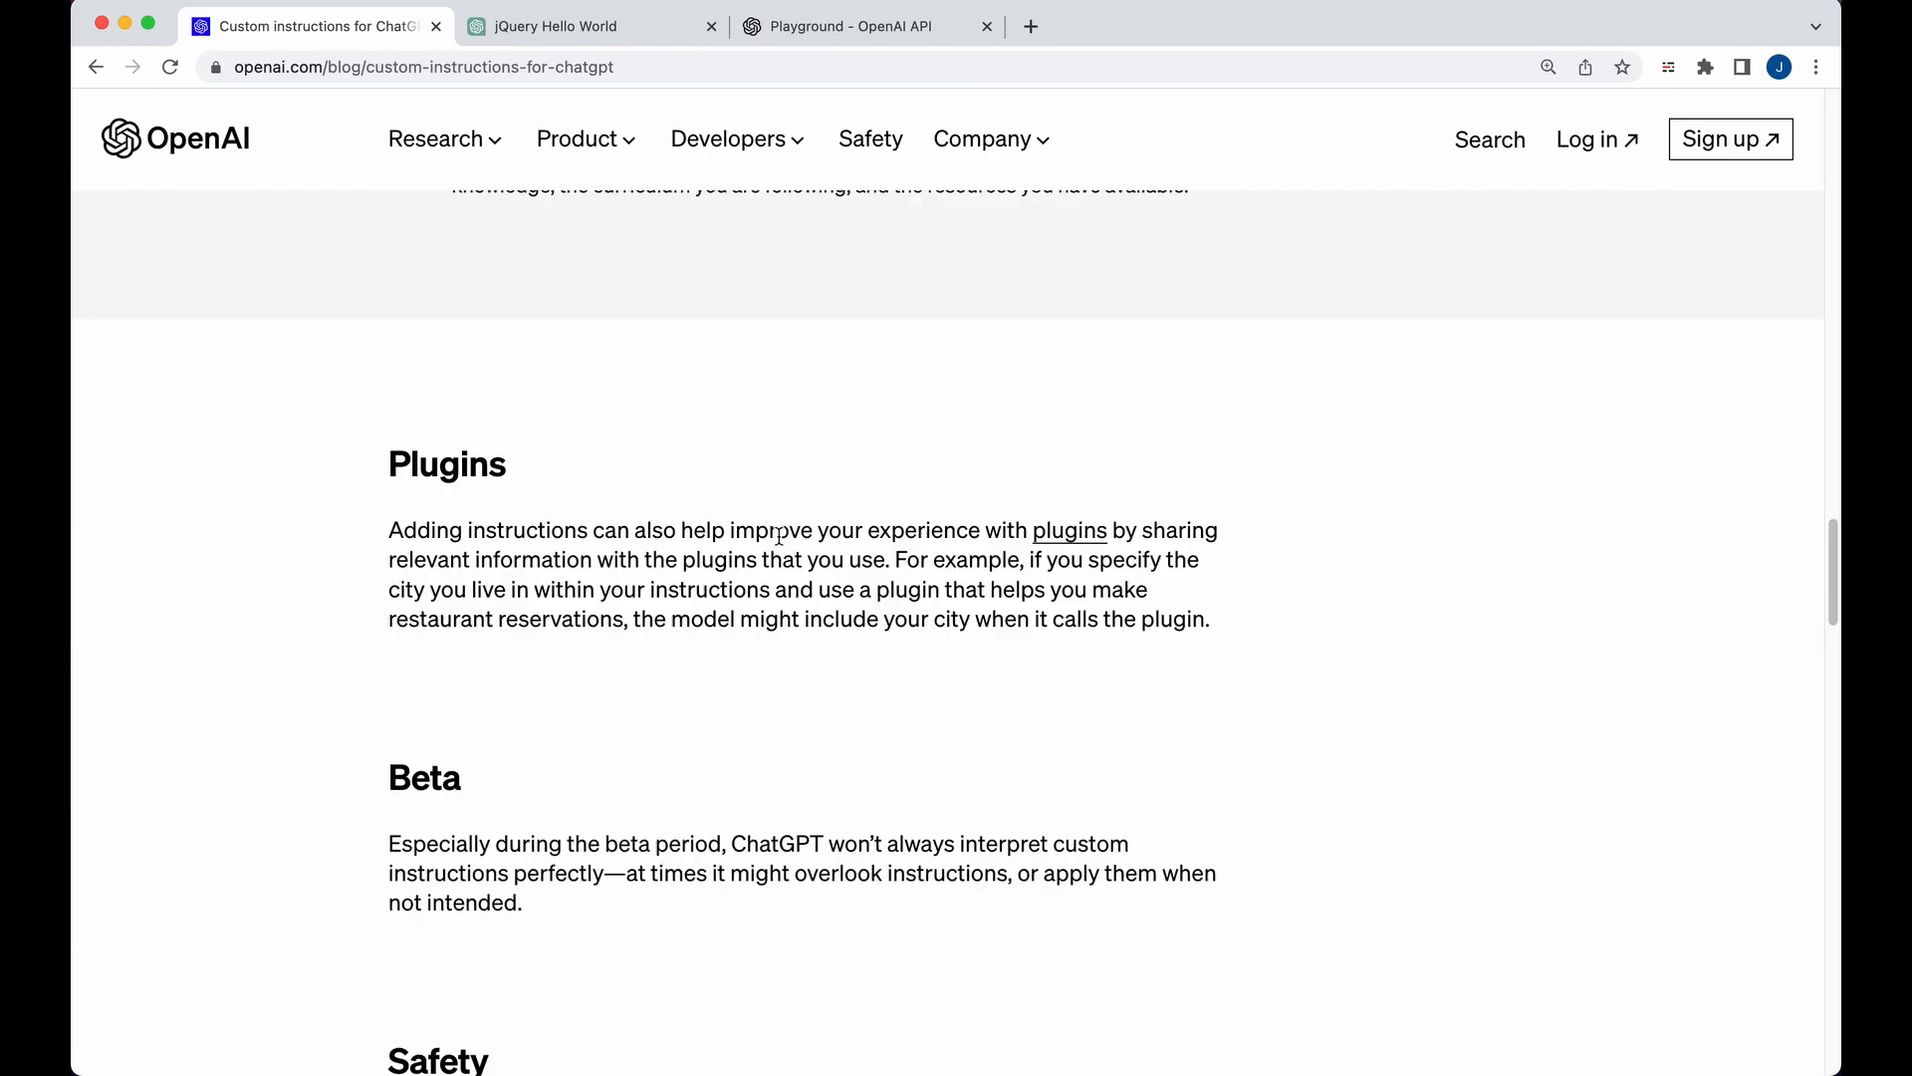
scroll(down, 3)
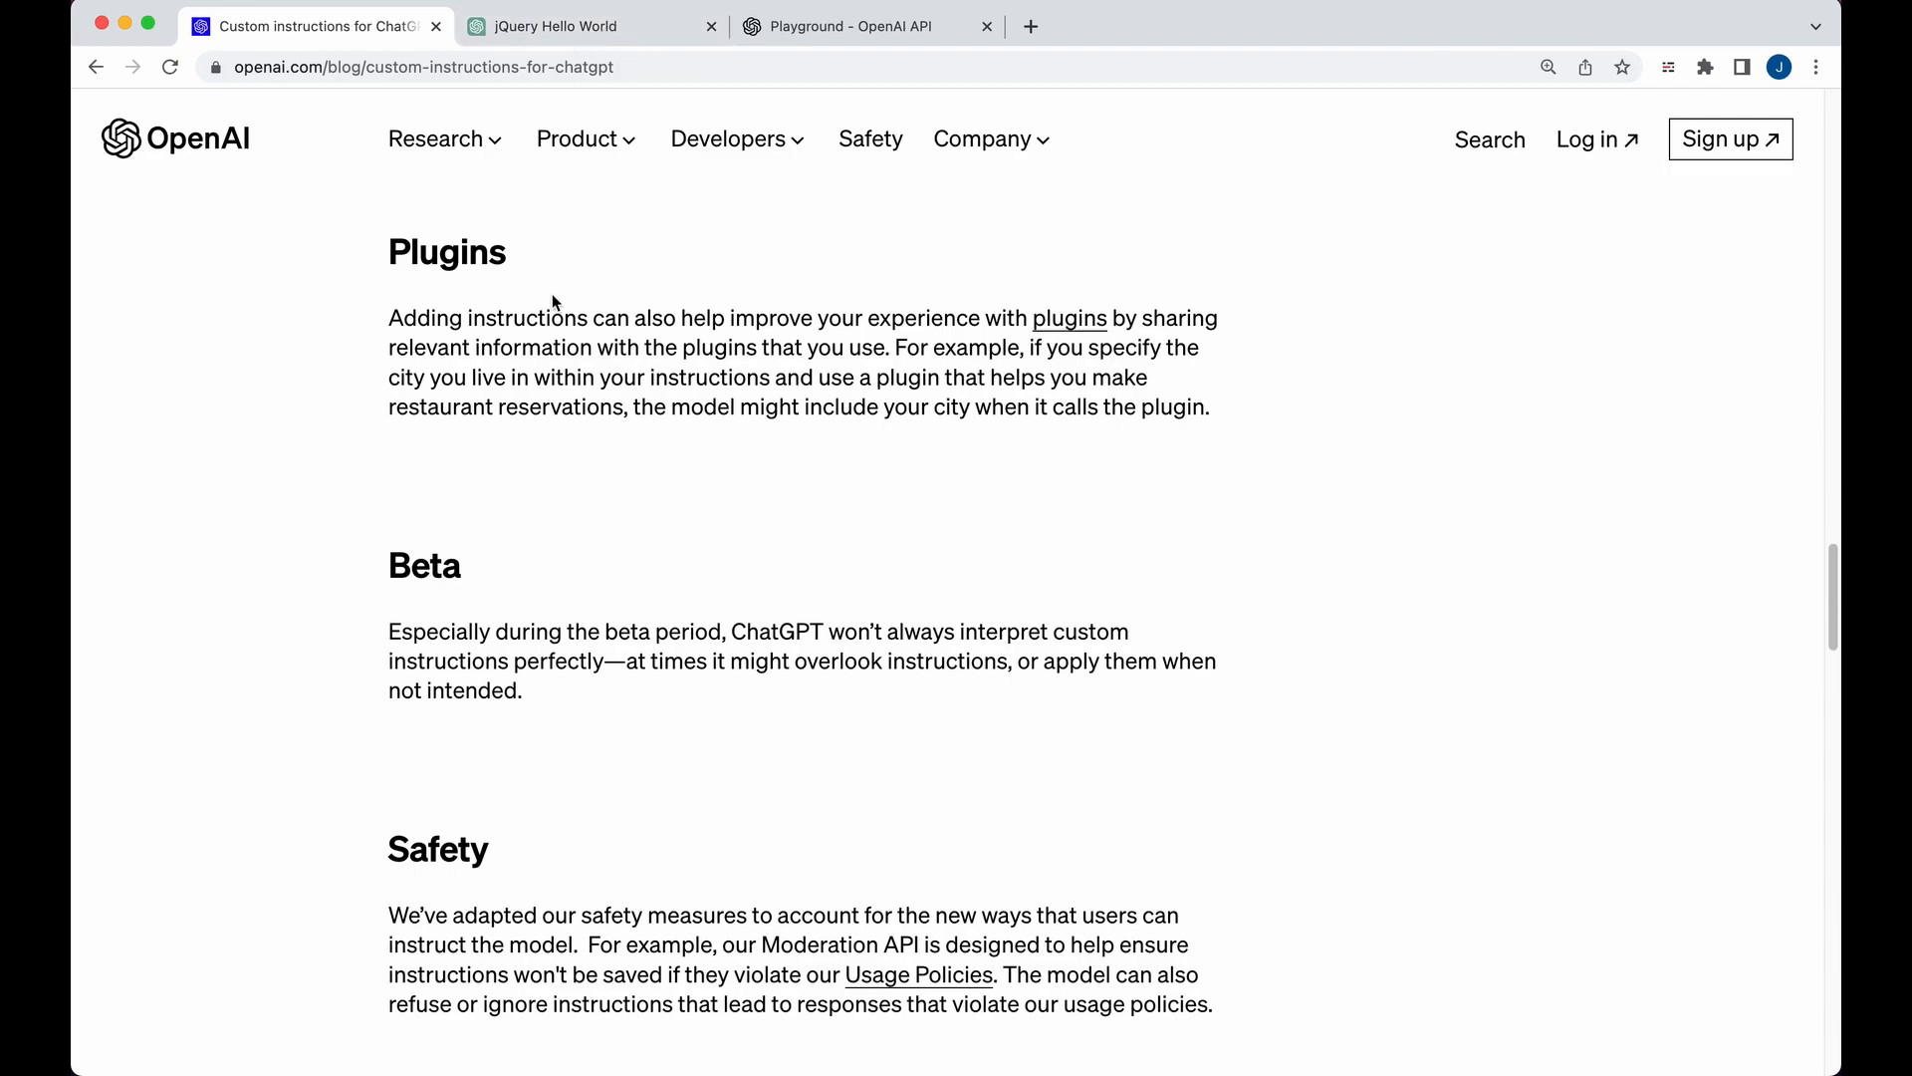
- Back in ChatGPT, reopen Custom instructions and focus the response preferences box for review
click(556, 26)
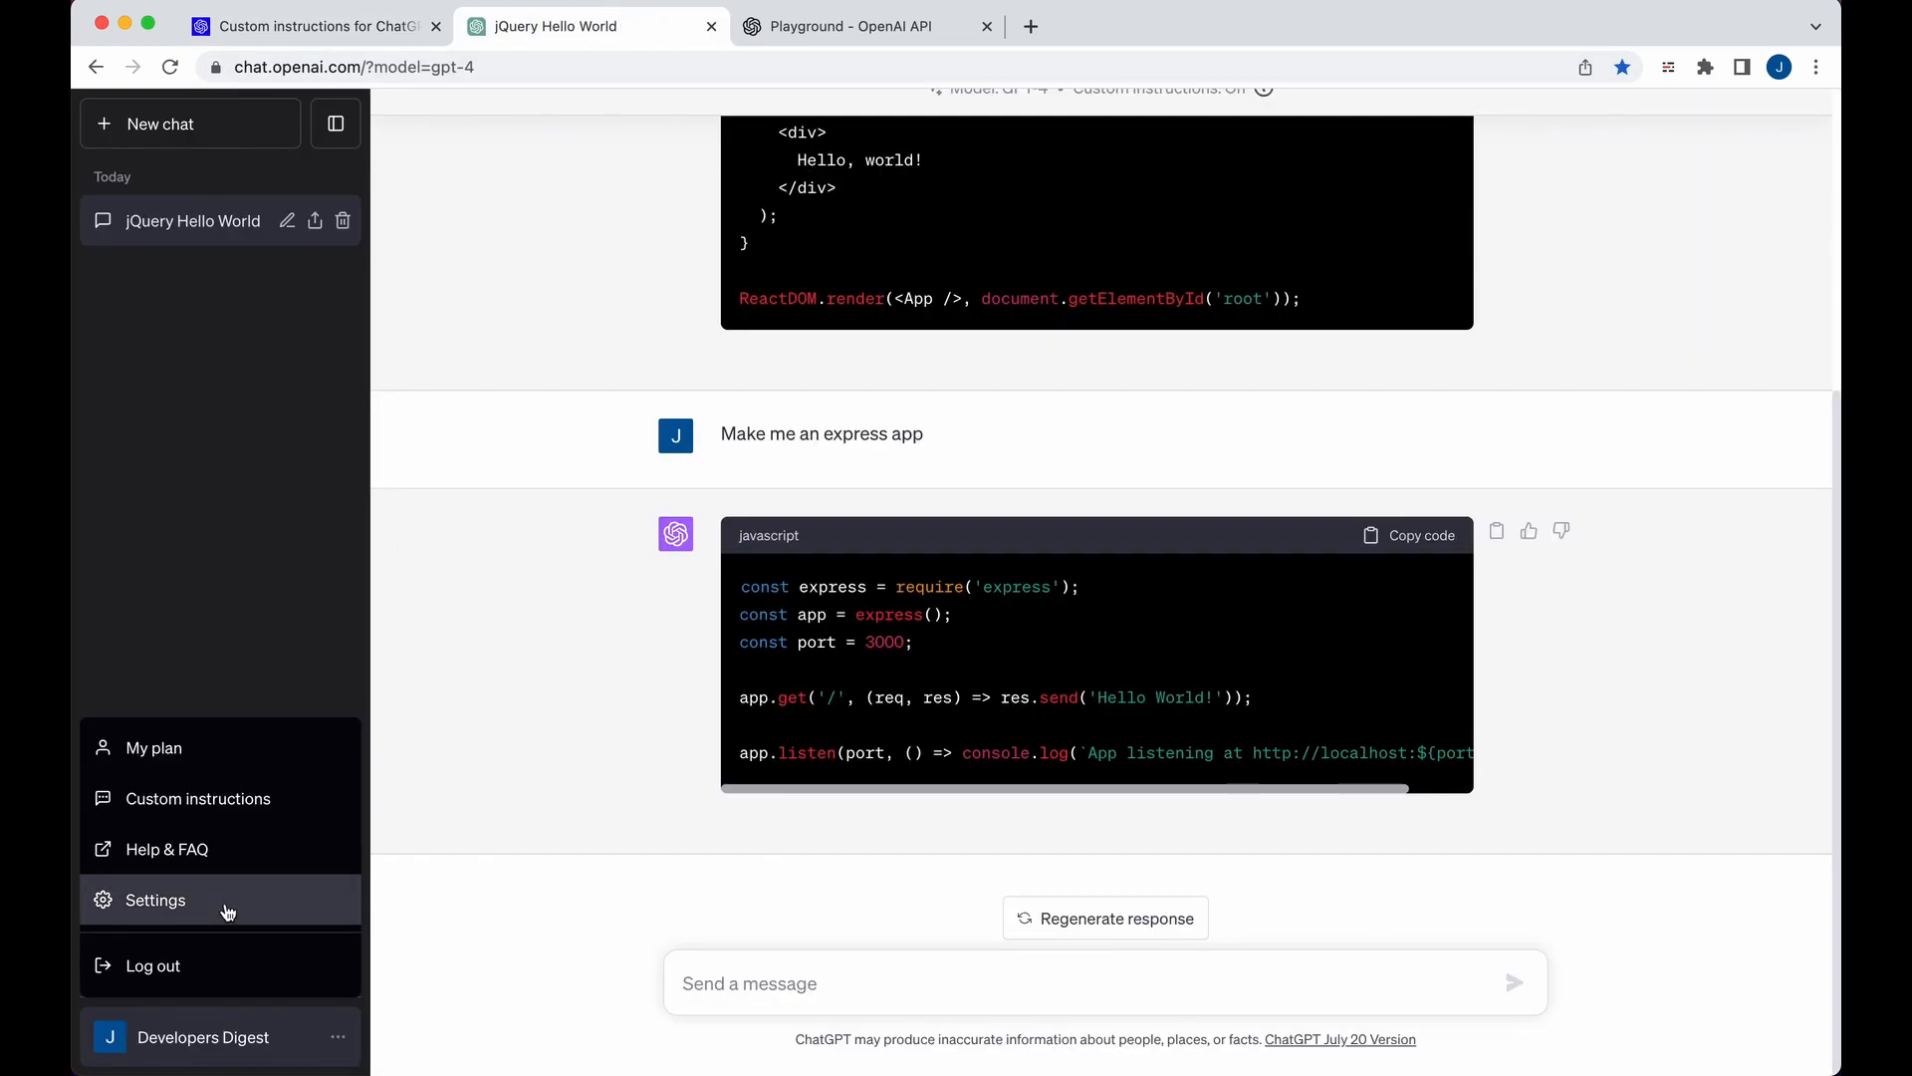
click(1085, 557)
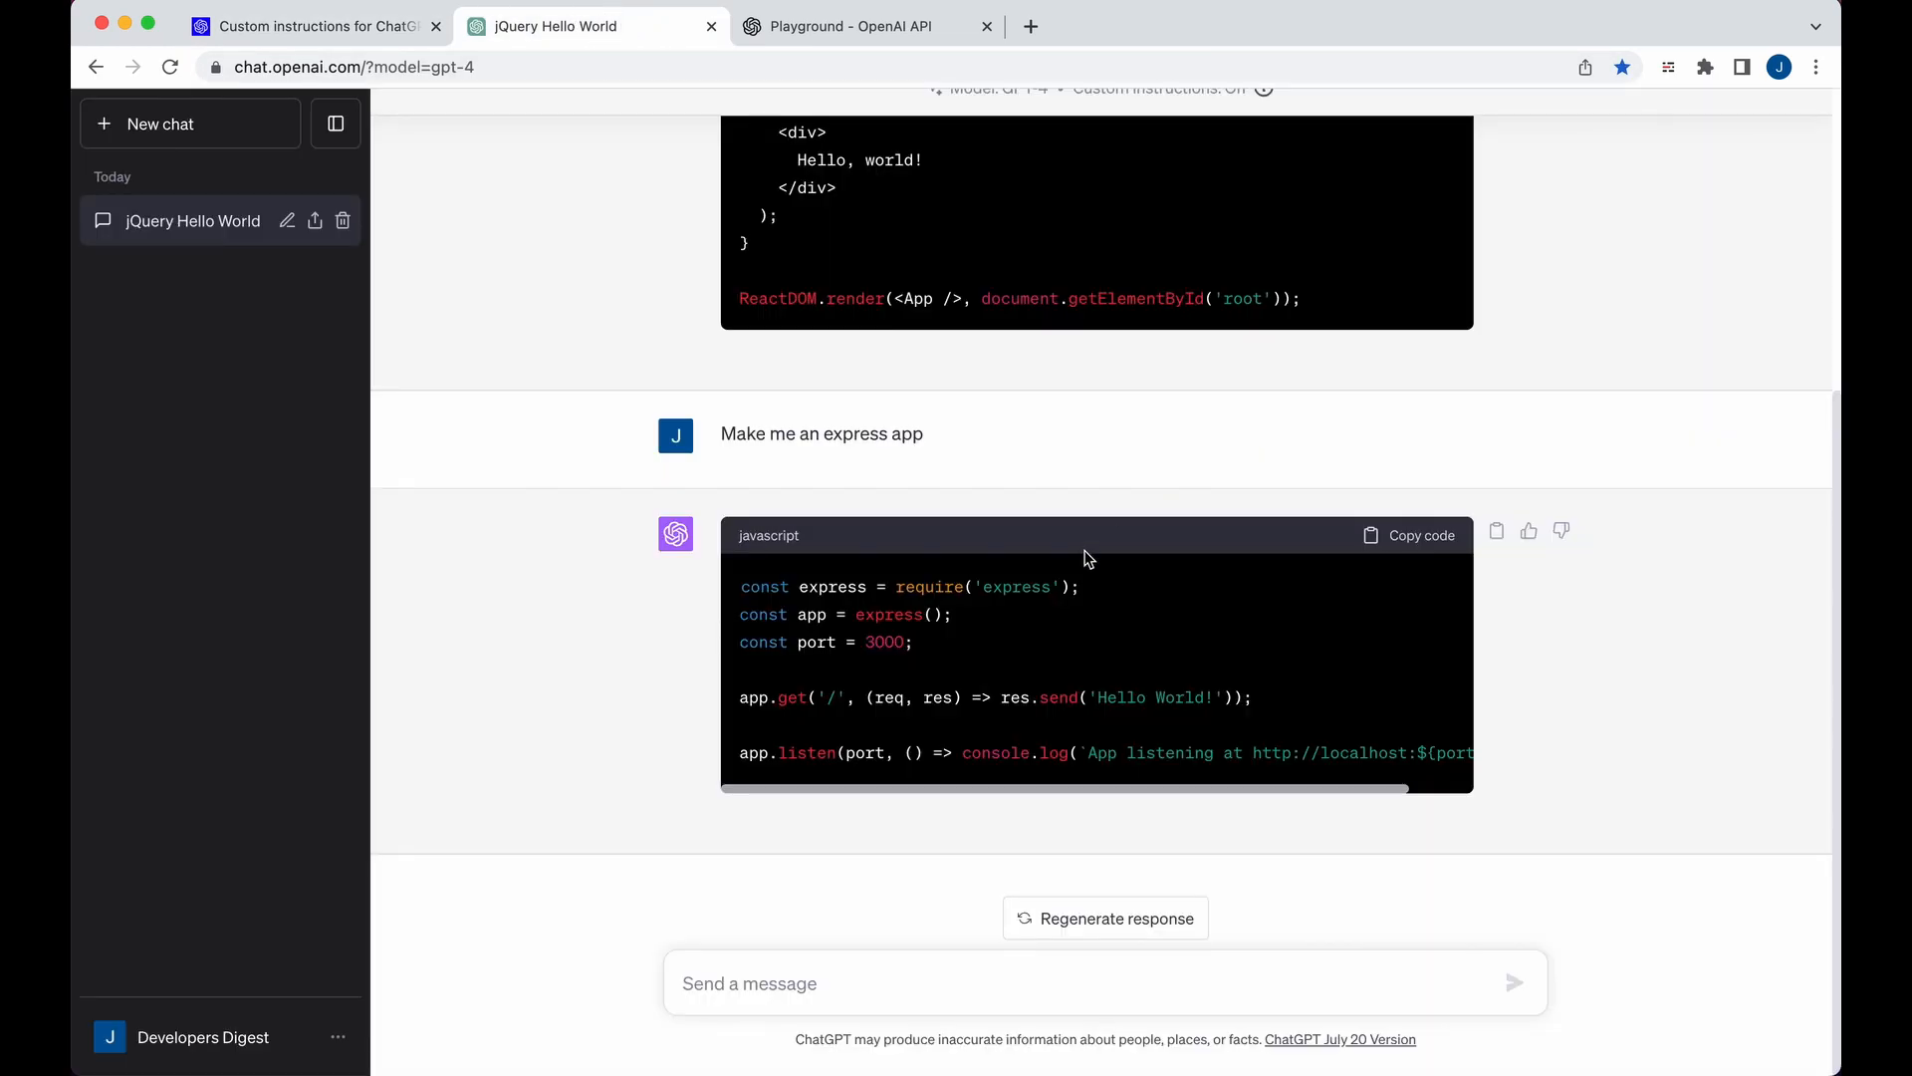
click(204, 1035)
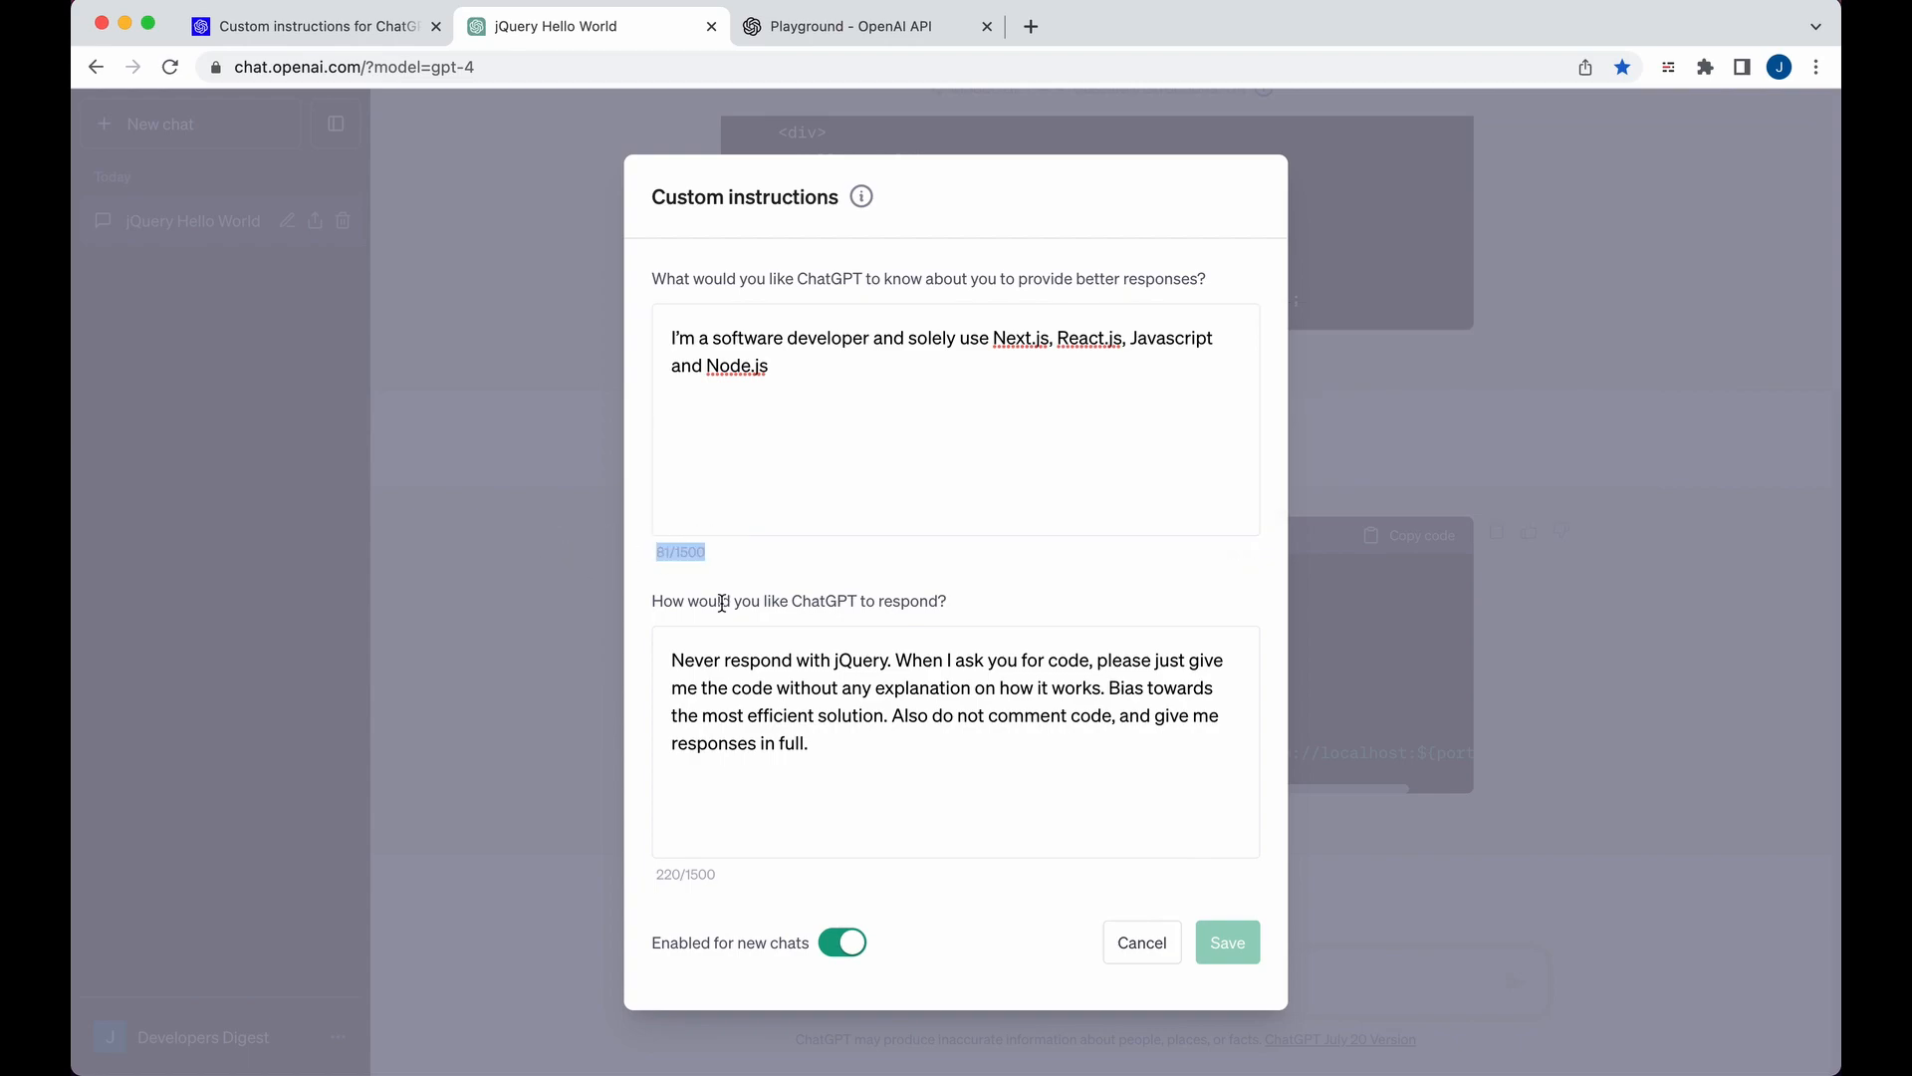
click(944, 741)
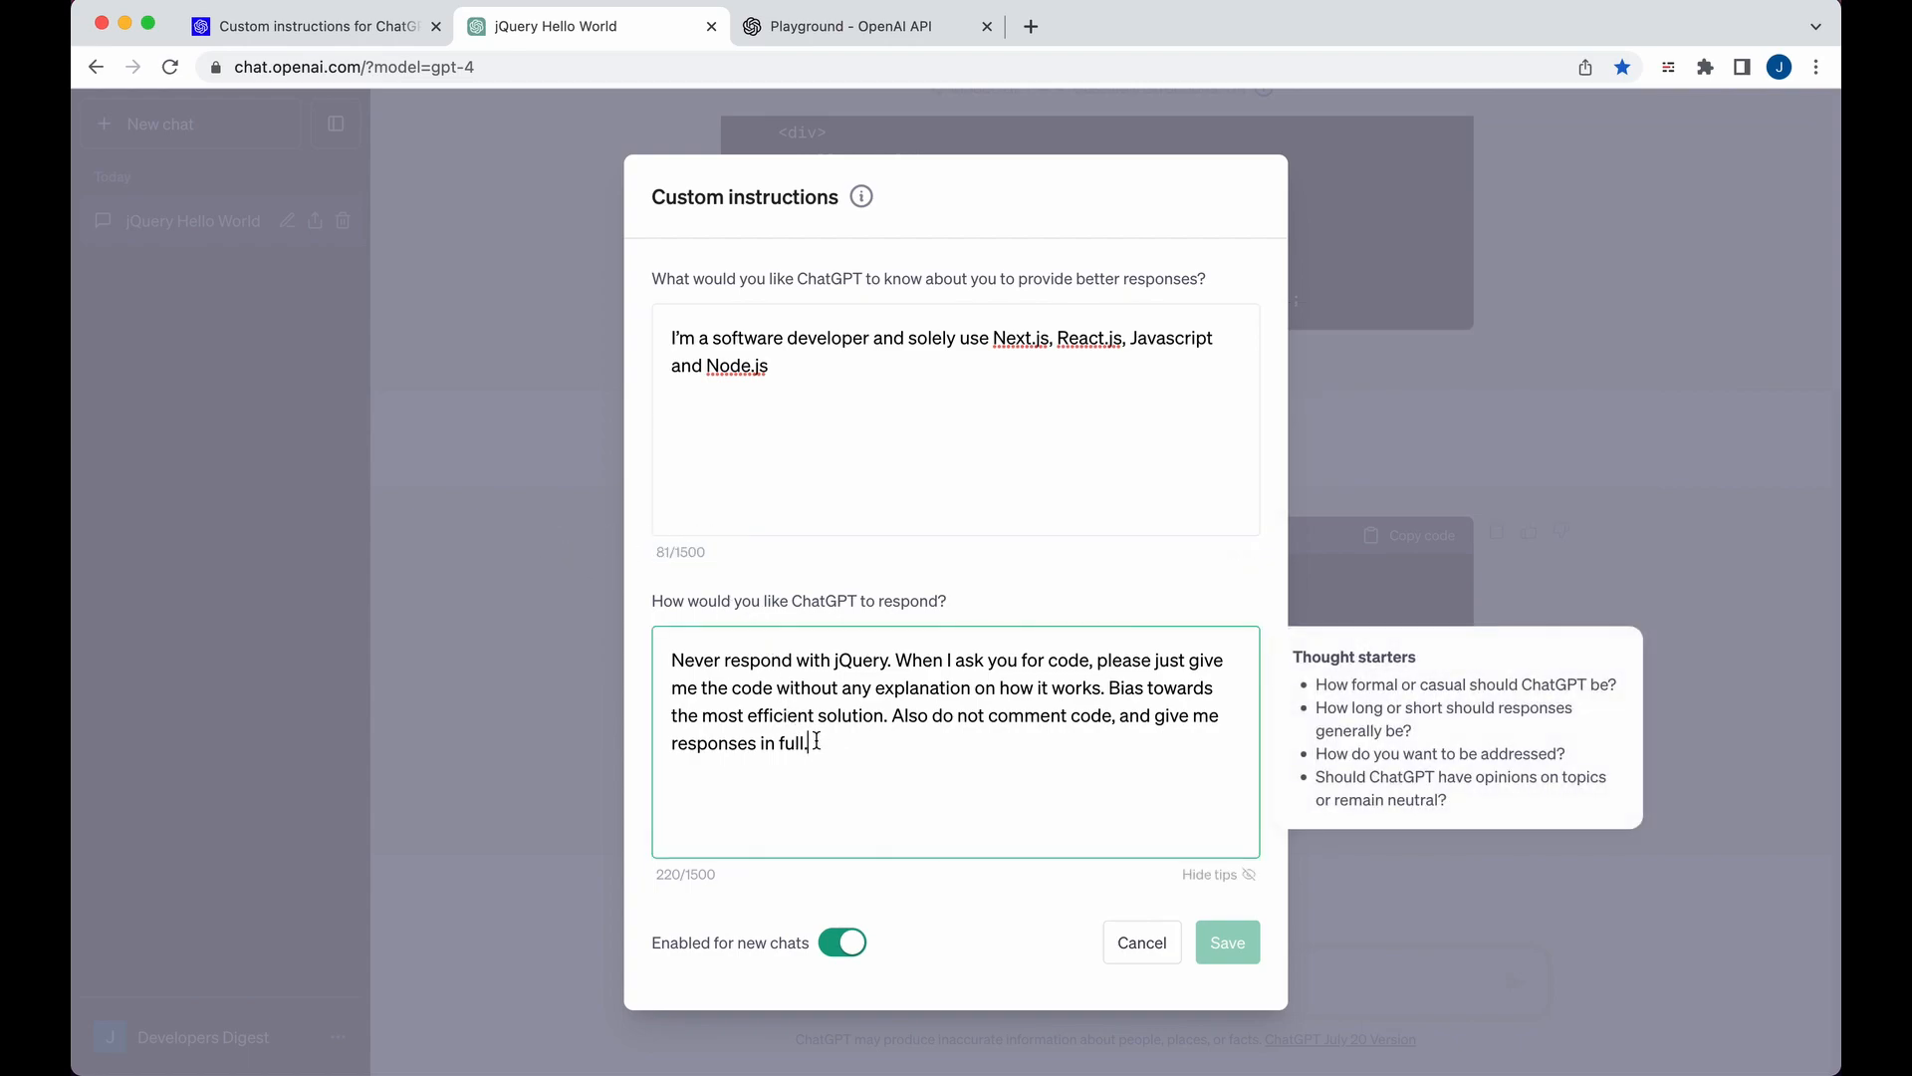
mouse_move(815, 741)
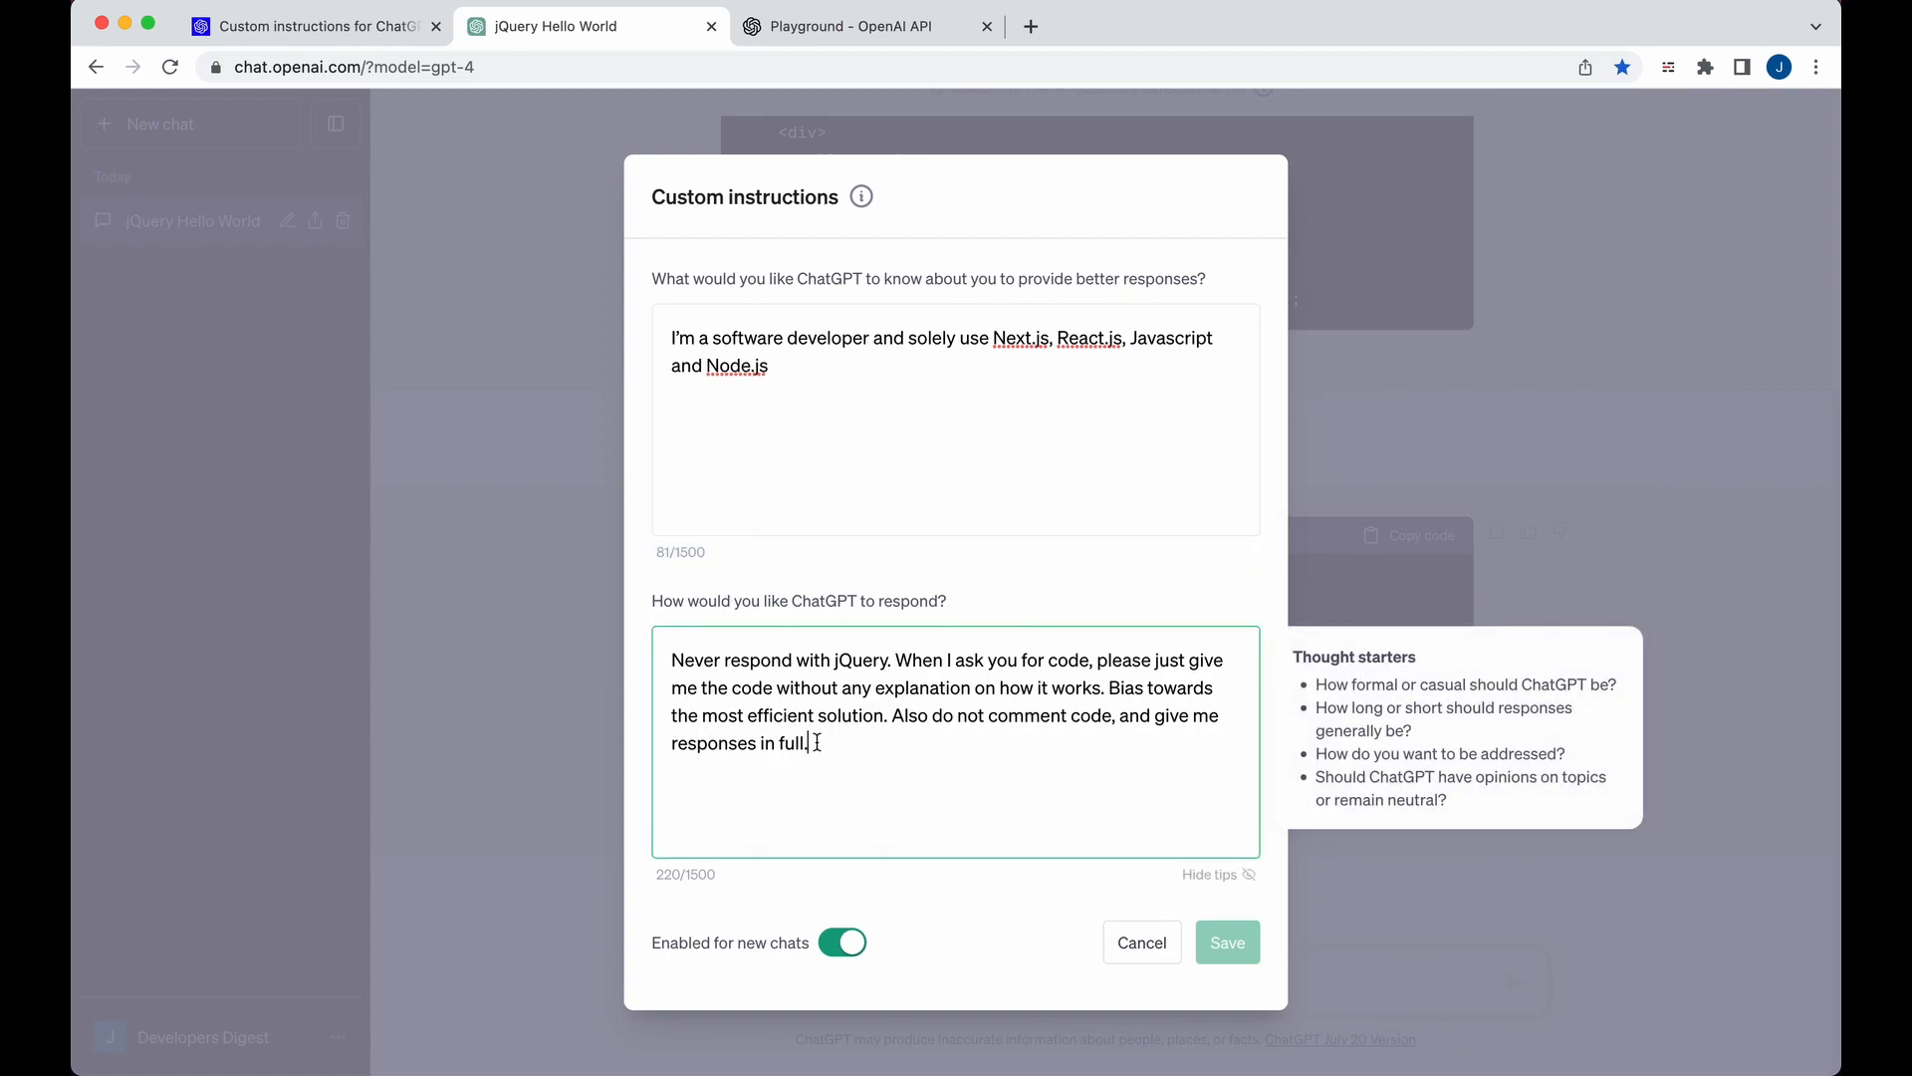